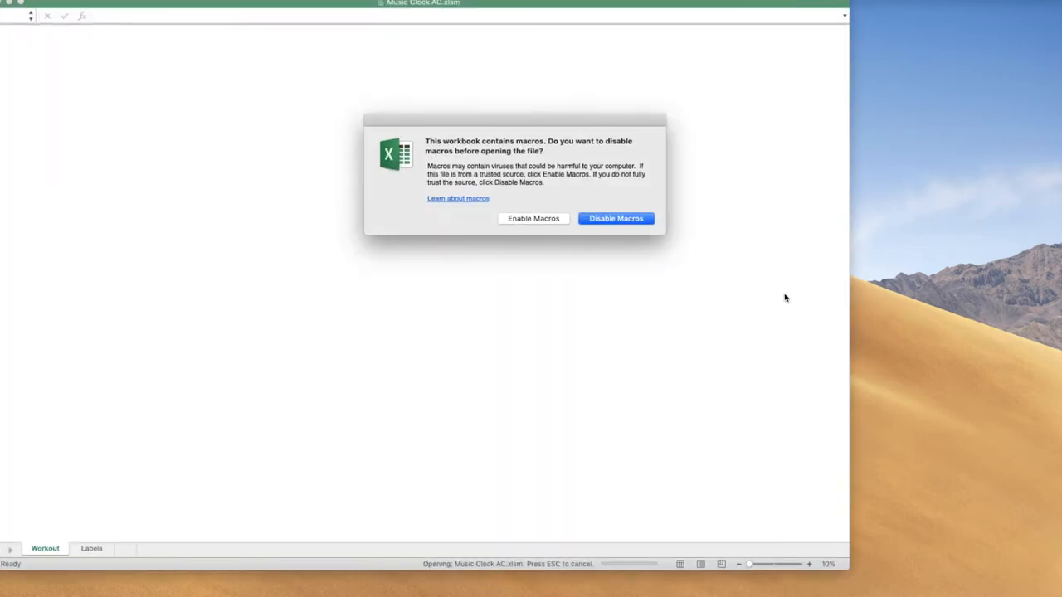
mouse_move(695, 204)
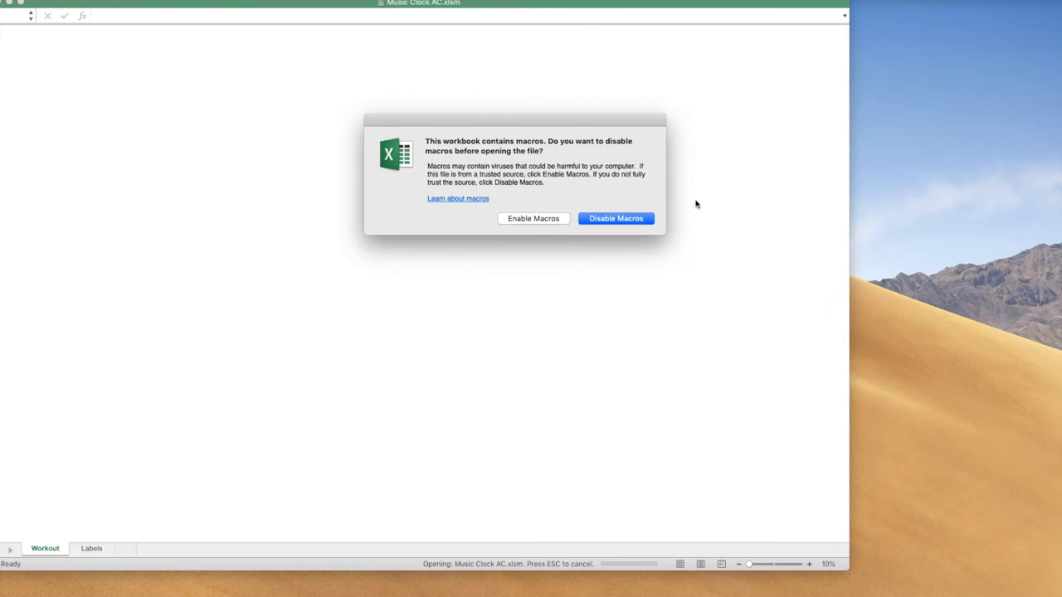
mouse_move(695, 226)
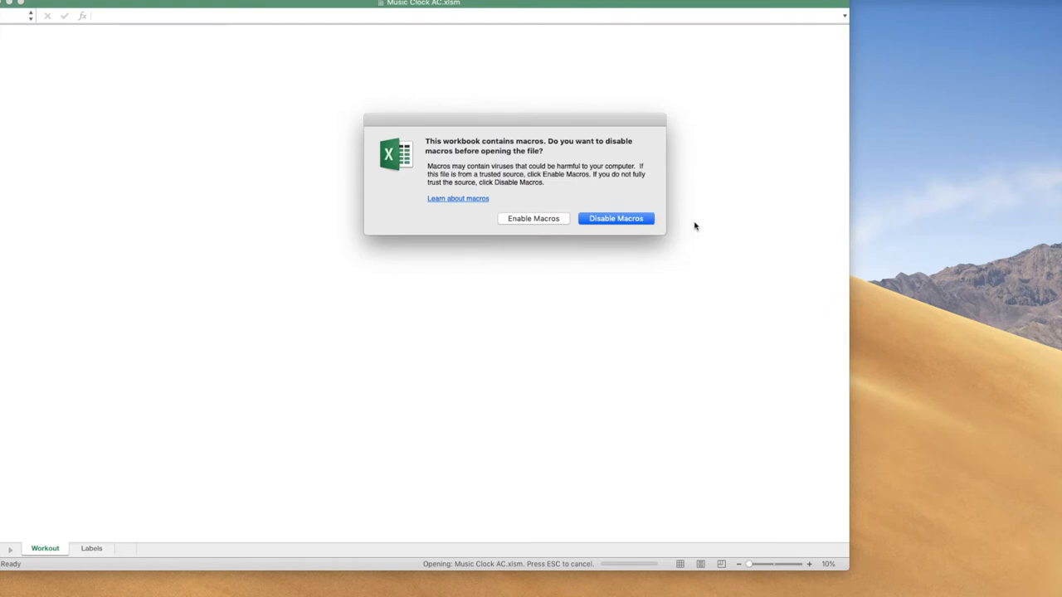
mouse_move(601, 252)
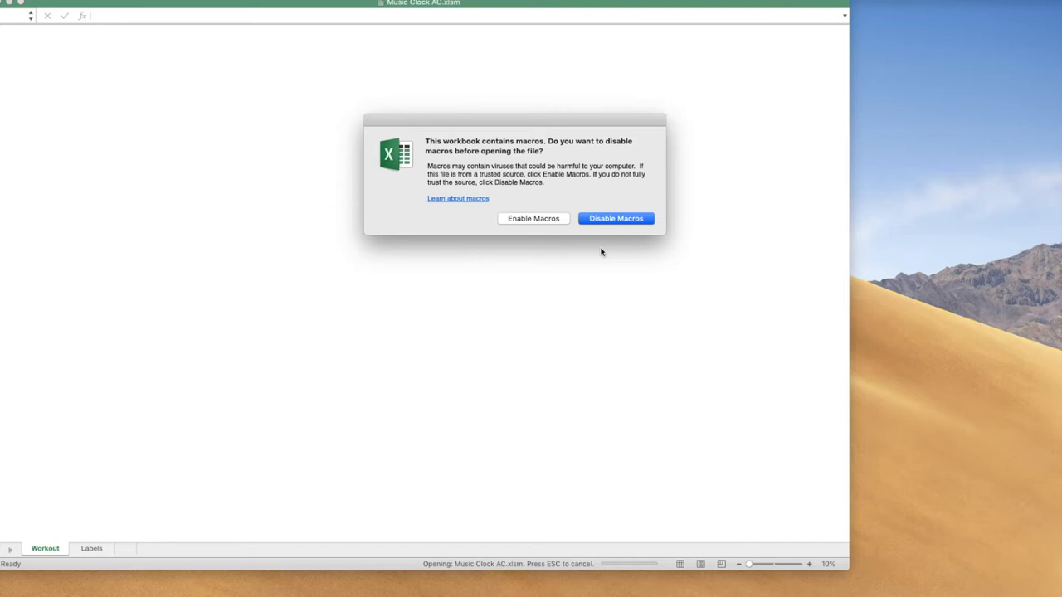
mouse_move(576, 253)
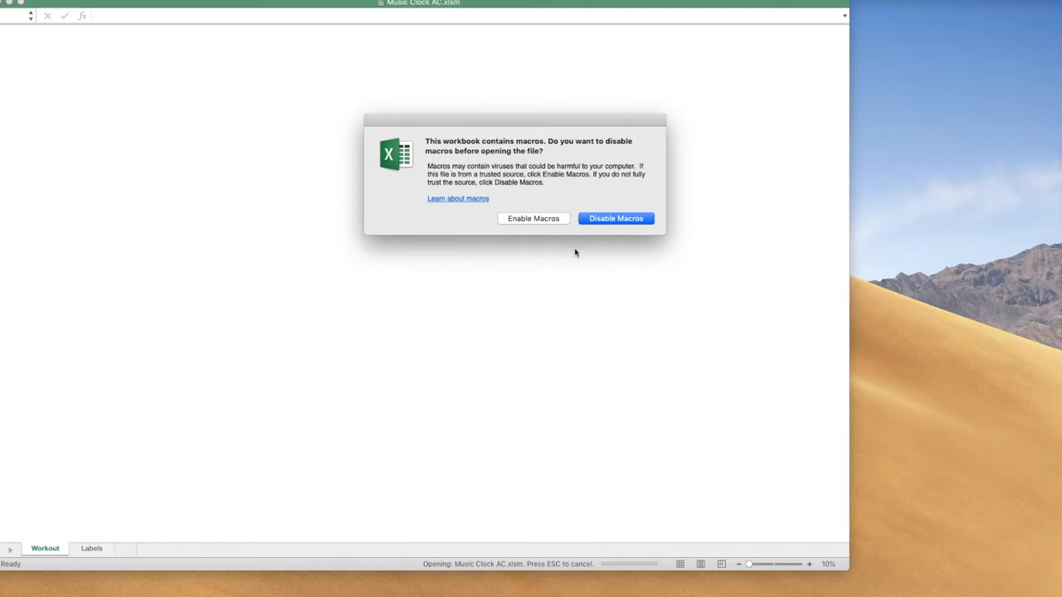
mouse_move(457, 283)
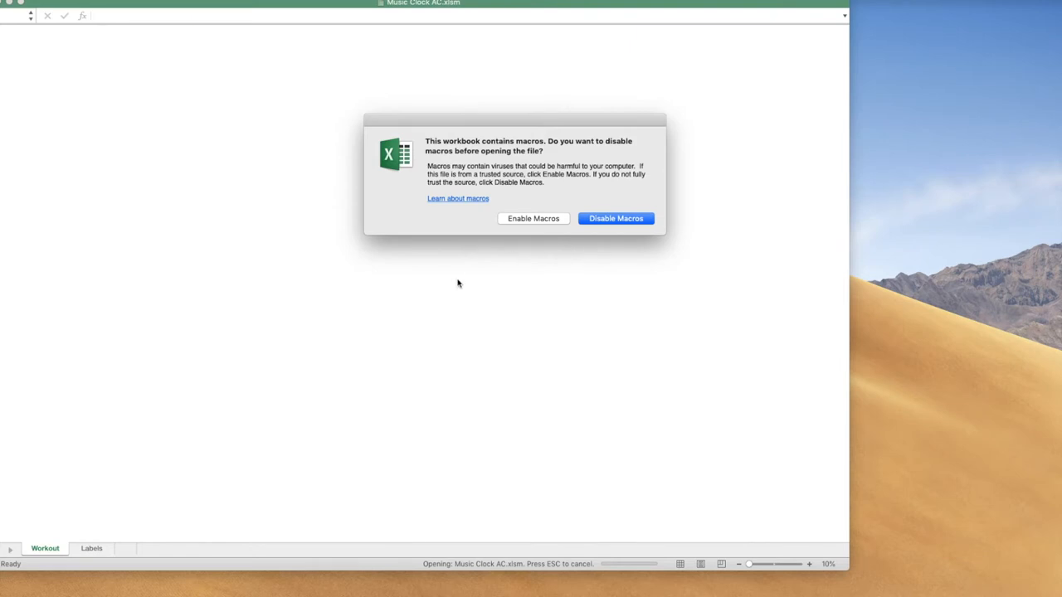
mouse_move(611, 288)
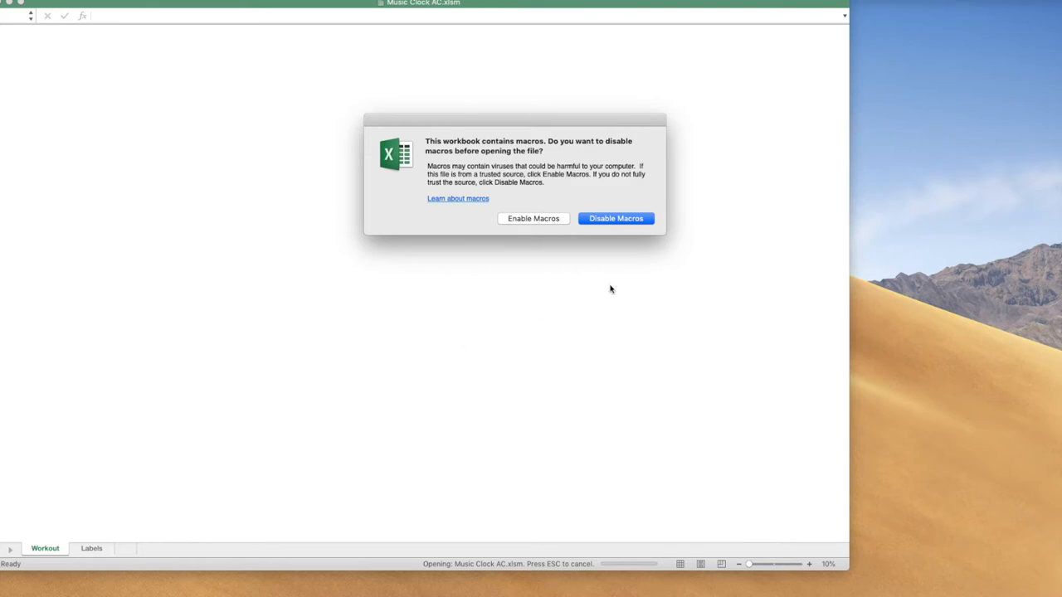
mouse_move(498, 296)
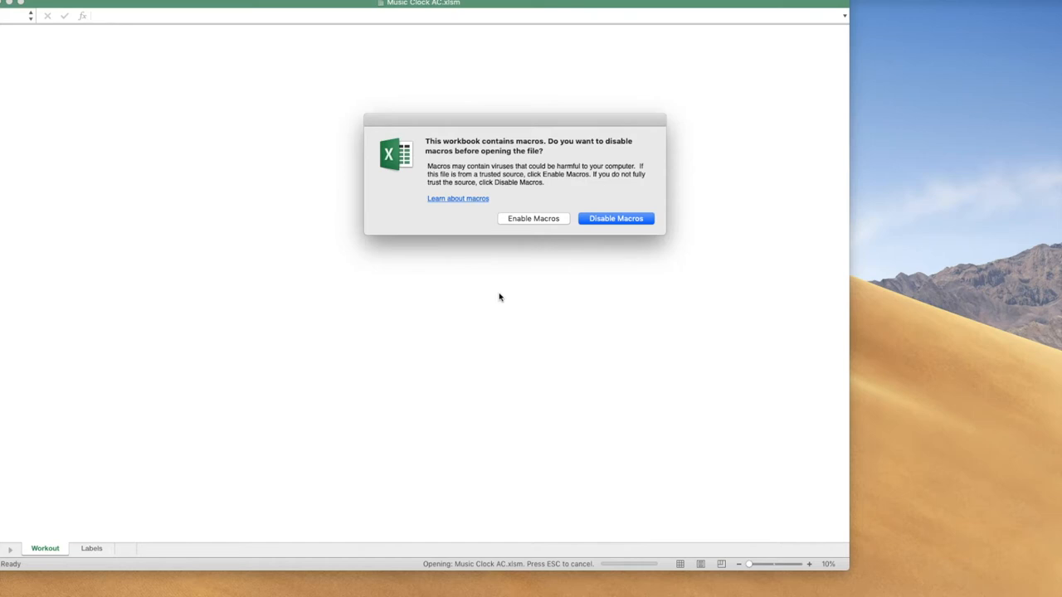
mouse_move(549, 316)
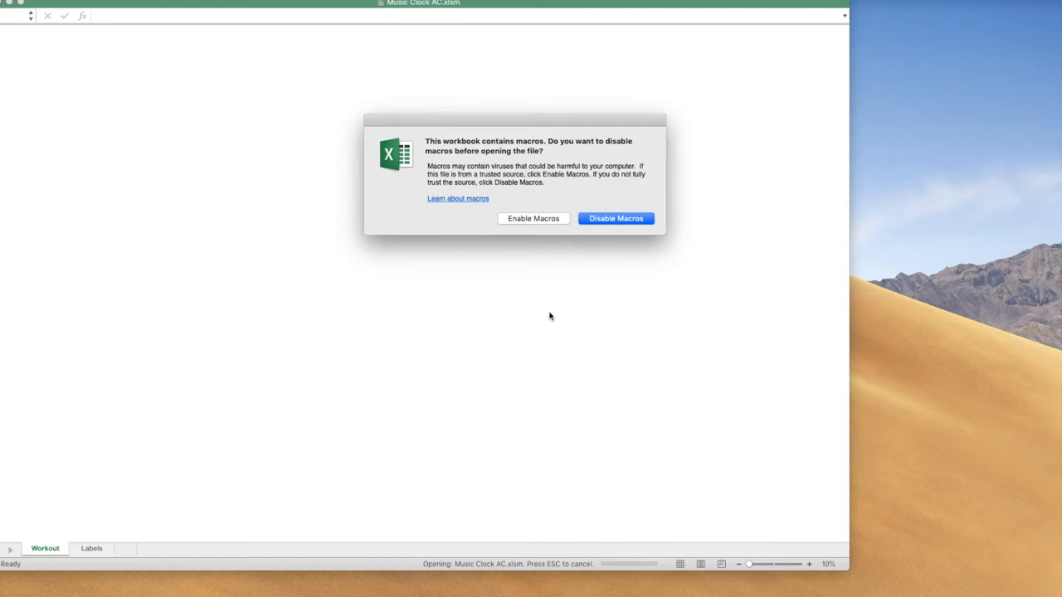
mouse_move(554, 223)
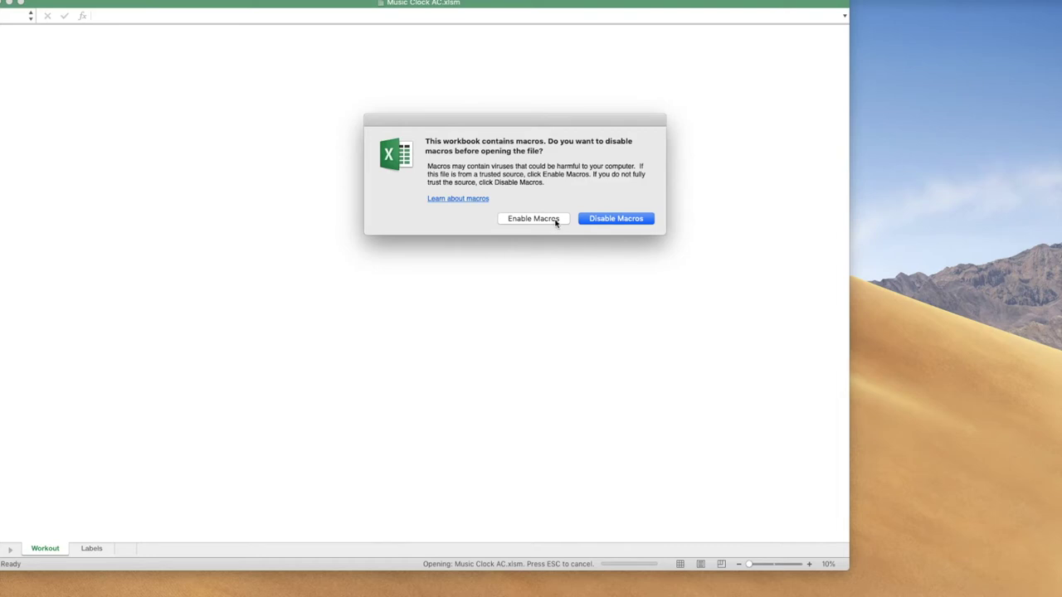
Step: Enable macros, view the Labels sheet's color-coded labels, and return to the Workout chart
left_click(533, 218)
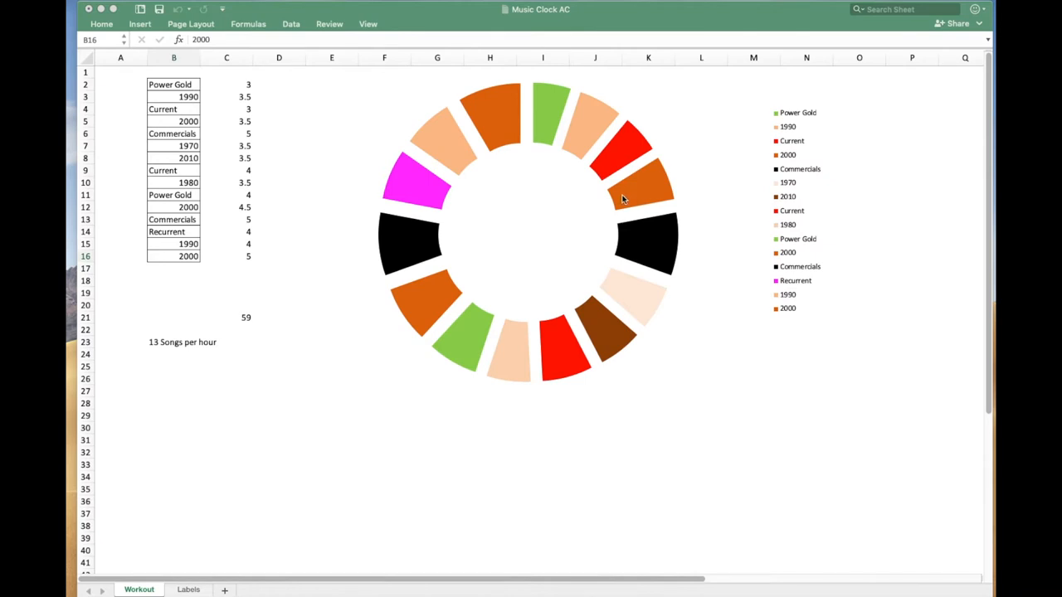
mouse_move(195, 97)
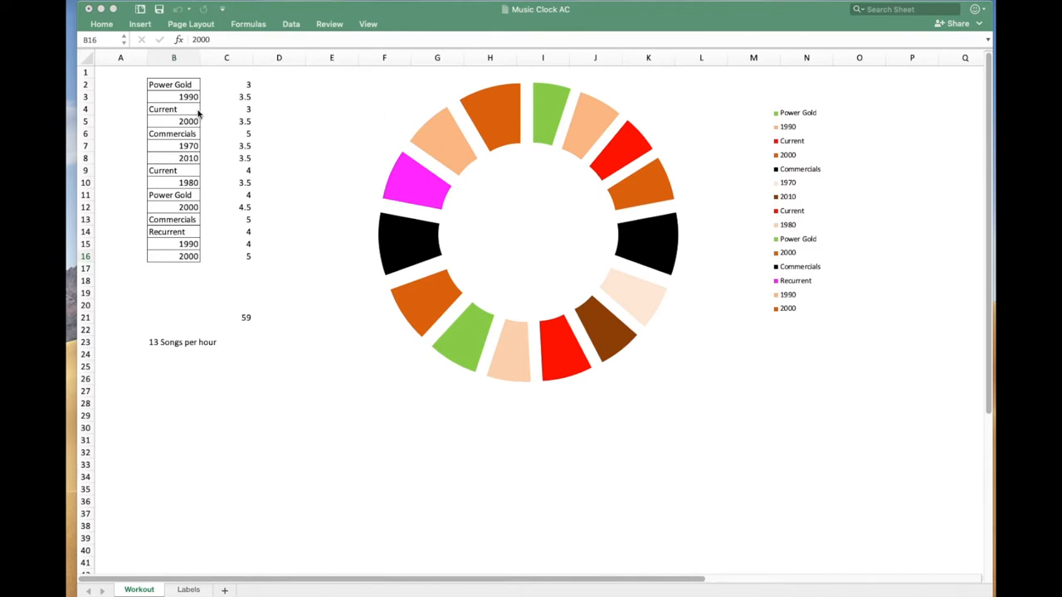
mouse_move(209, 216)
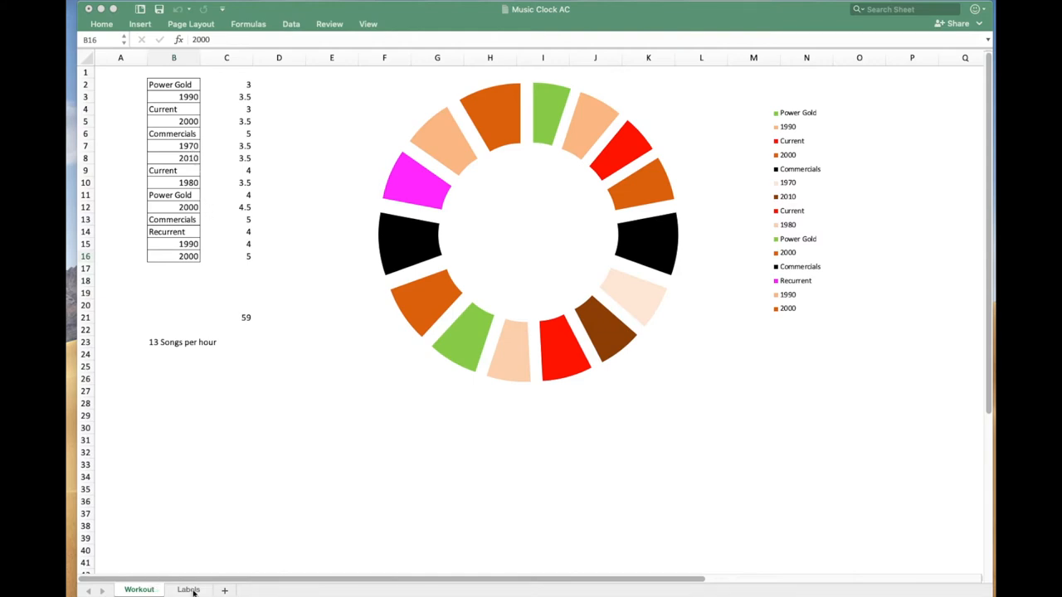
left_click(174, 255)
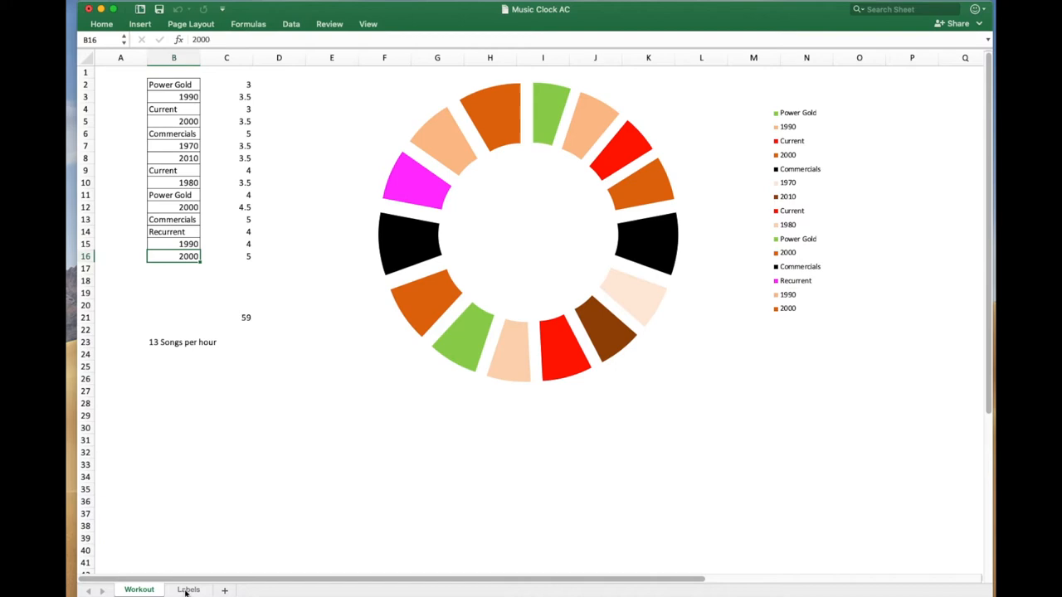
left_click(138, 589)
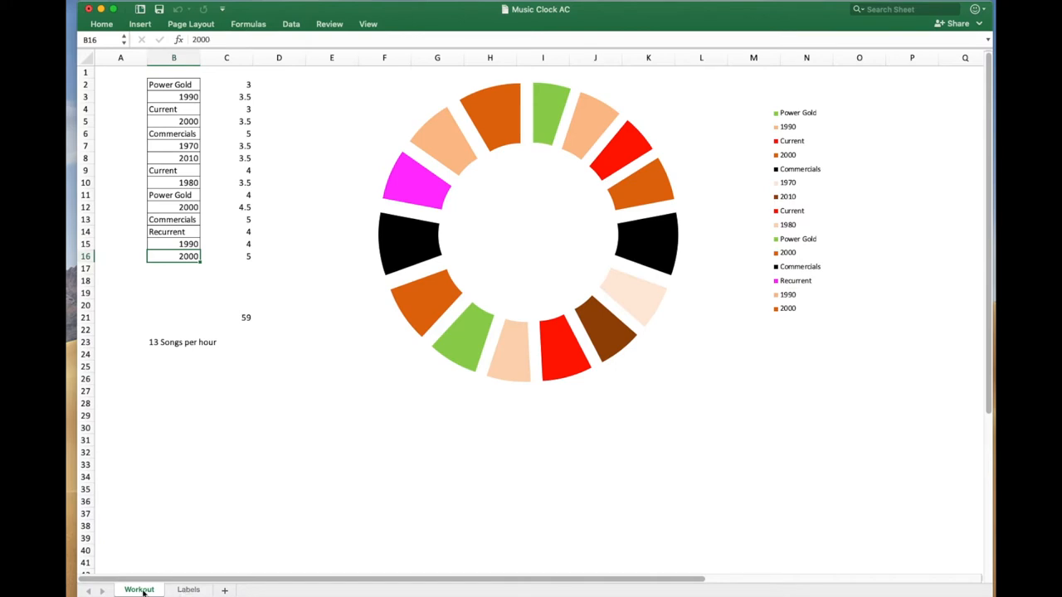
left_click(188, 590)
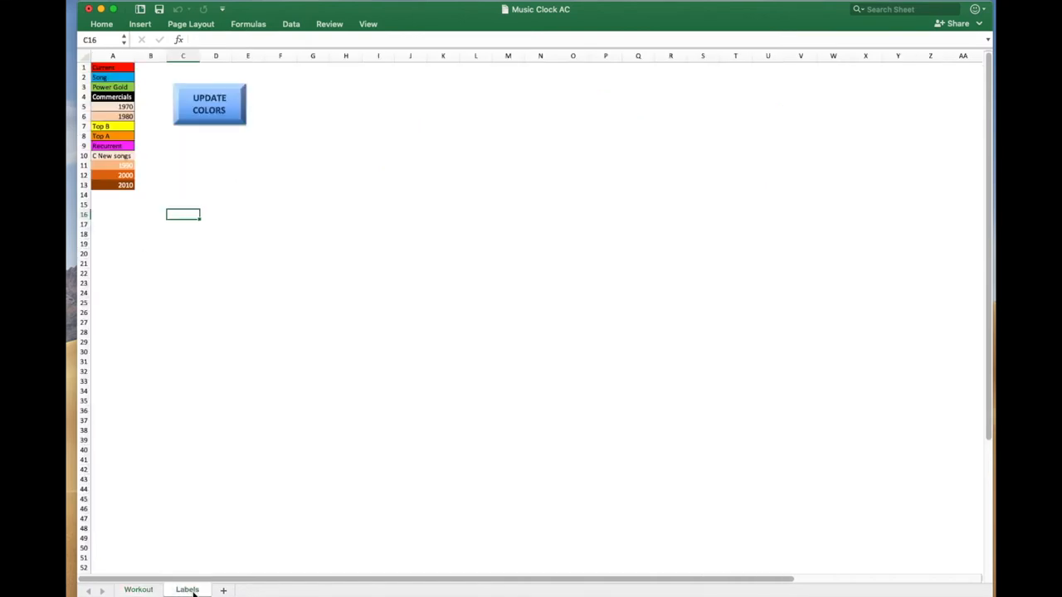
left_click(139, 589)
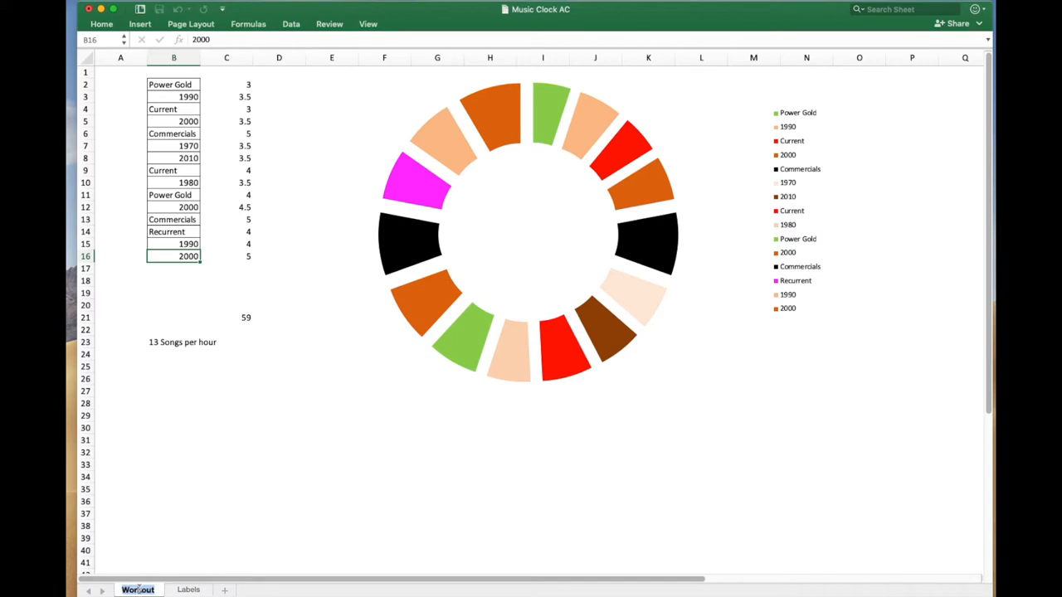
double_click(137, 589)
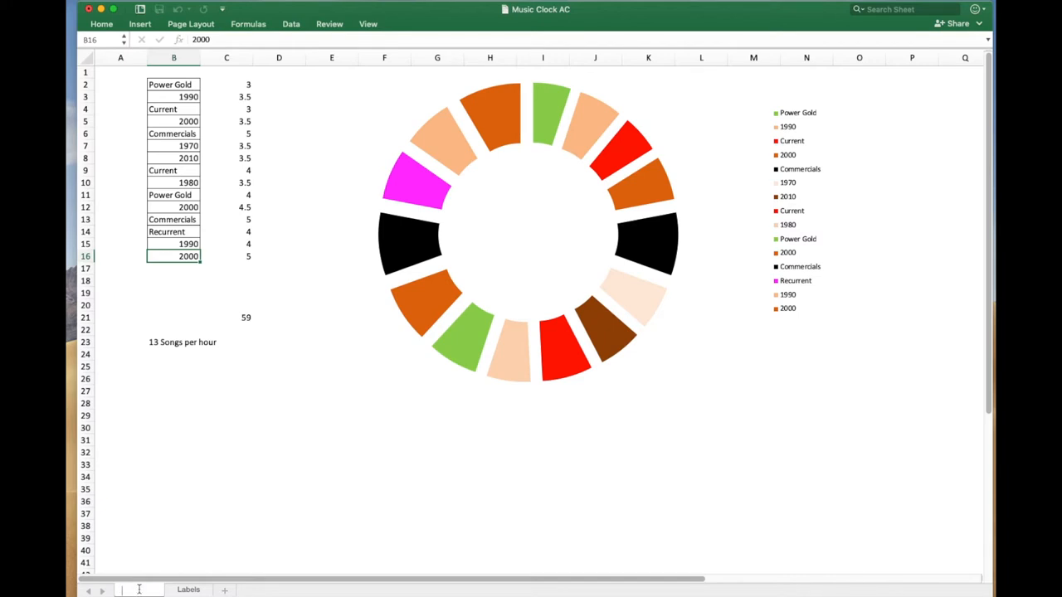
left_click(133, 590)
type("Clock")
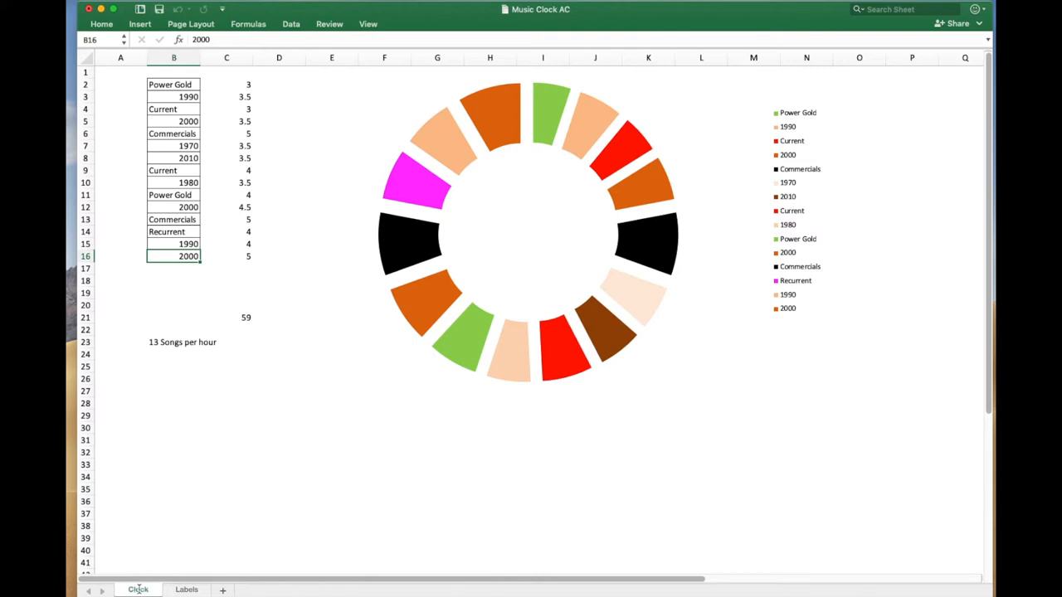
left_click(186, 589)
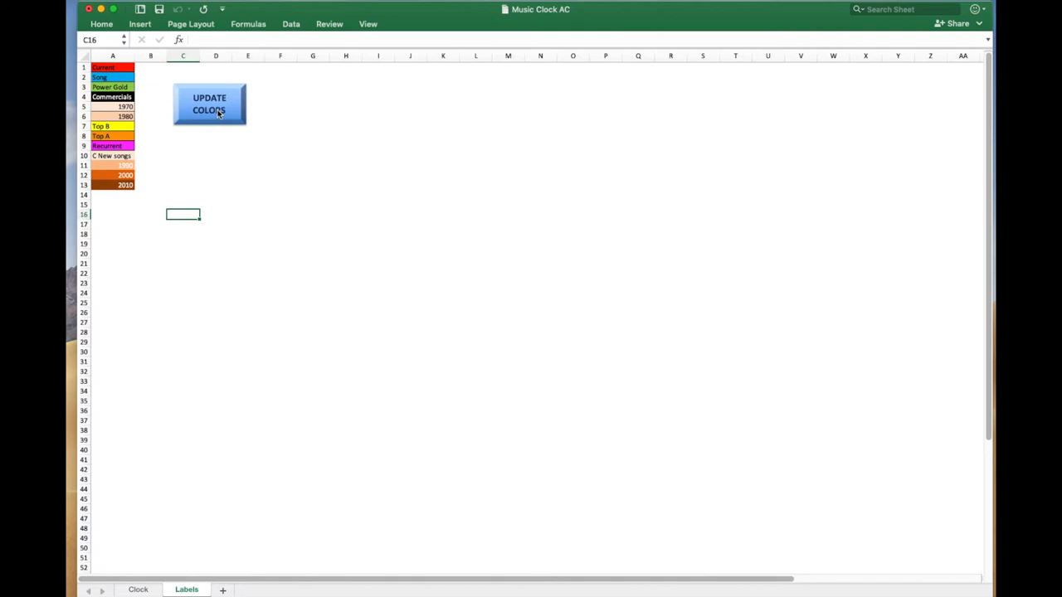
left_click(138, 588)
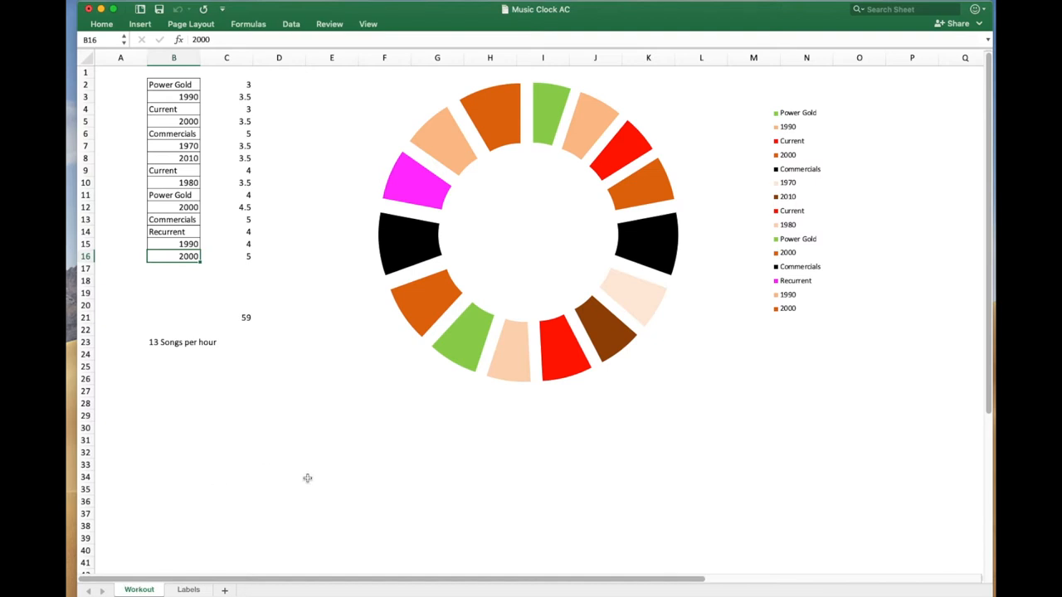
mouse_move(164, 535)
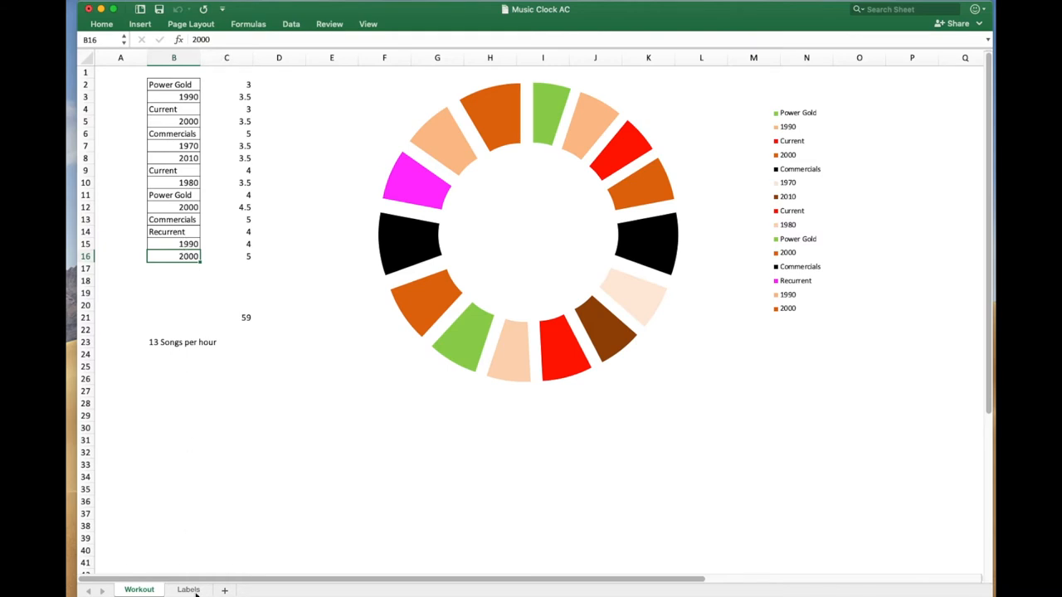
left_click(188, 589)
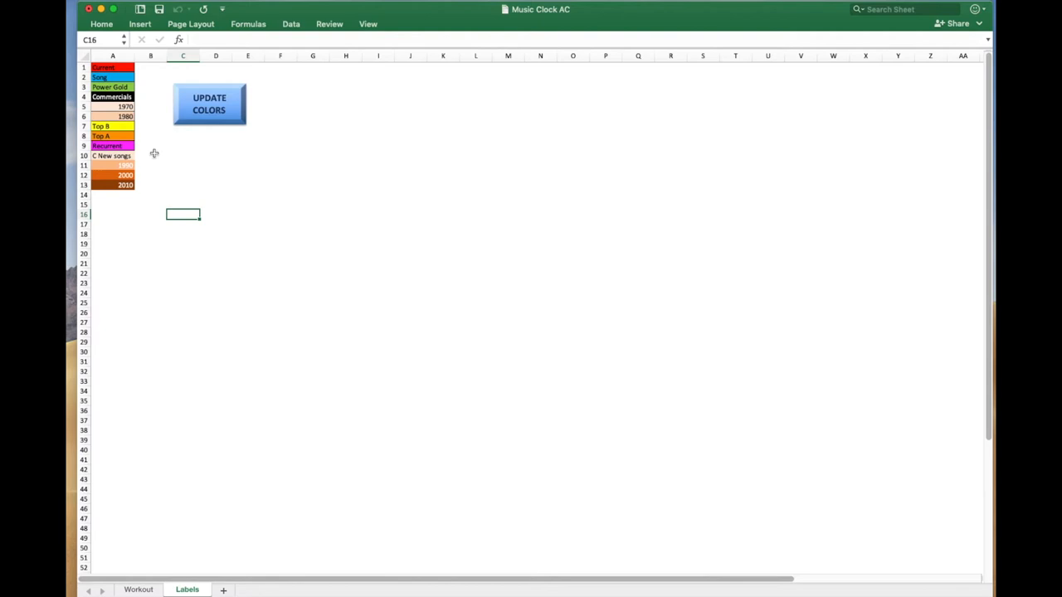
mouse_move(175, 341)
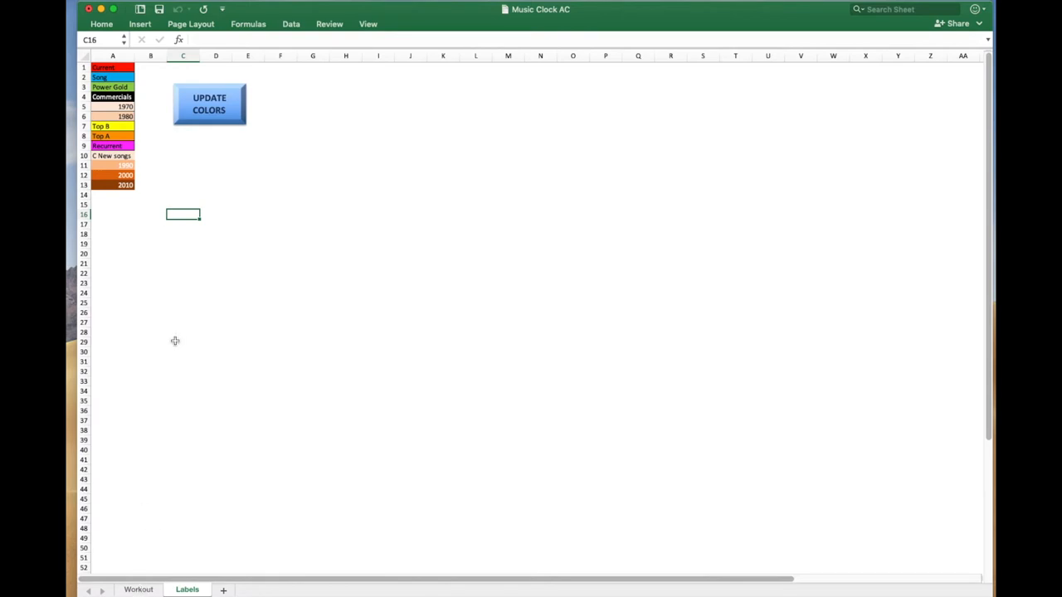
mouse_move(124, 196)
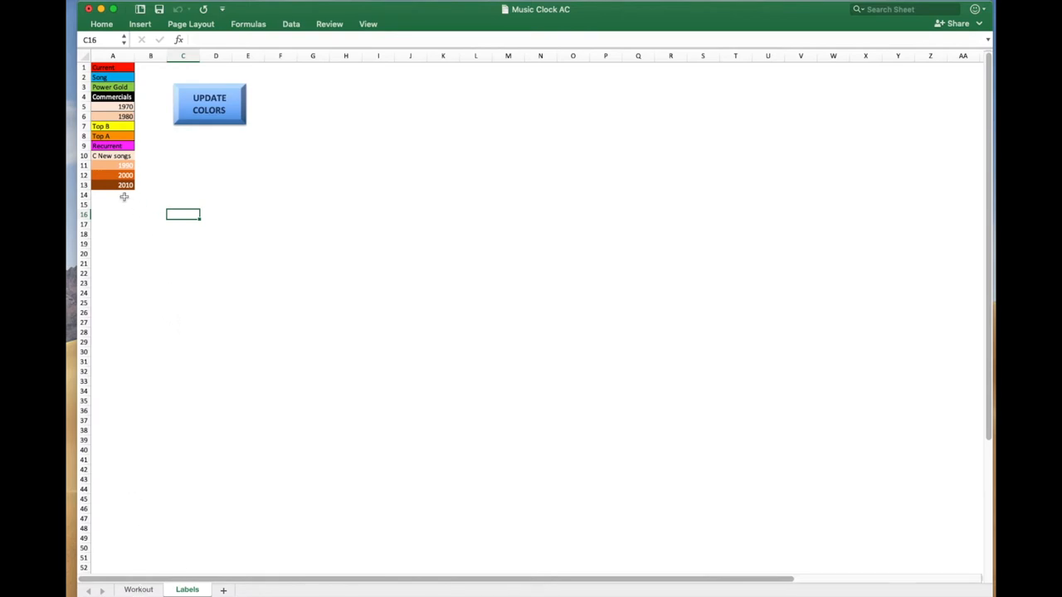
left_click(112, 194)
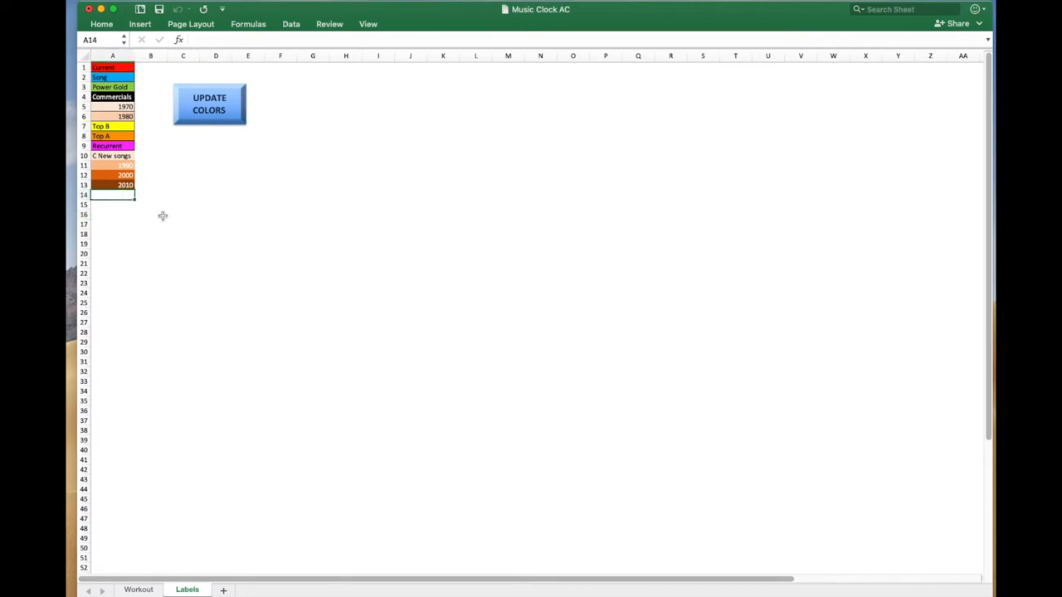
type("190")
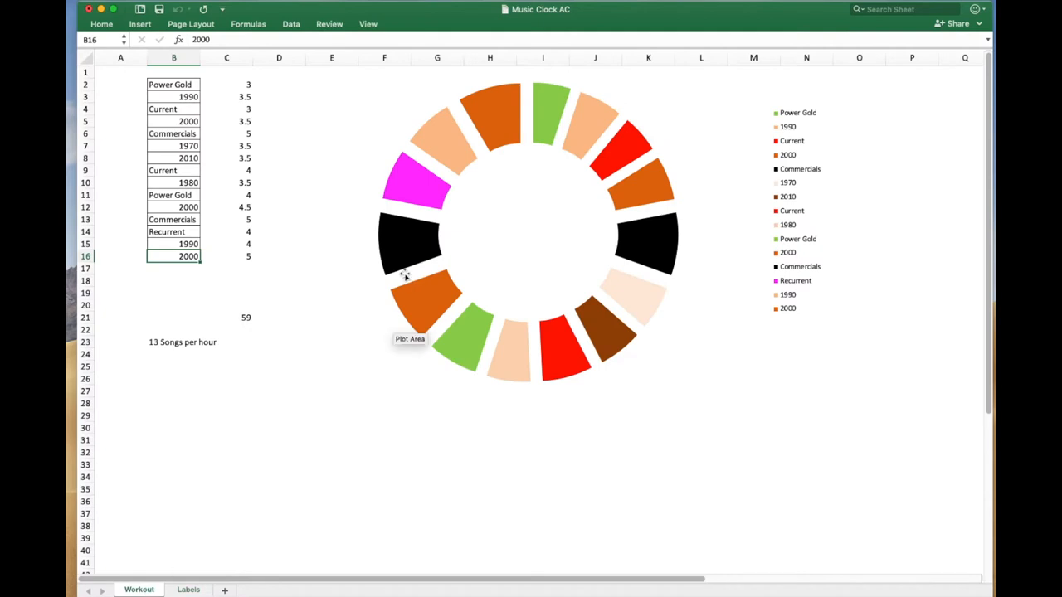
mouse_move(240, 285)
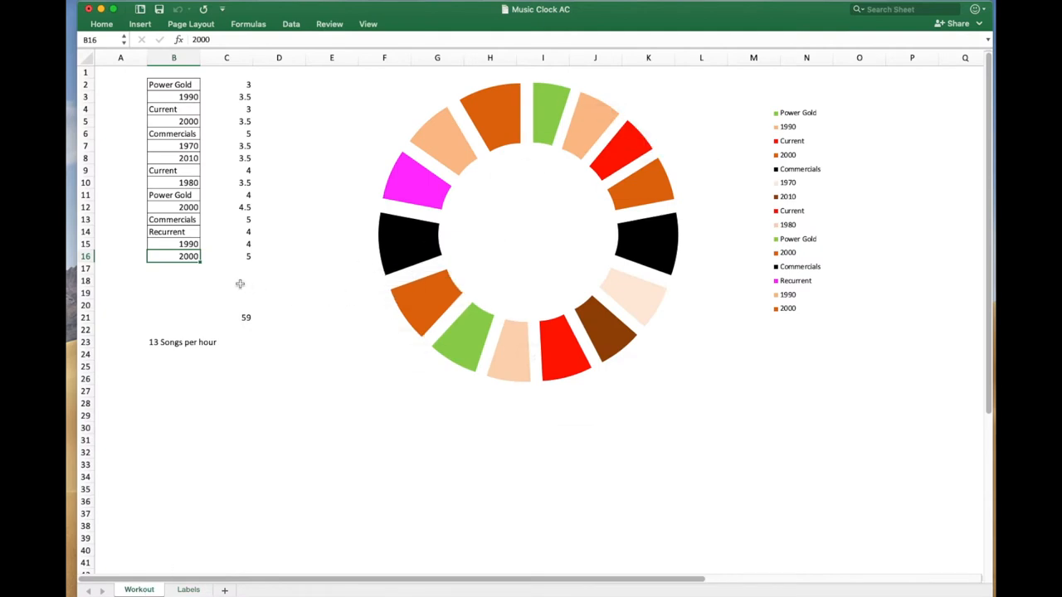
Step: Enter a 1960 label in cell A14 of the Labels sheet, below 2010
left_click(188, 243)
type("1960")
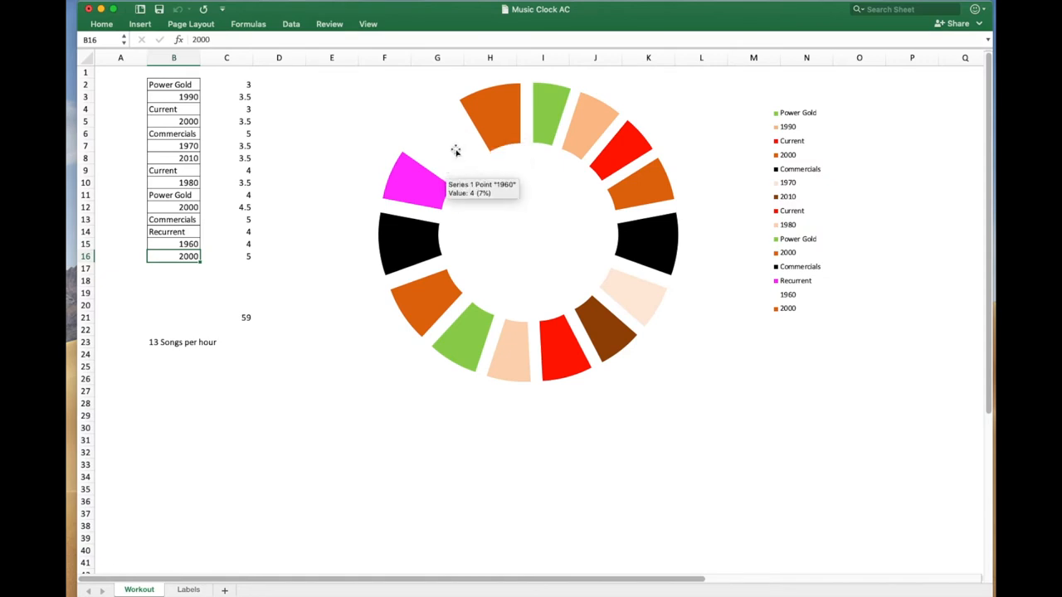
mouse_move(201, 587)
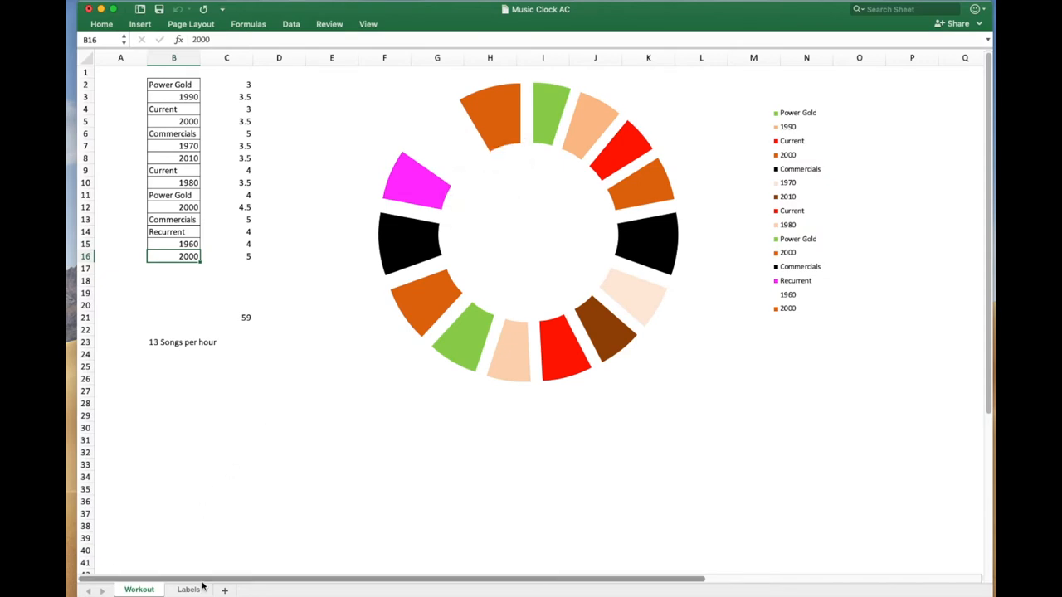
left_click(187, 589)
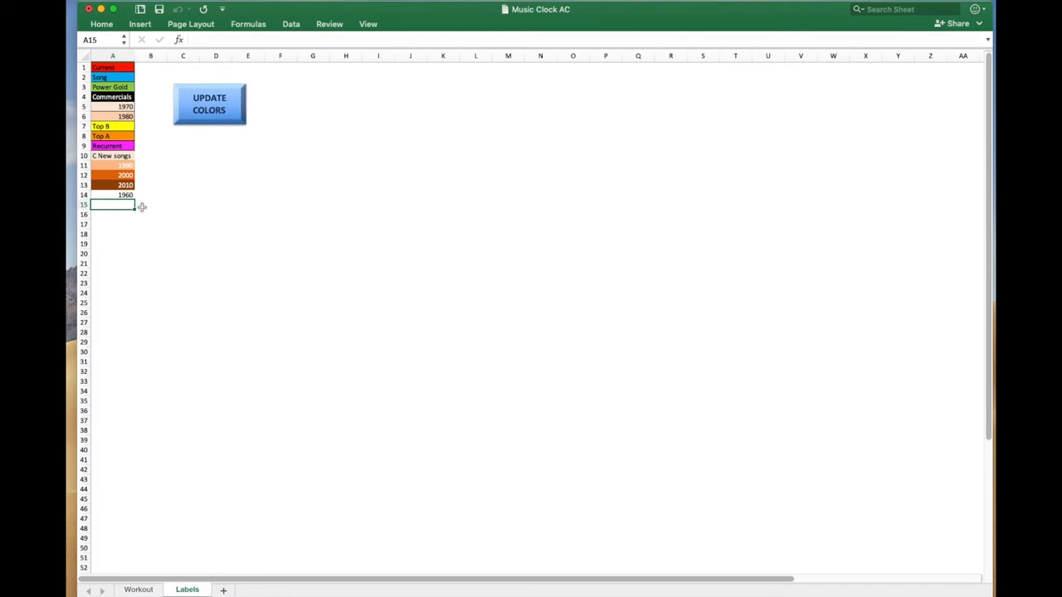
left_click(112, 194)
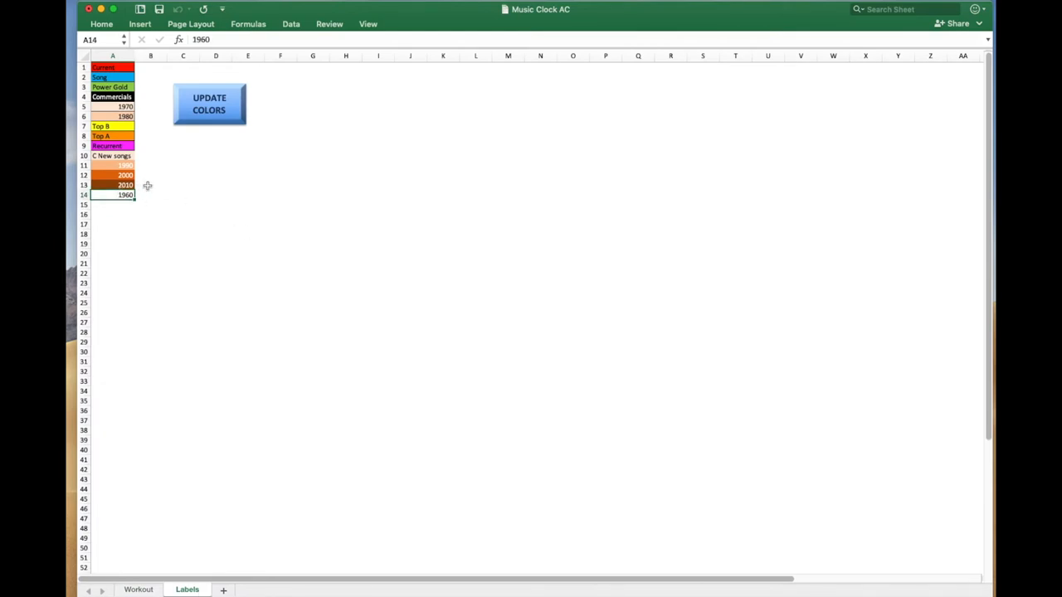
mouse_move(153, 182)
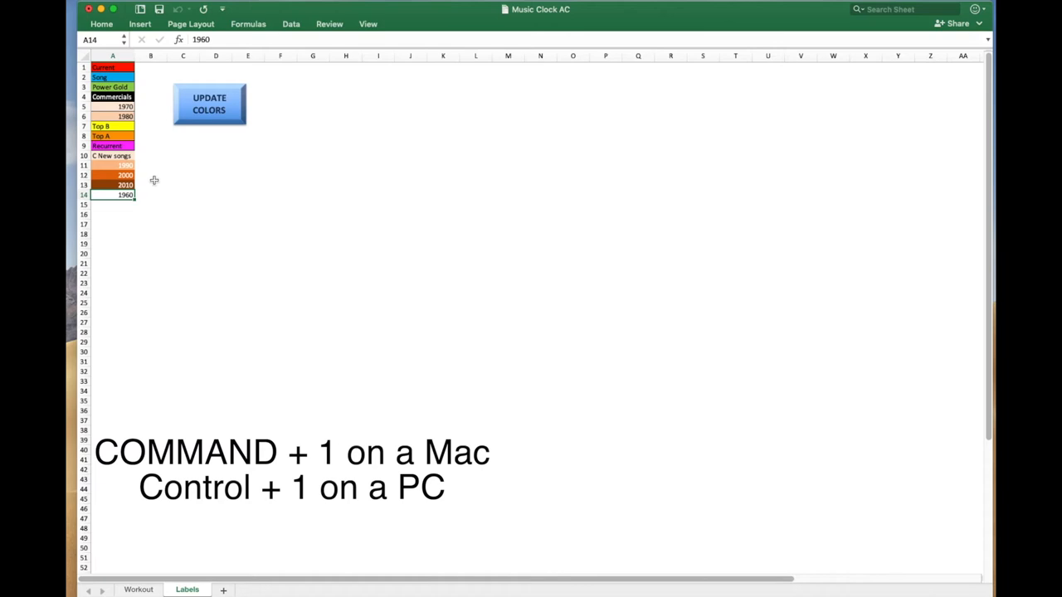
Step: In Format Cells, choose a lavender background fill for the 1960 label in A14
key("cmd+1")
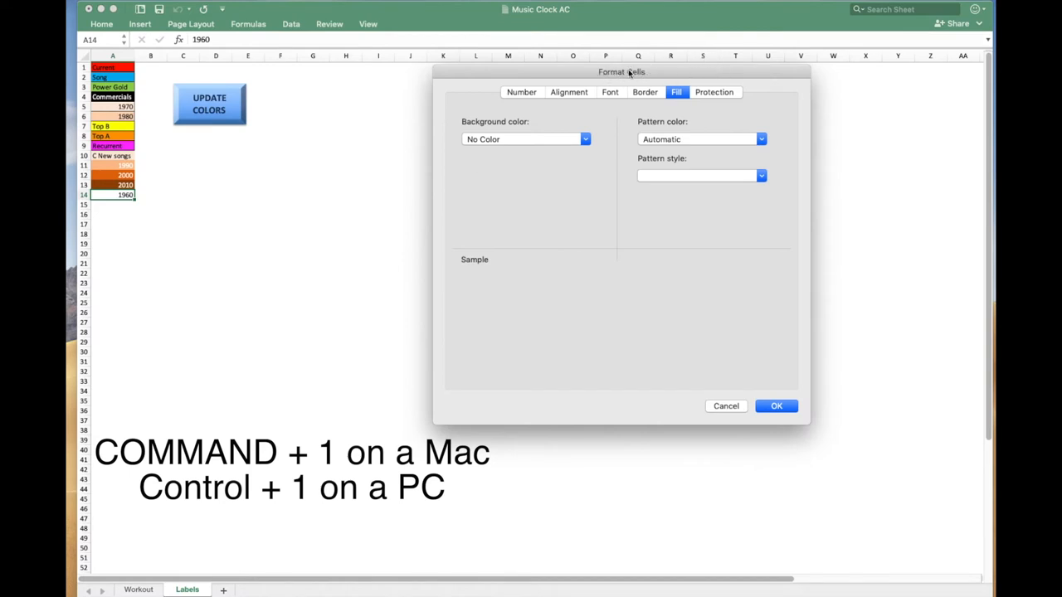
left_click(521, 92)
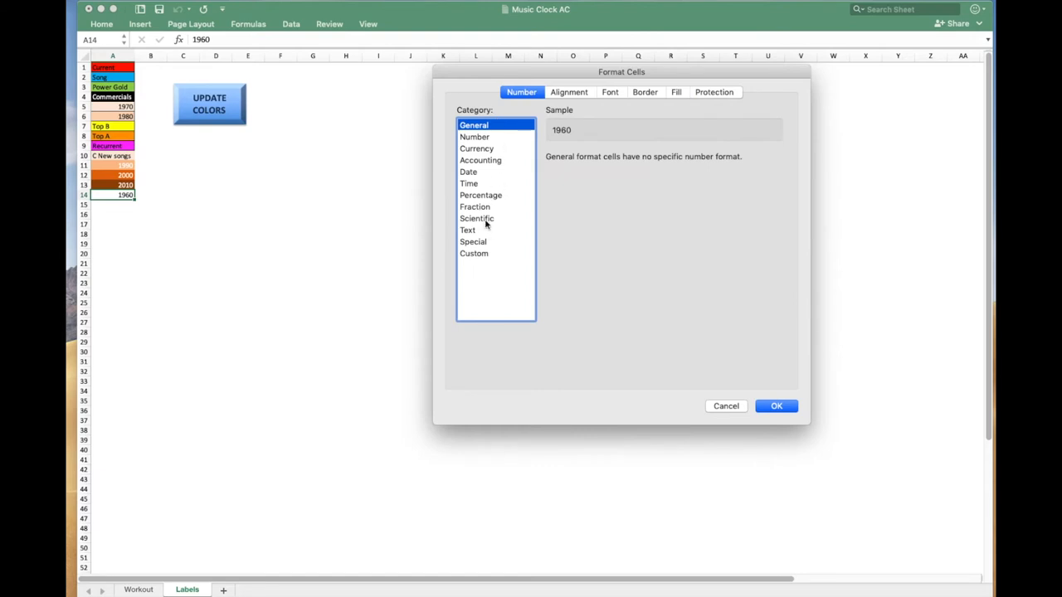
mouse_move(488, 180)
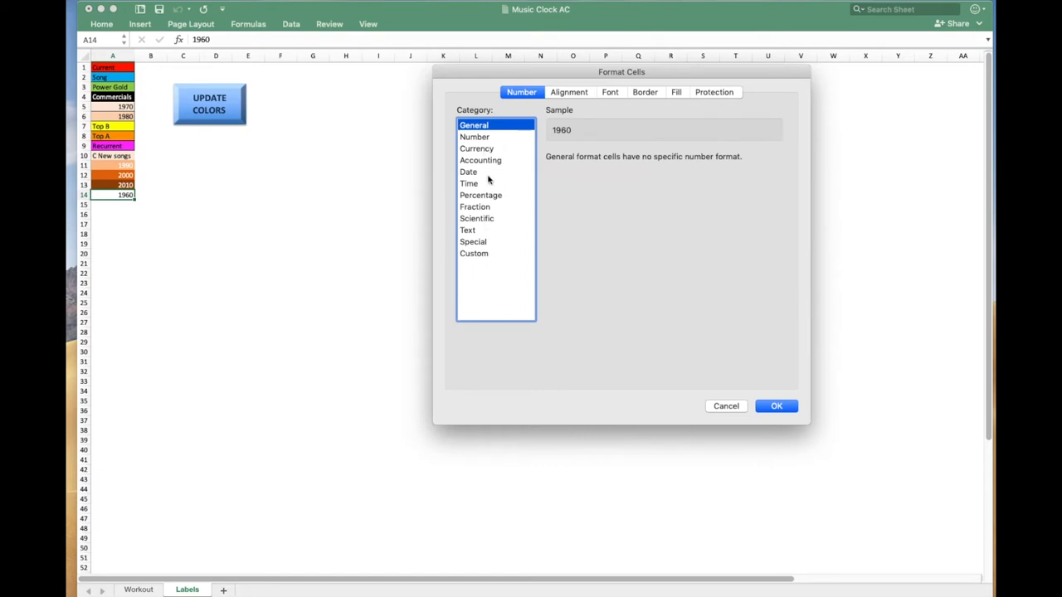
left_click(568, 92)
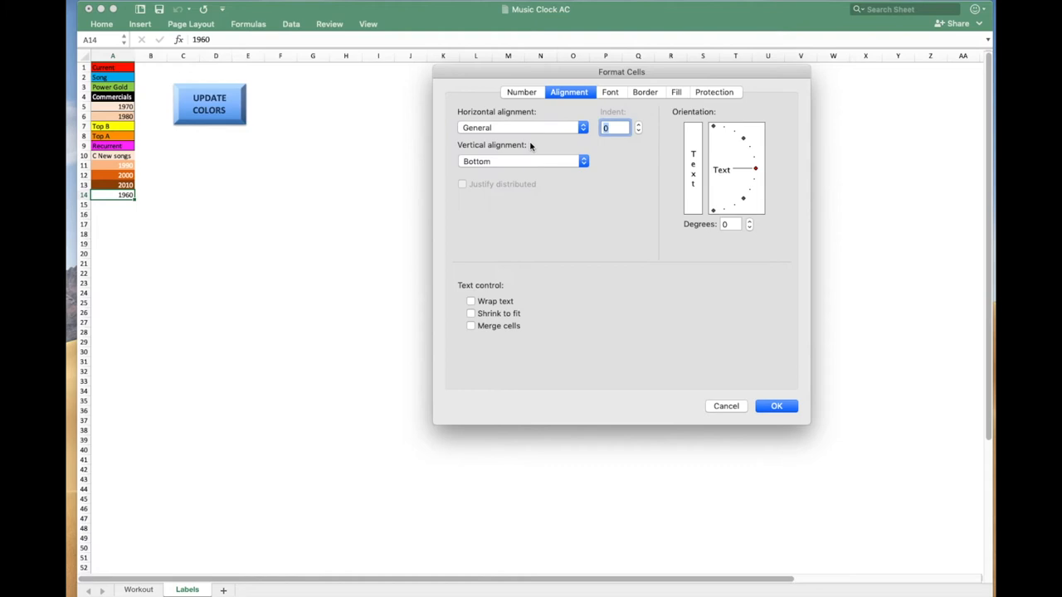
left_click(610, 92)
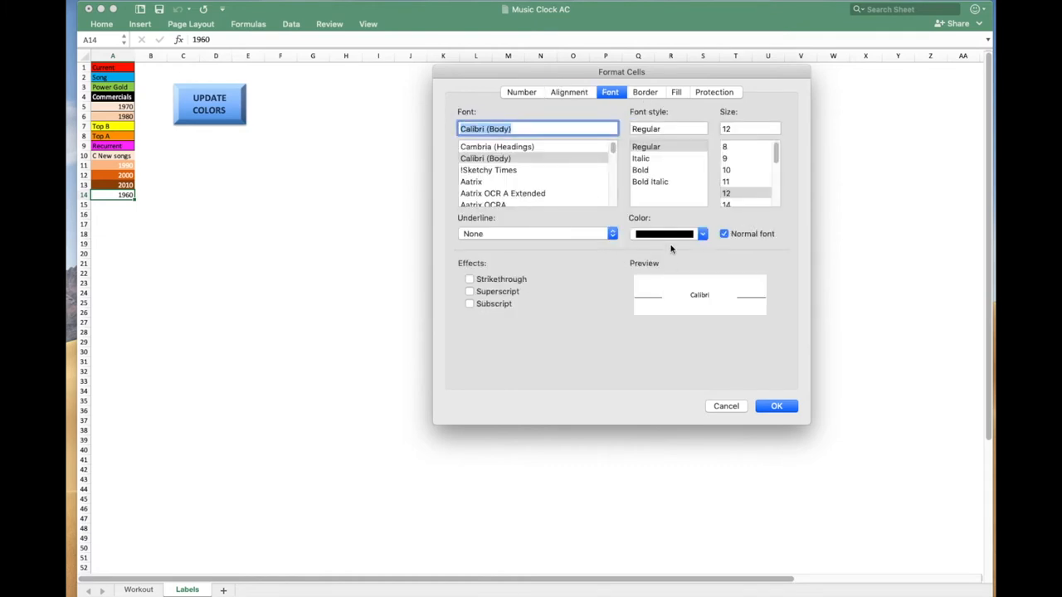
mouse_move(734, 93)
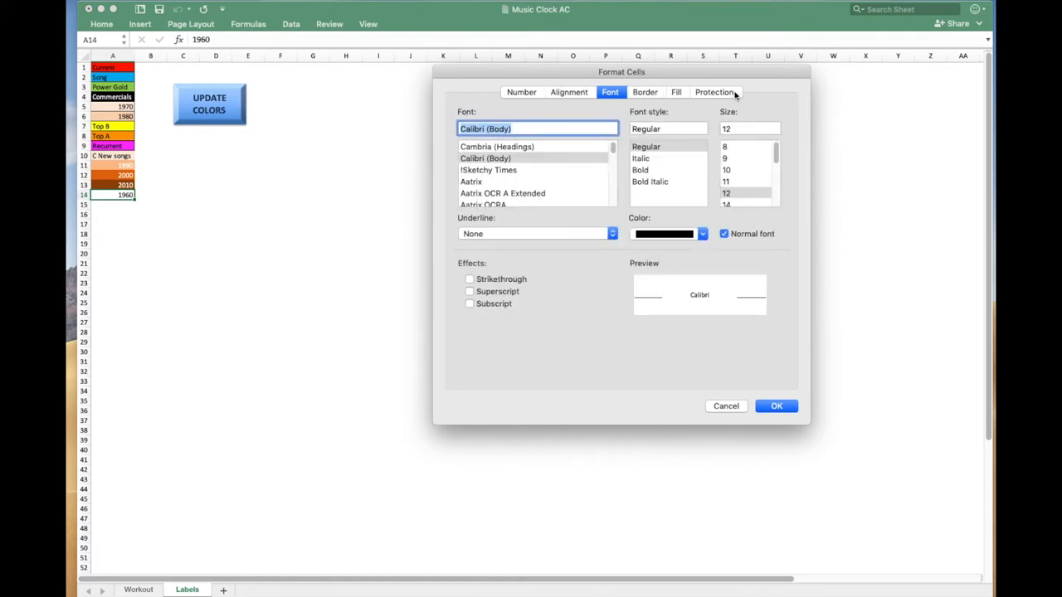
left_click(676, 93)
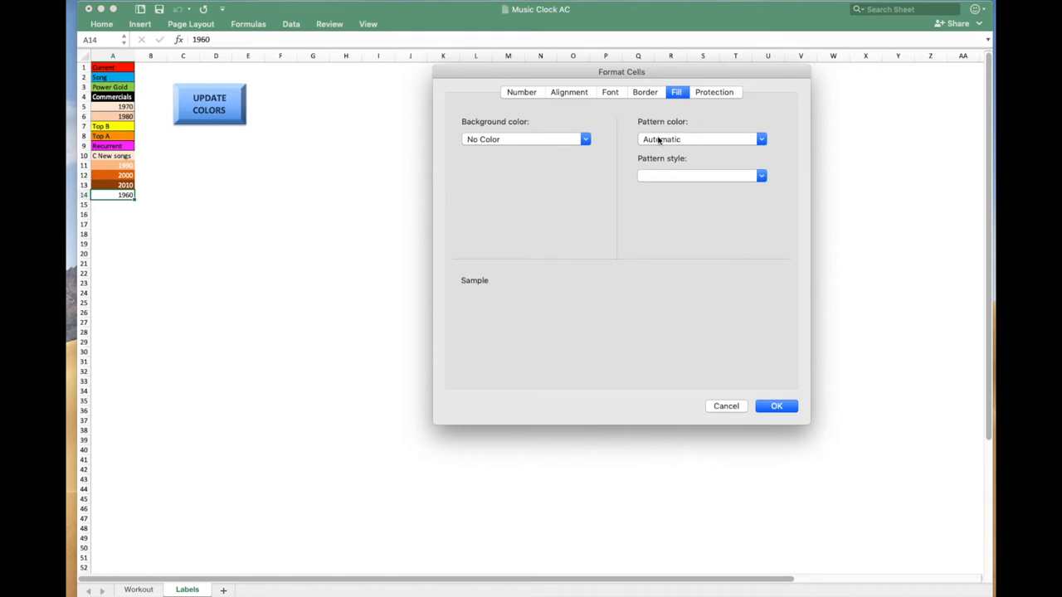
mouse_move(483, 139)
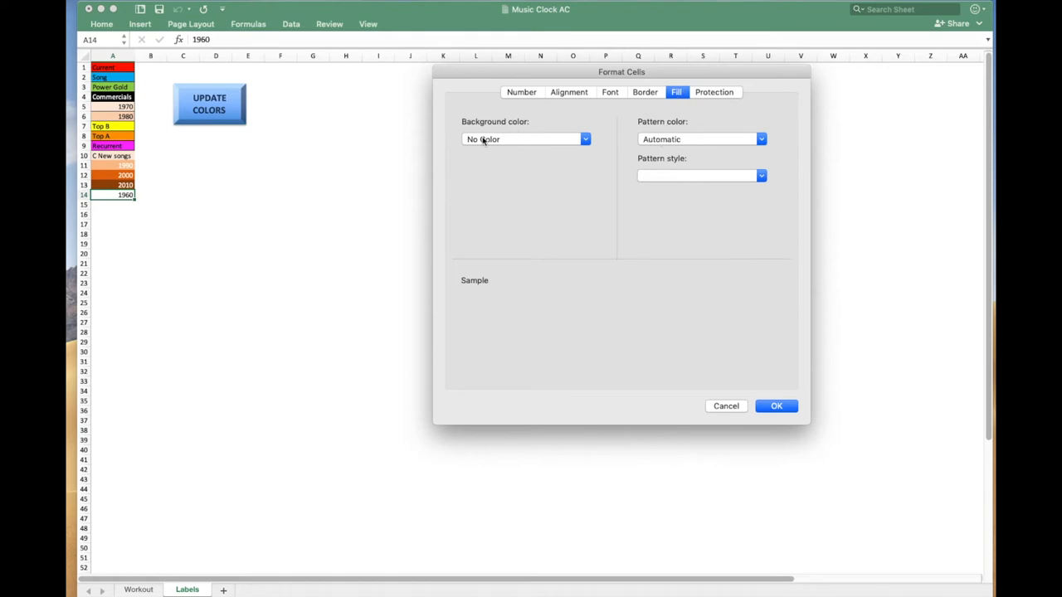
left_click(586, 139)
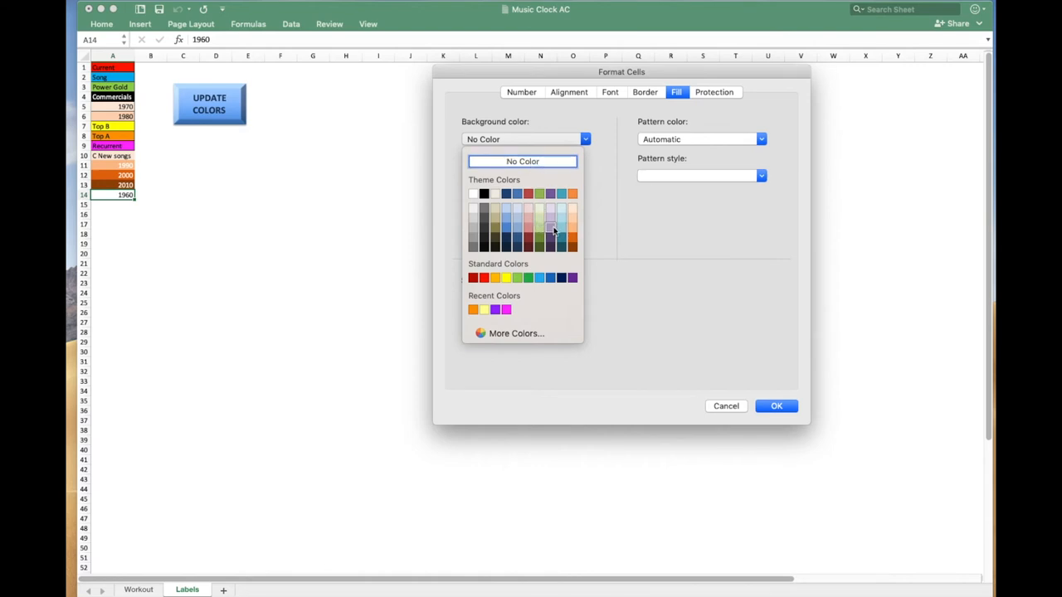
mouse_move(550, 230)
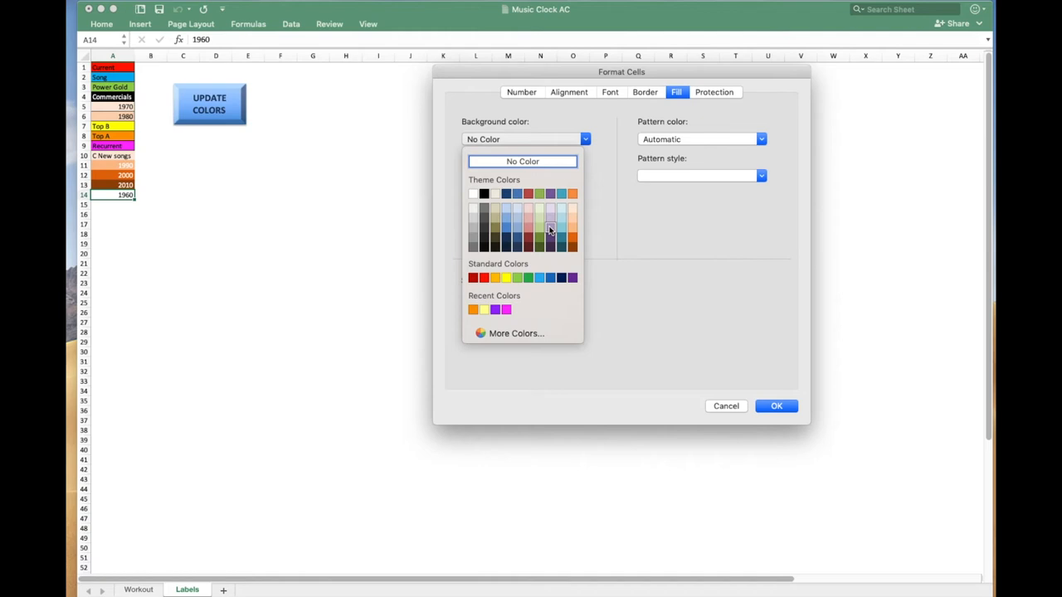
mouse_move(552, 218)
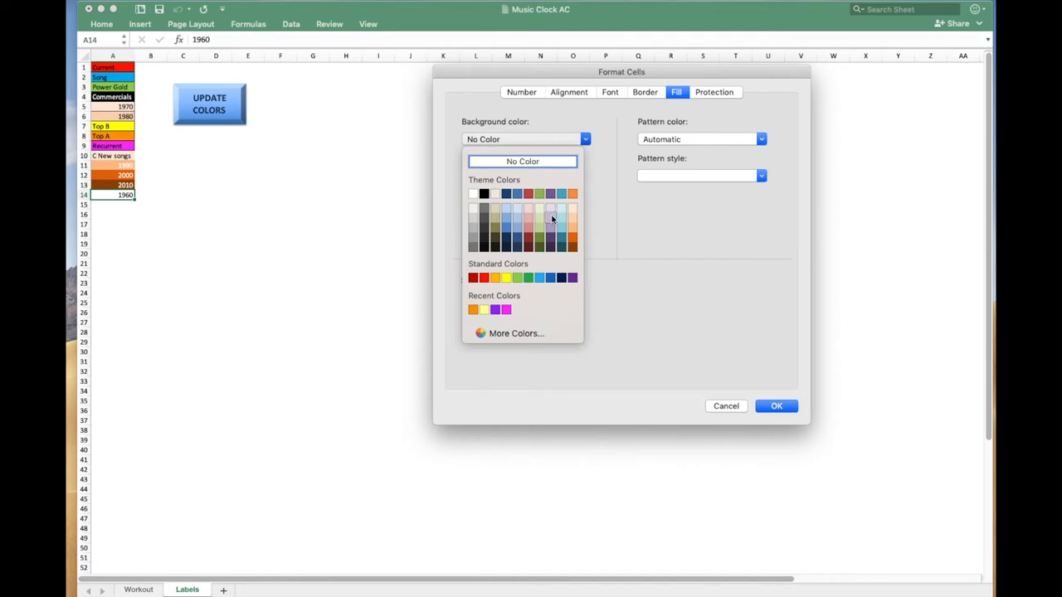
left_click(552, 218)
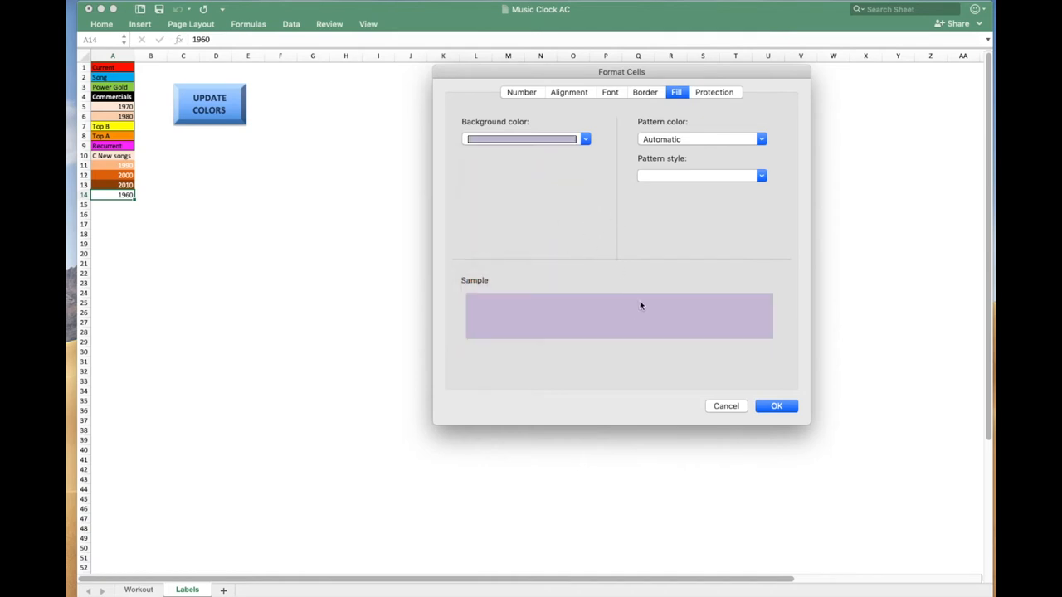
Step: Apply the lavender fill to the 1960 label cell A14
left_click(775, 405)
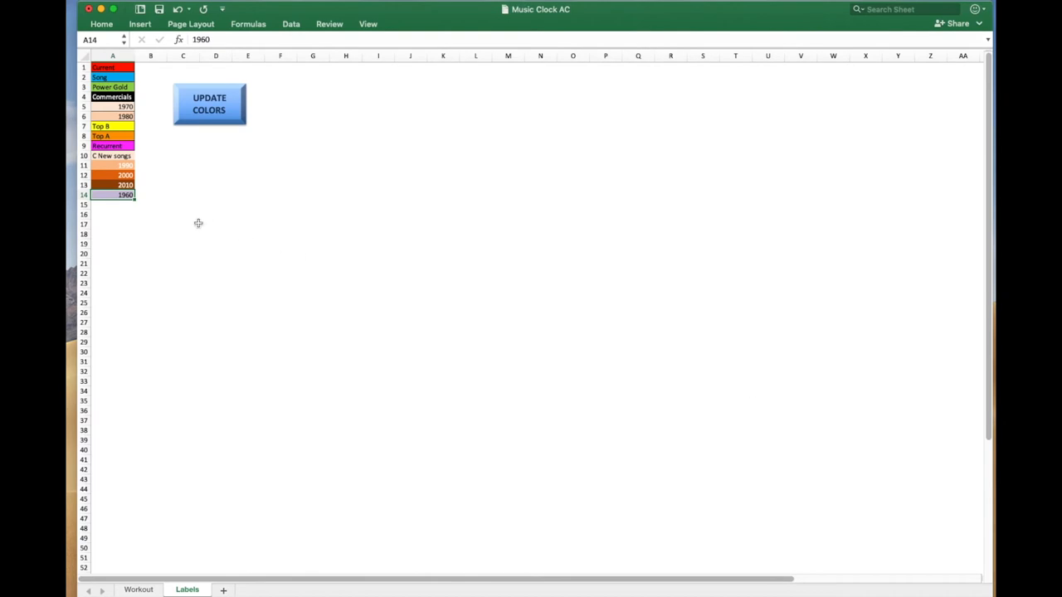
mouse_move(203, 420)
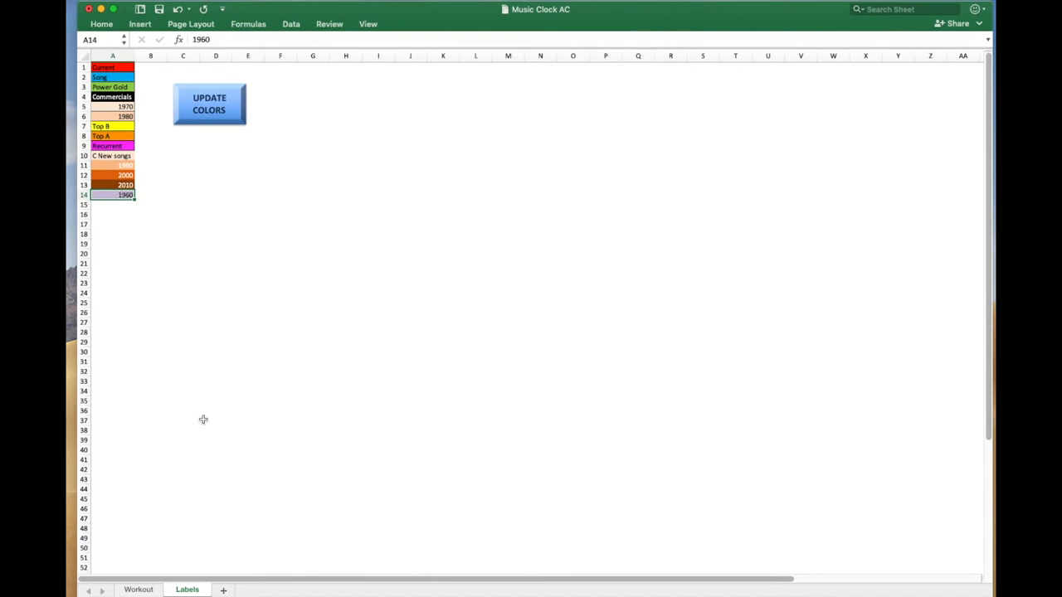
left_click(139, 589)
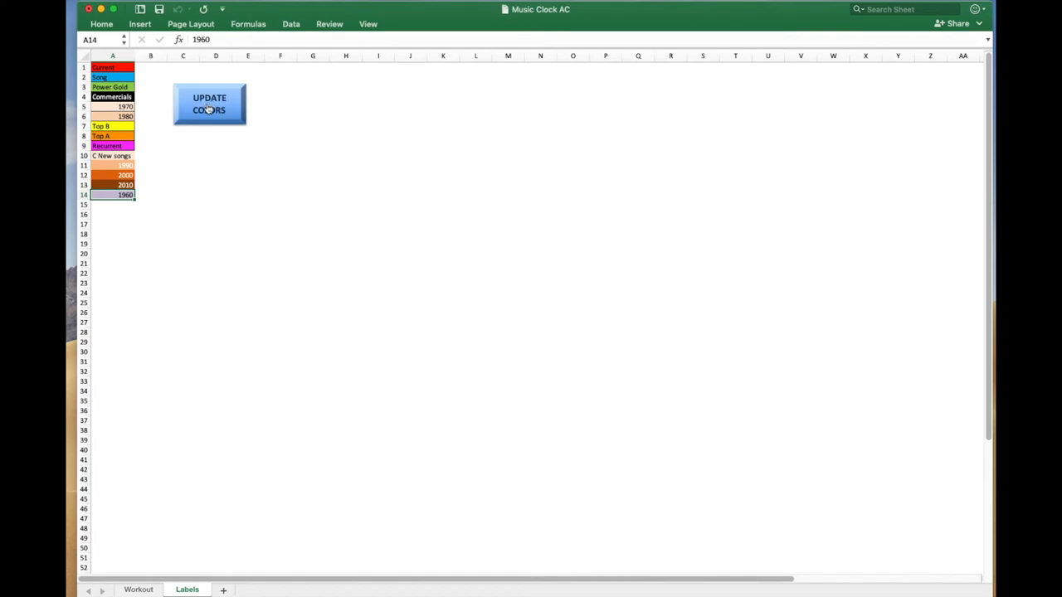
mouse_move(188, 478)
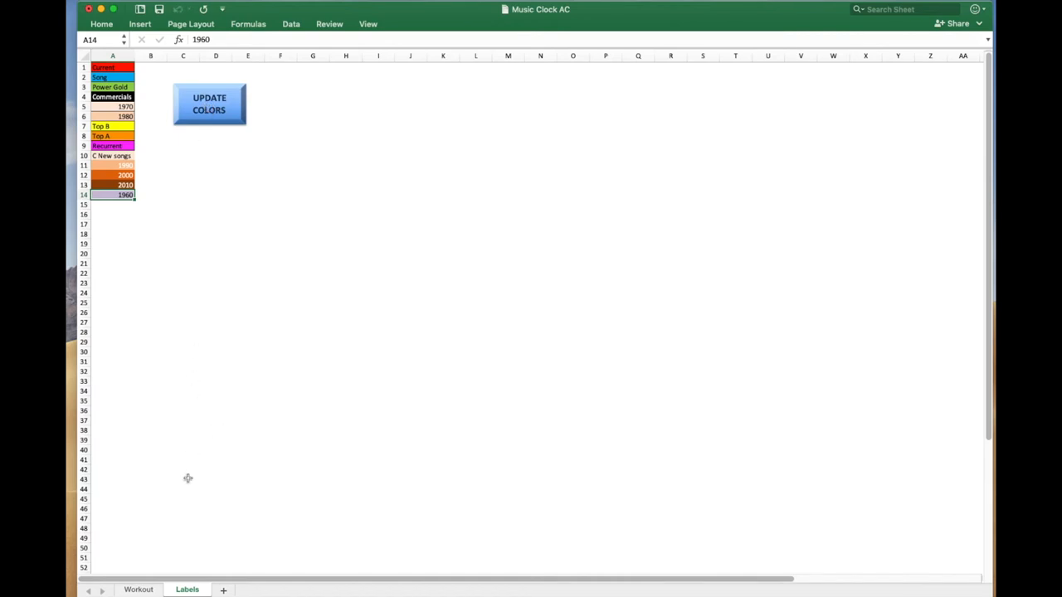
mouse_move(223, 255)
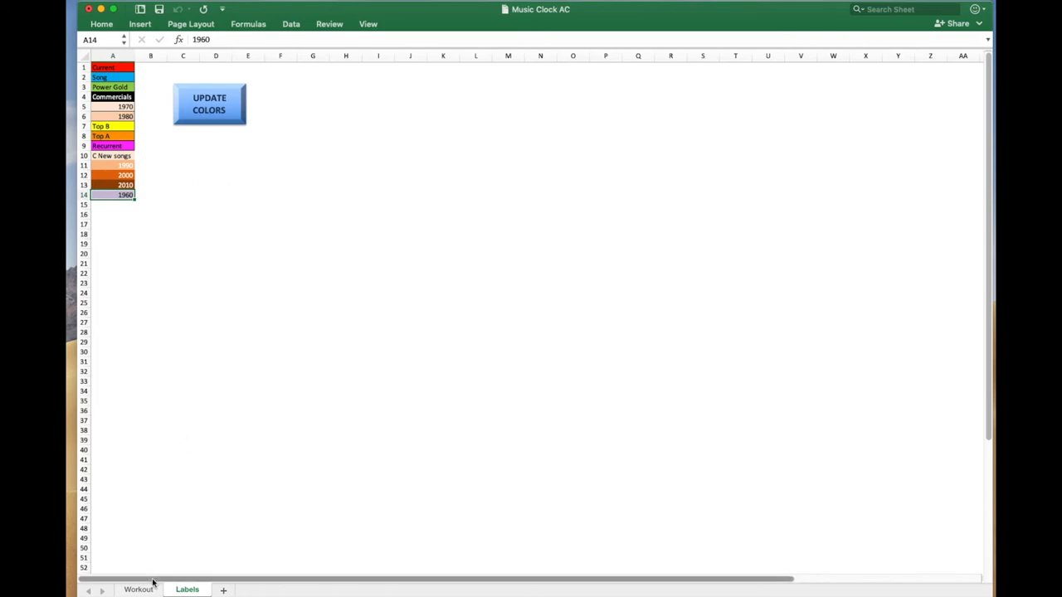
Step: Change Workout cell B7 from 1970 to 1960, turning its slice light purple
left_click(139, 588)
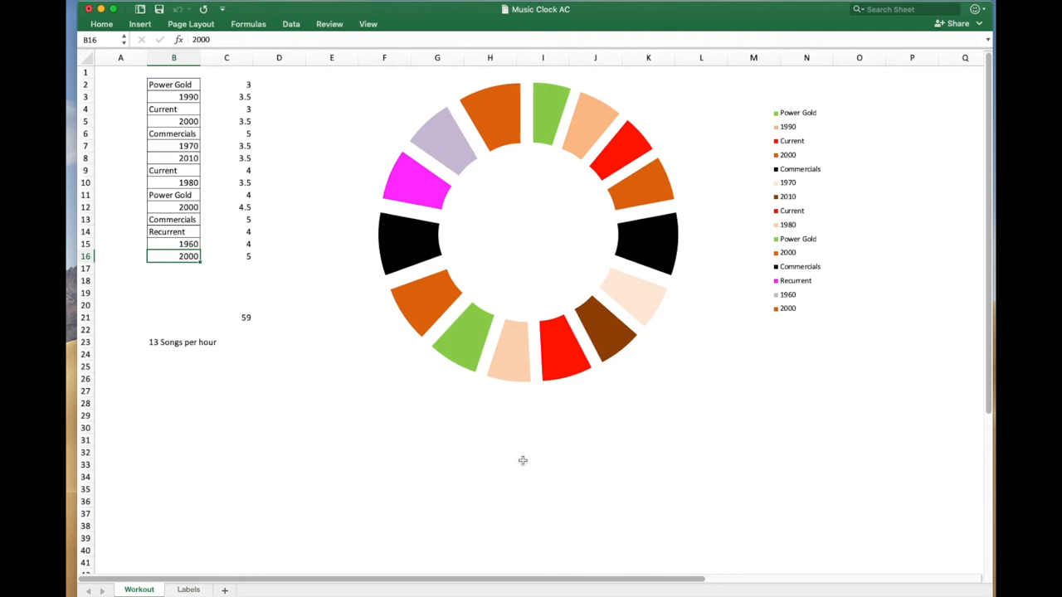
mouse_move(459, 149)
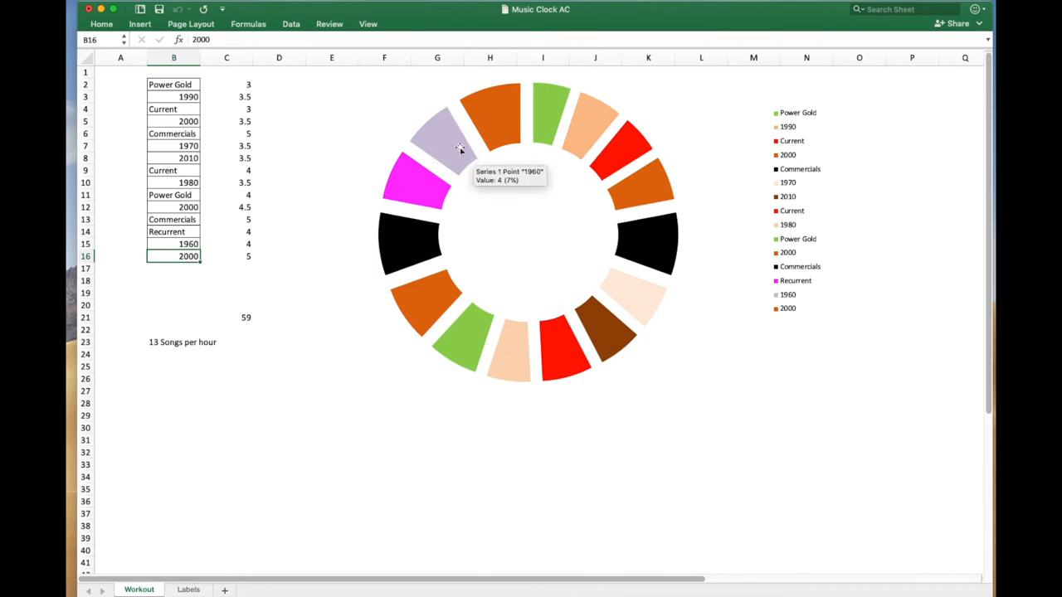
left_click(173, 146)
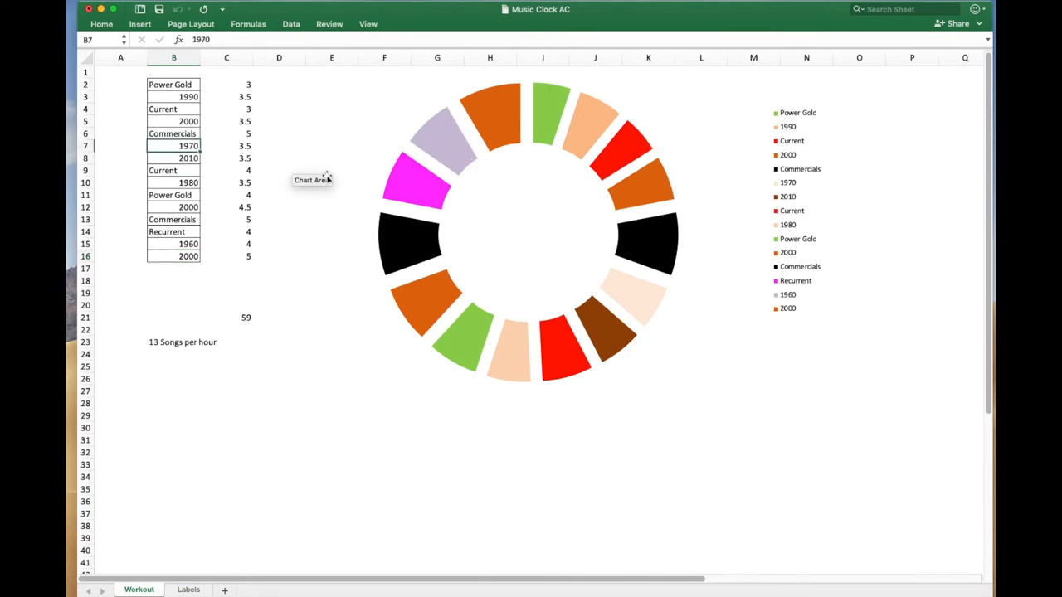
type("196")
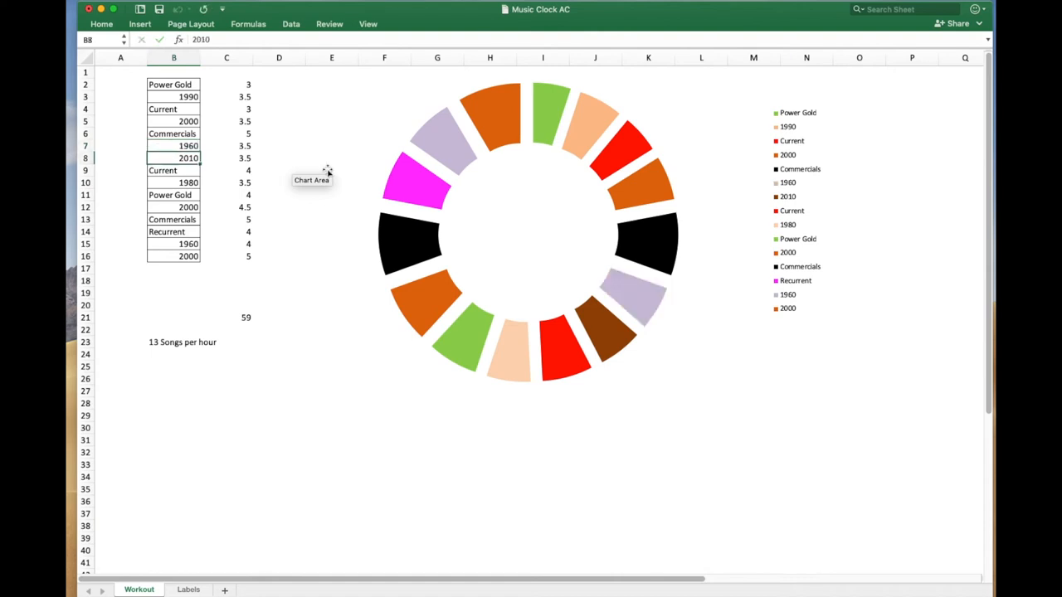
mouse_move(412, 430)
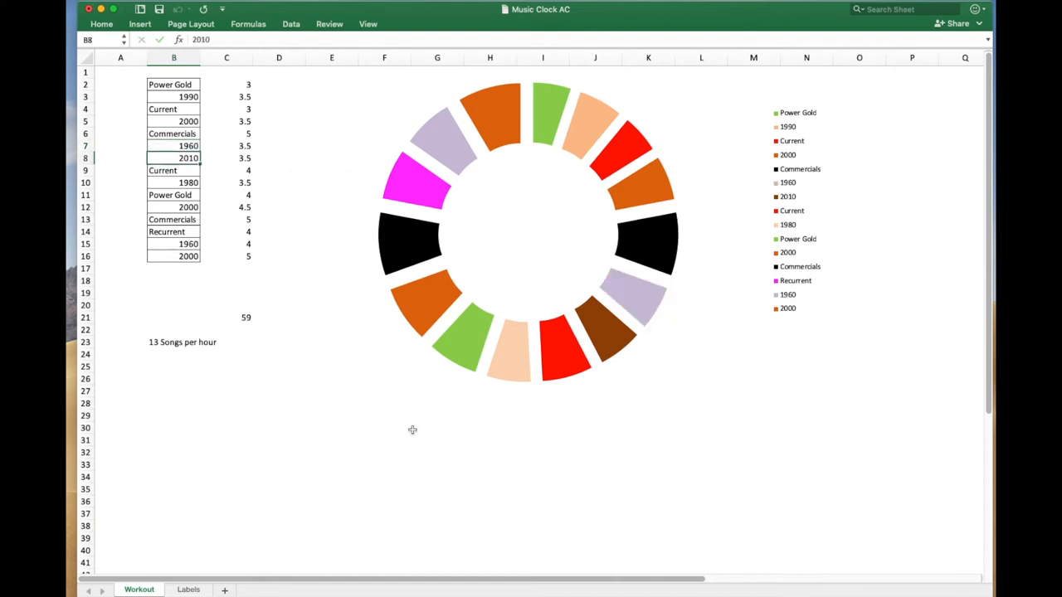
left_click(187, 589)
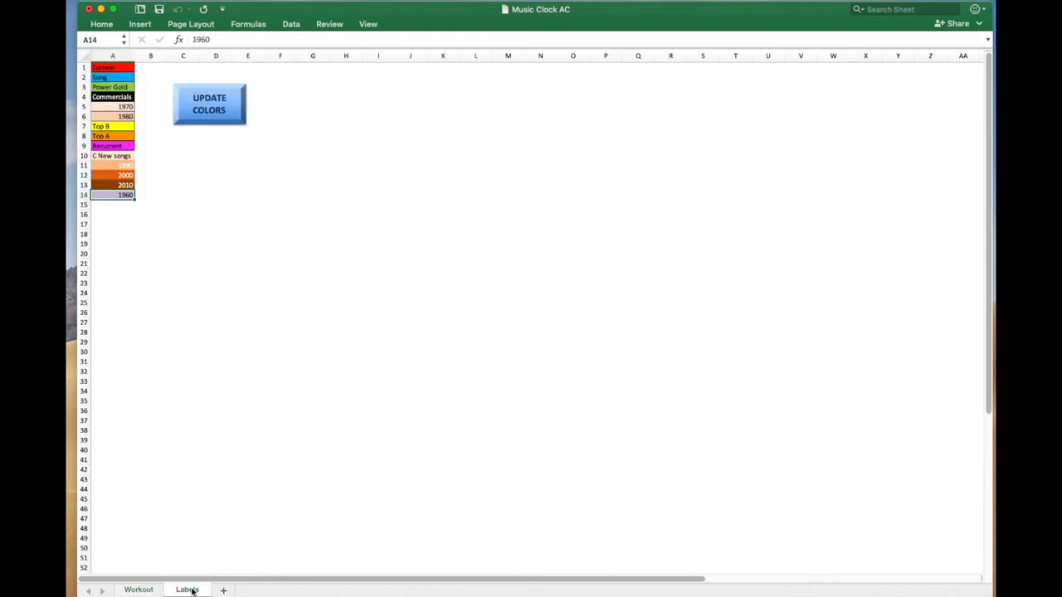
mouse_move(241, 375)
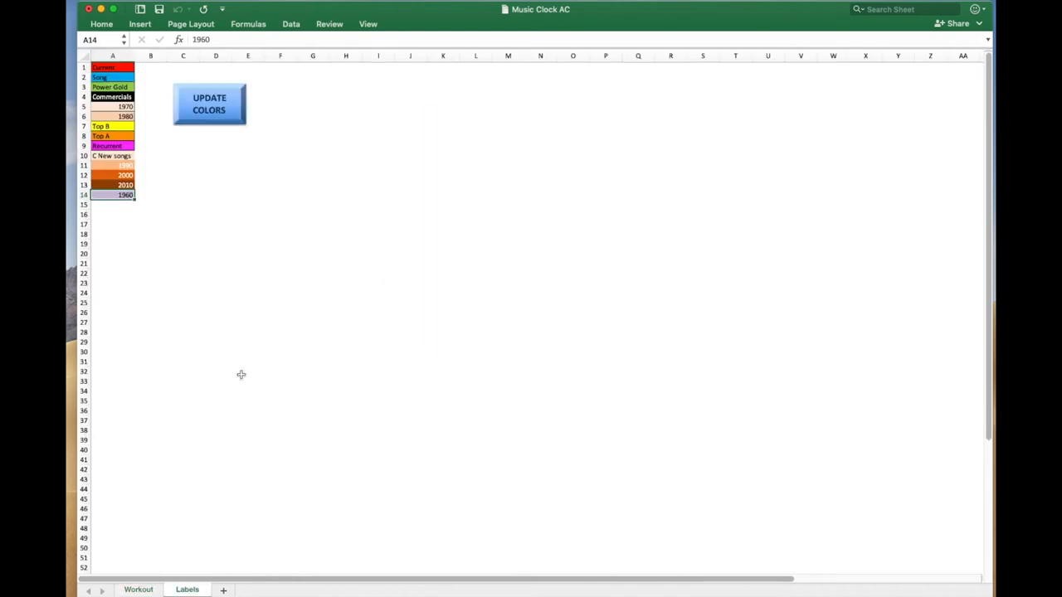
mouse_move(143, 147)
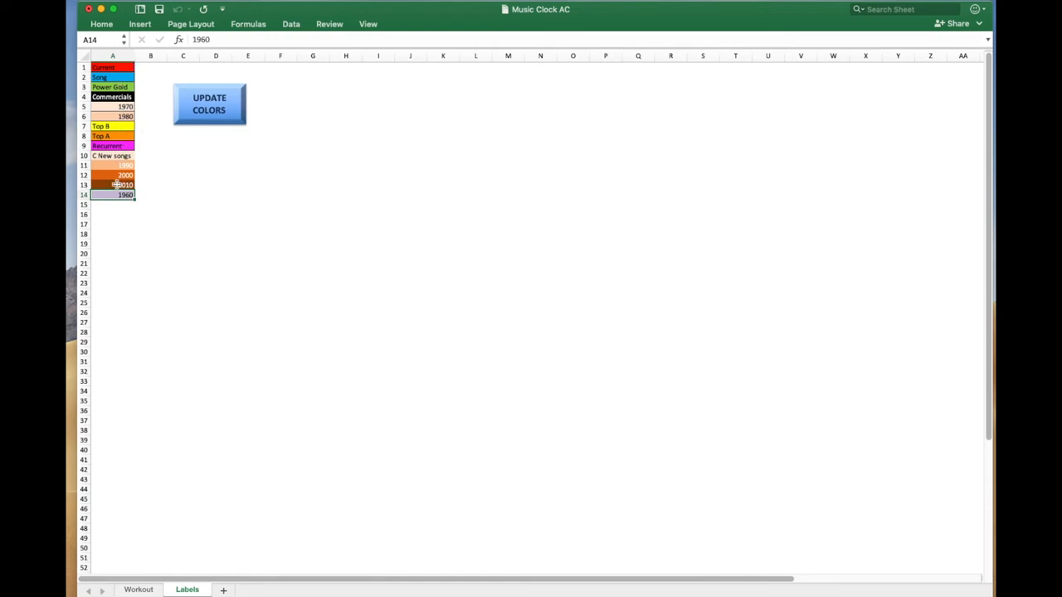
Step: Rename the first label to Top 10 and replace the 1990 entry in B3 with Top 10
left_click(112, 68)
type("Top 10")
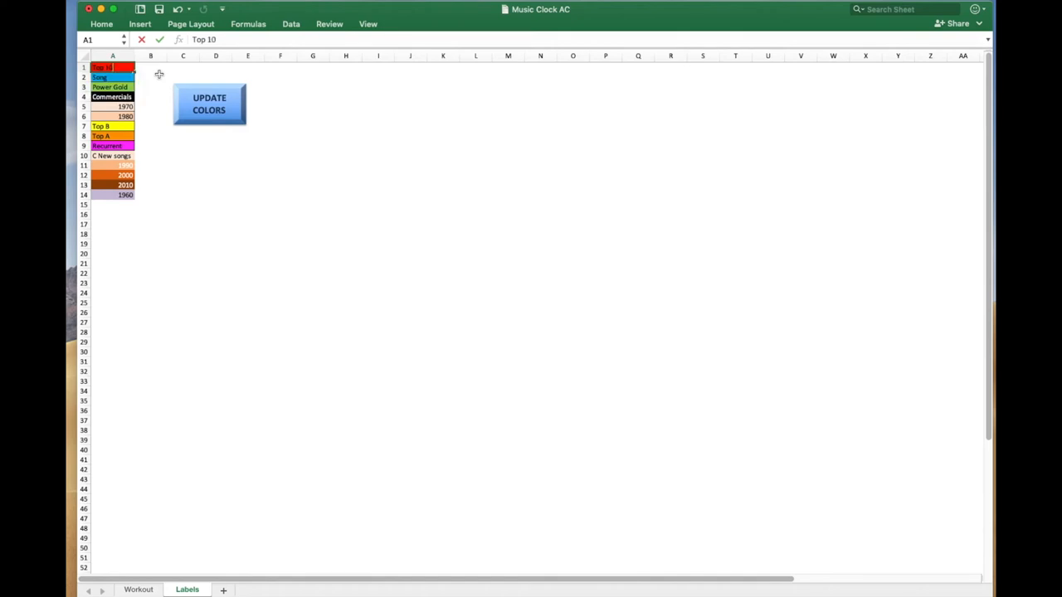
left_click(112, 77)
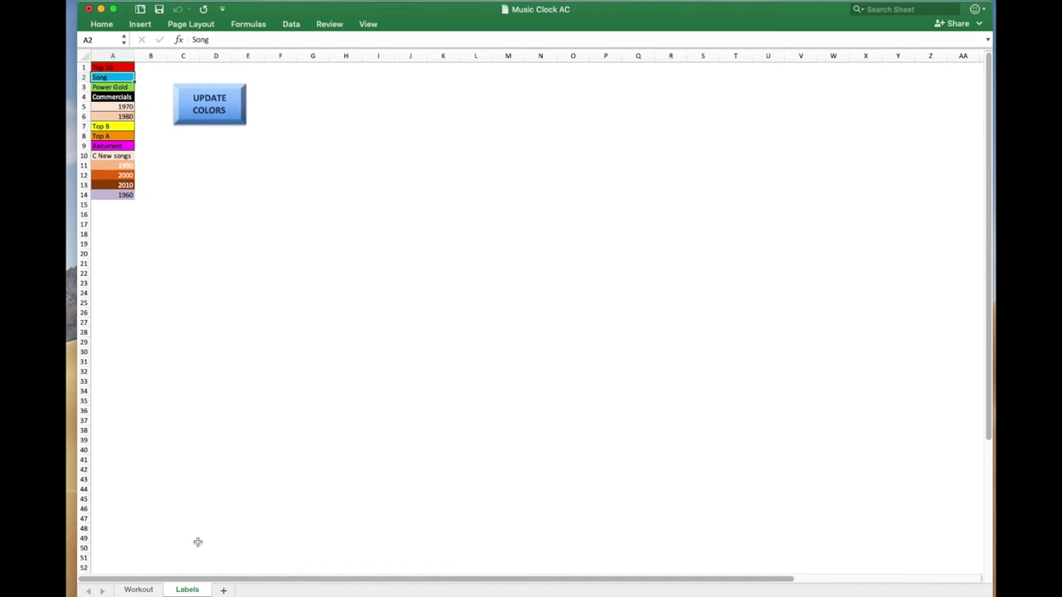
left_click(139, 589)
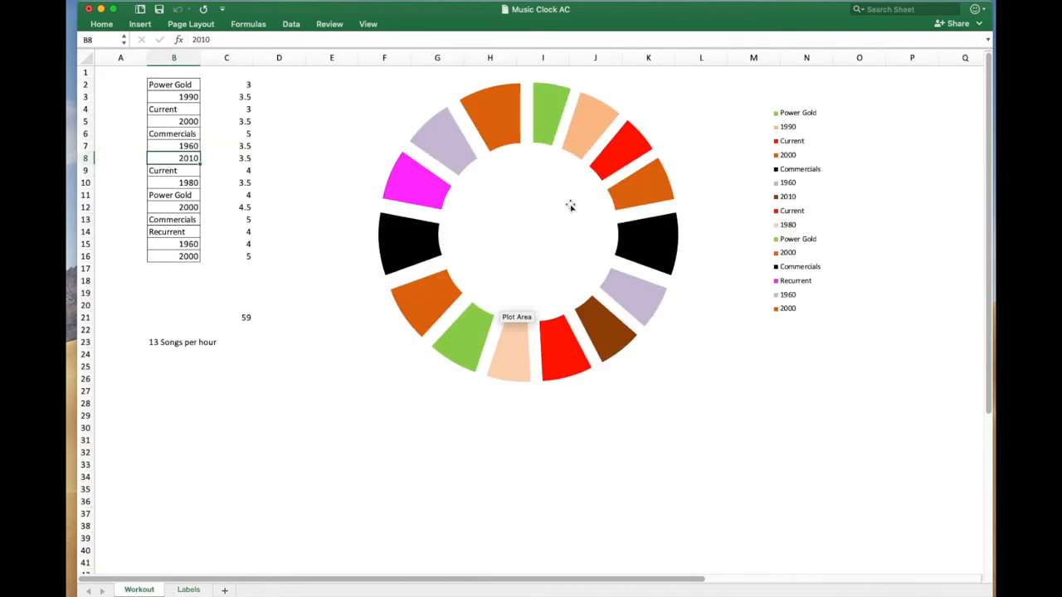
mouse_move(186, 111)
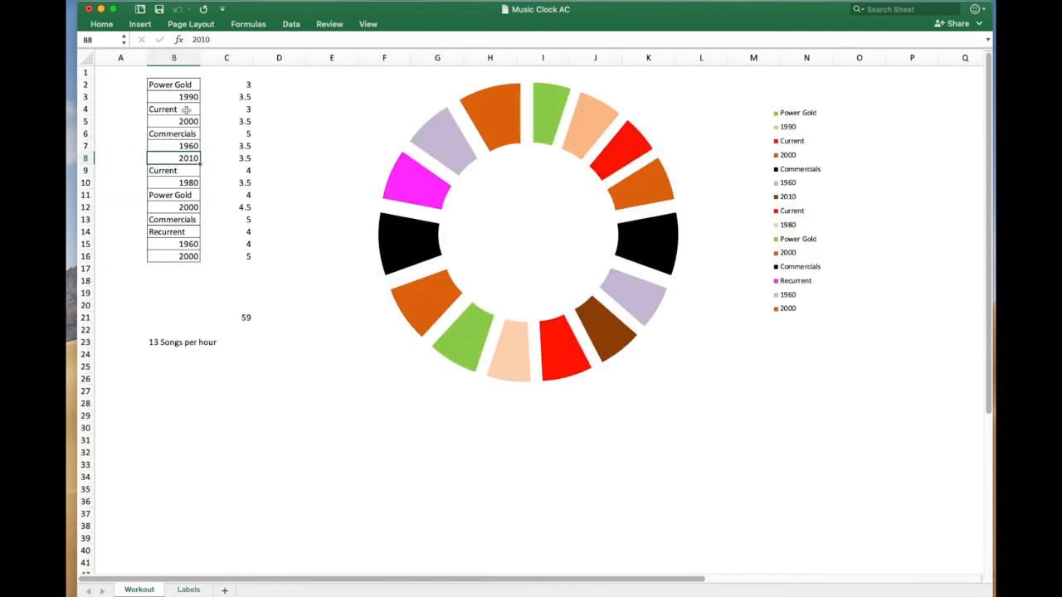
left_click(173, 96)
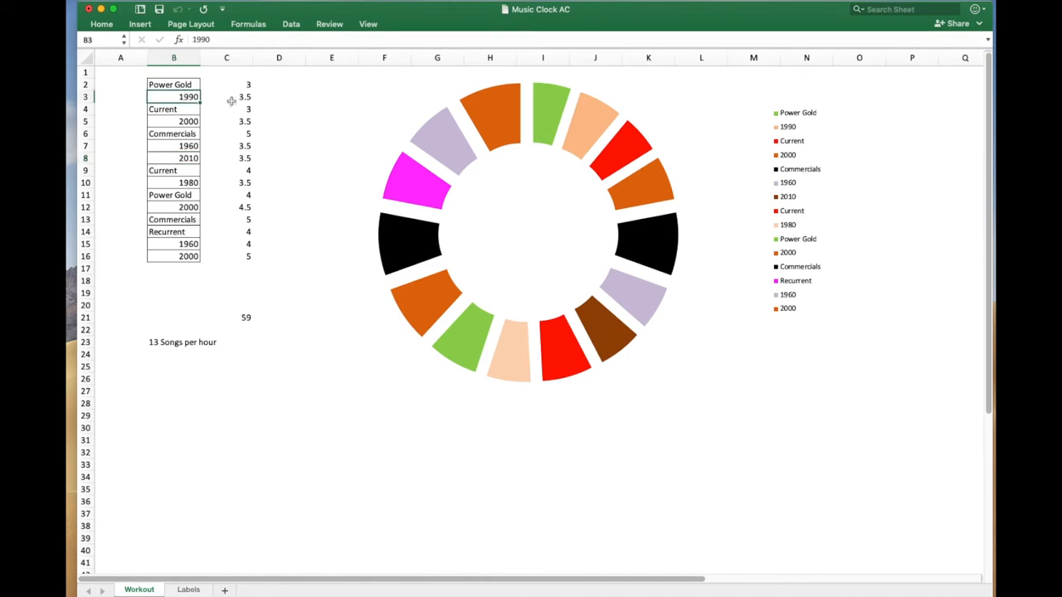
type("Td")
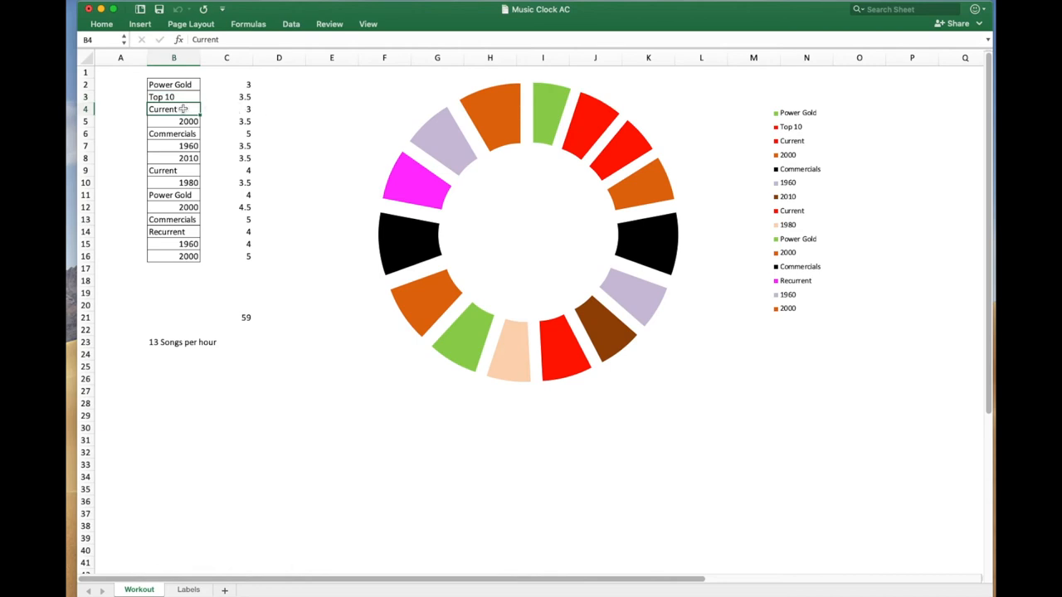
mouse_move(584, 124)
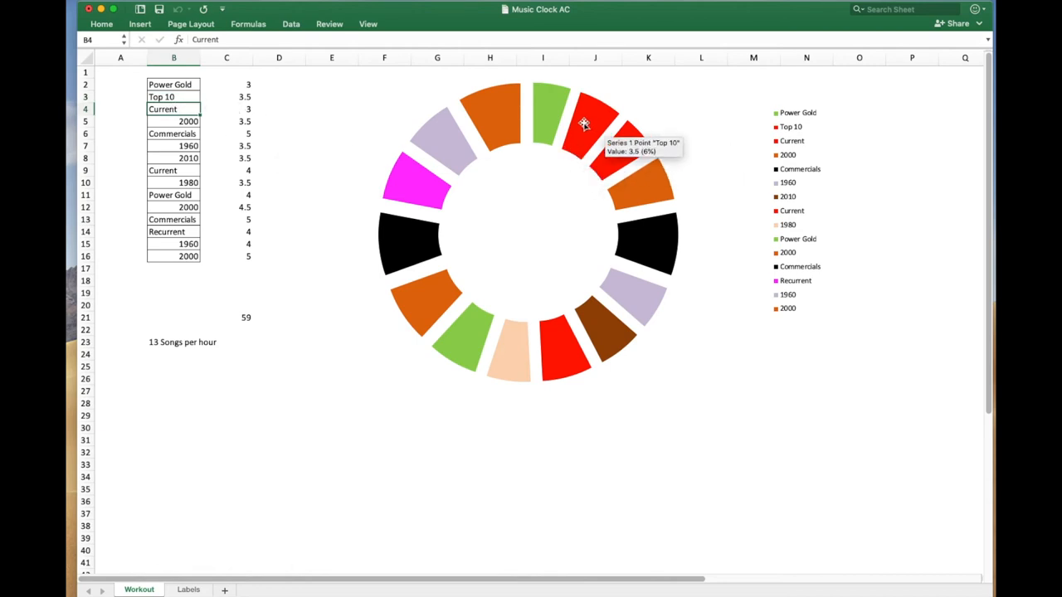
mouse_move(626, 166)
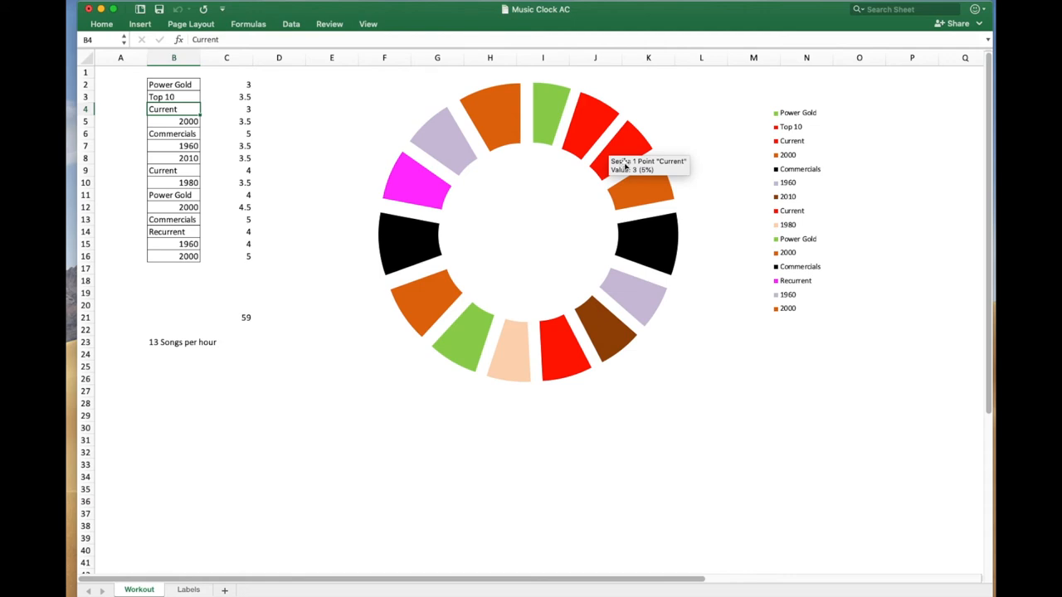
mouse_move(382, 116)
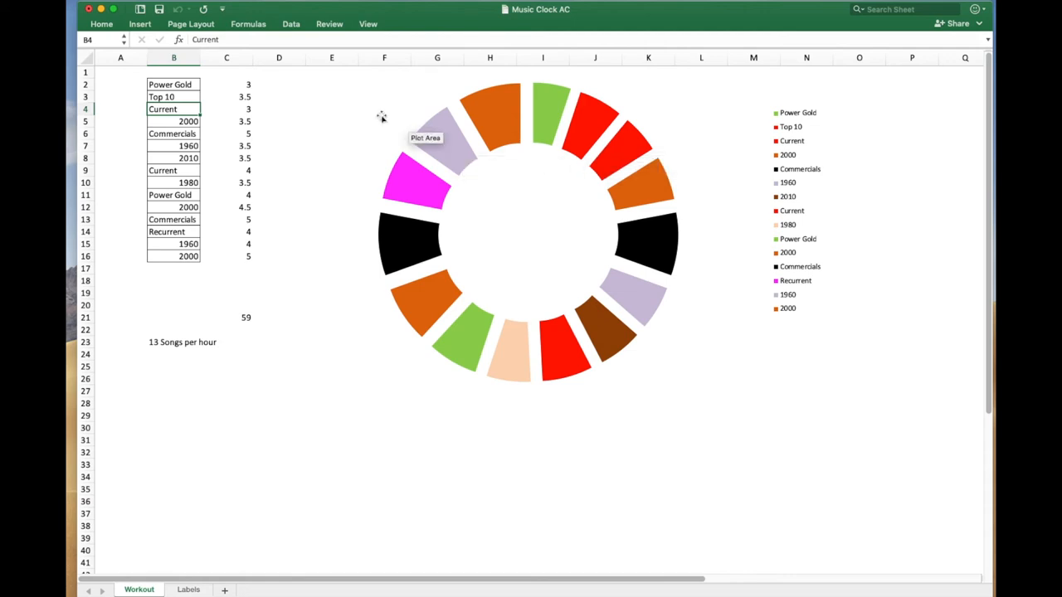
mouse_move(174, 109)
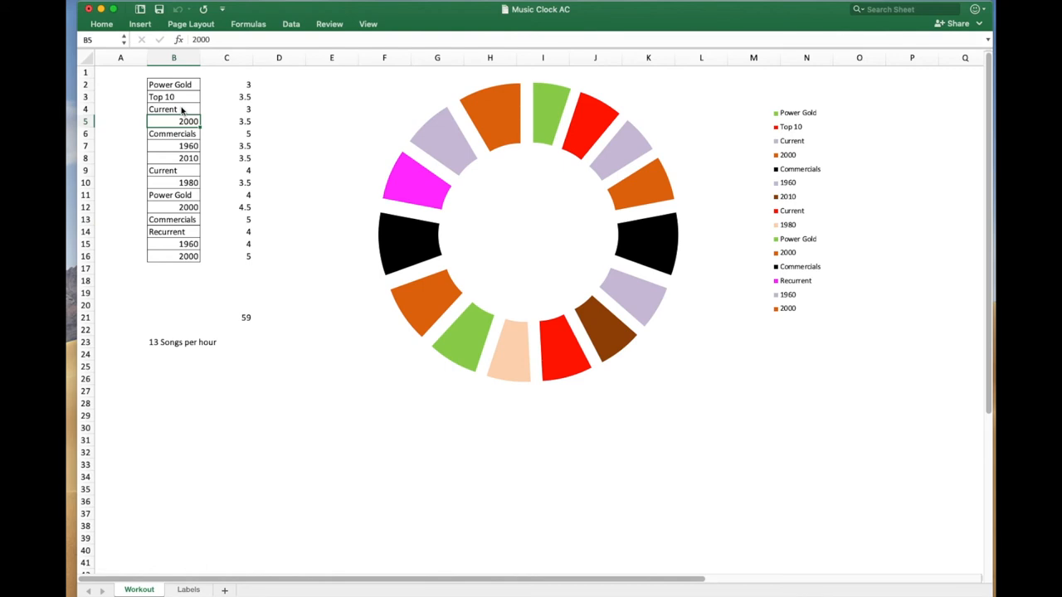
mouse_move(349, 300)
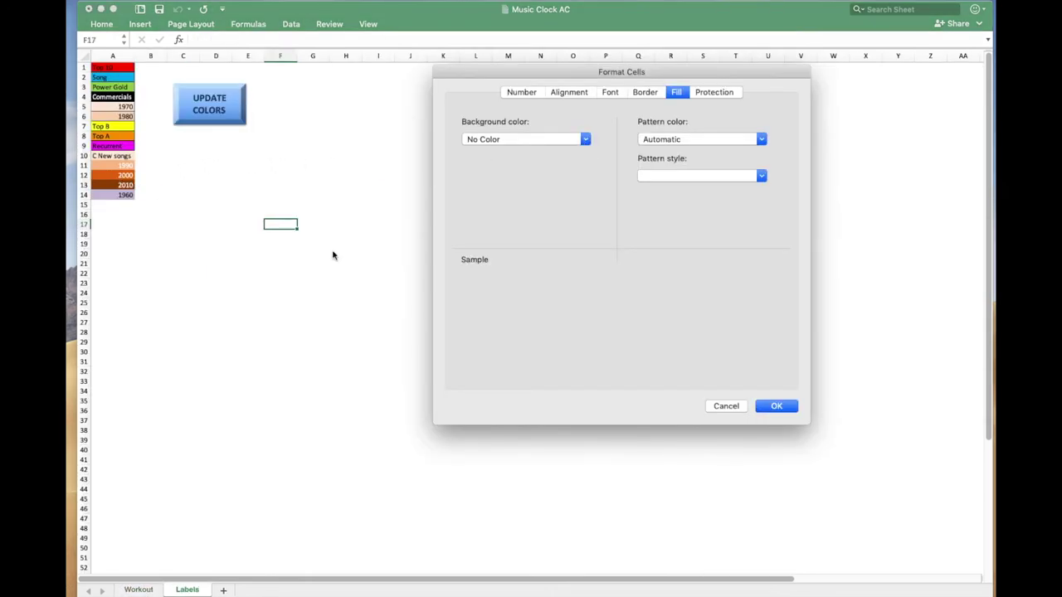
Step: Dismiss the Format Cells dialog and select the Commercials label cell A4
left_click(775, 406)
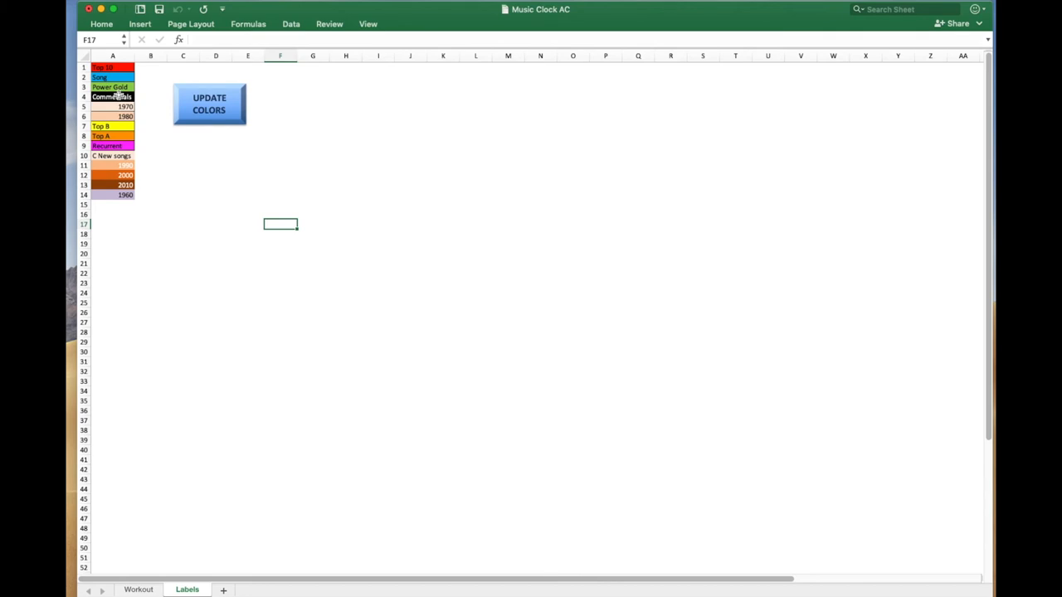
left_click(112, 106)
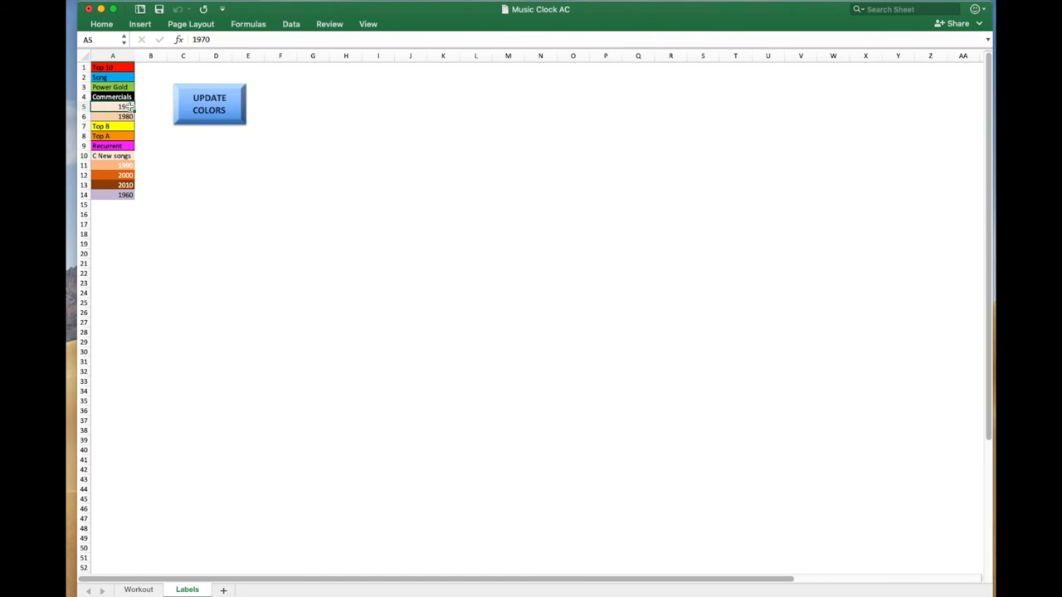
left_click(112, 96)
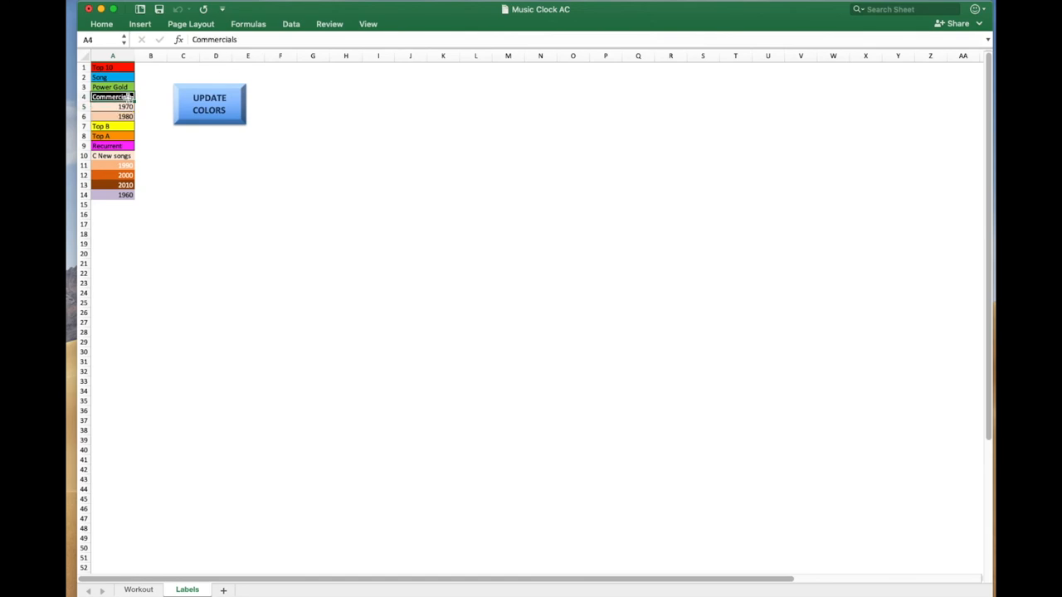
mouse_move(242, 228)
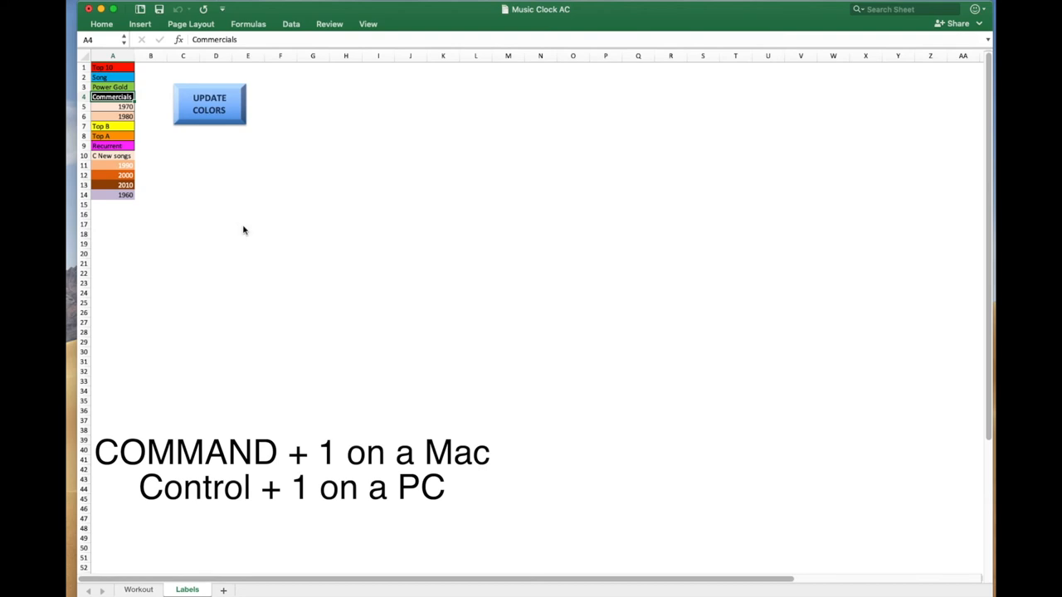
key("cmd+1")
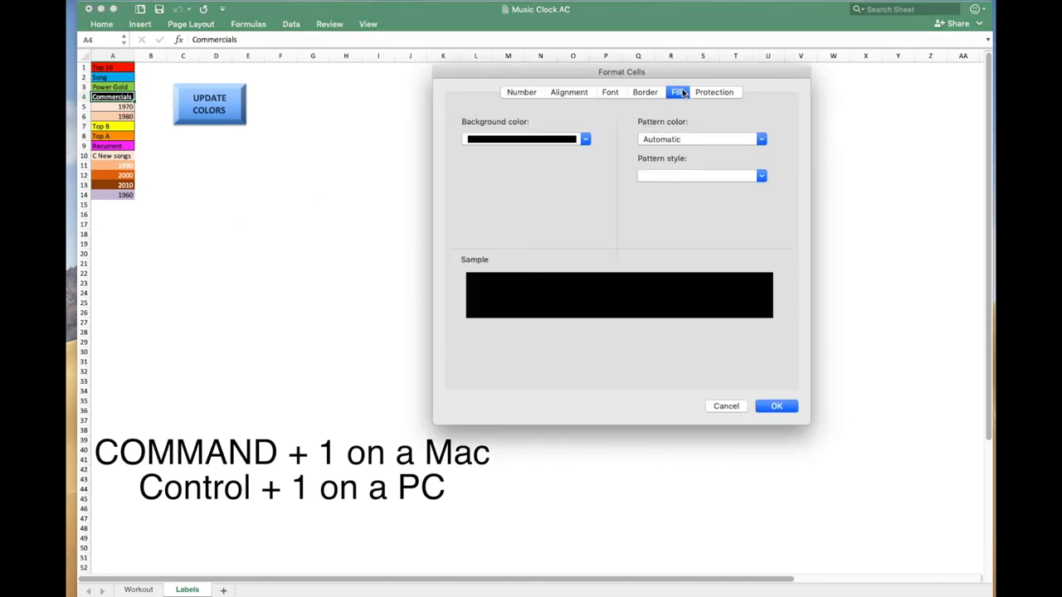
left_click(609, 92)
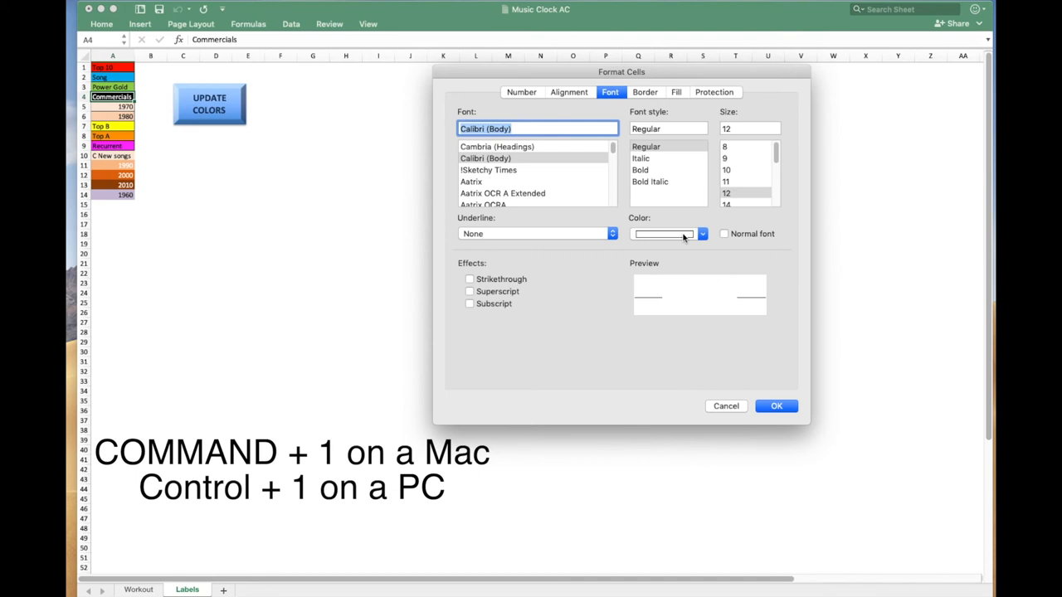
left_click(702, 233)
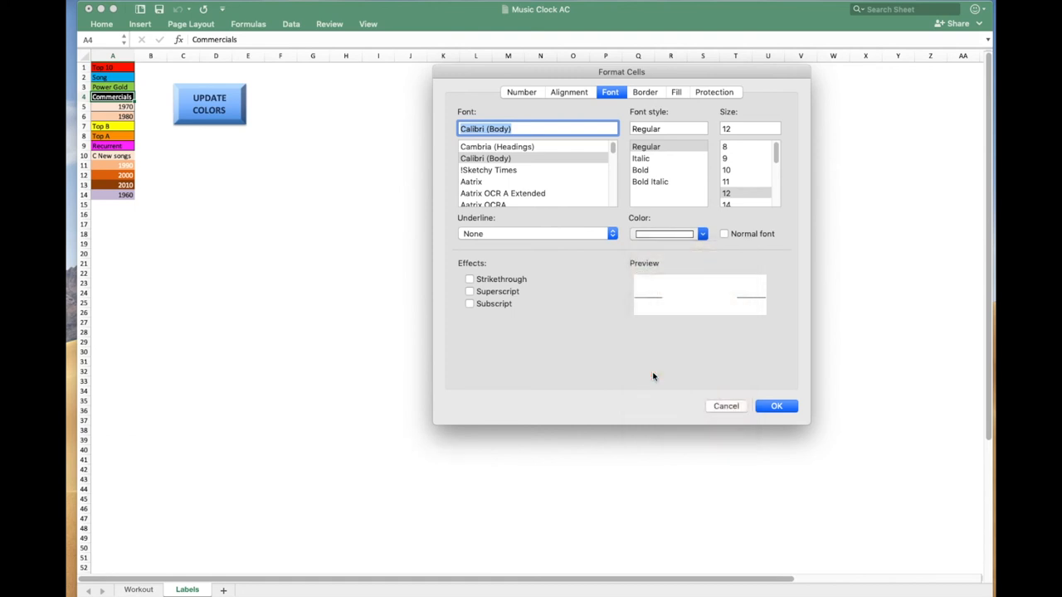
left_click(663, 233)
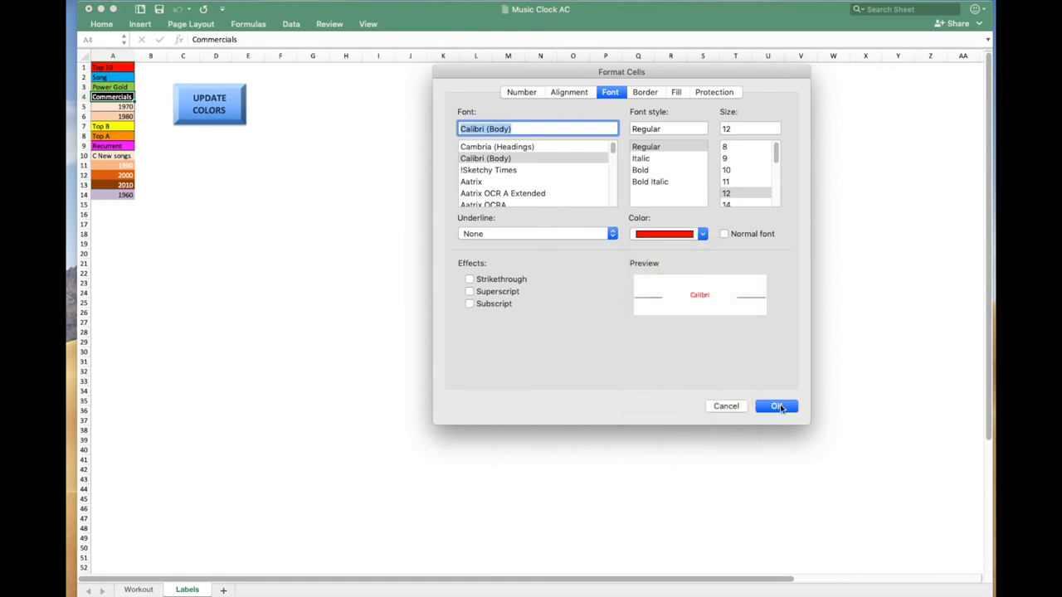
left_click(776, 405)
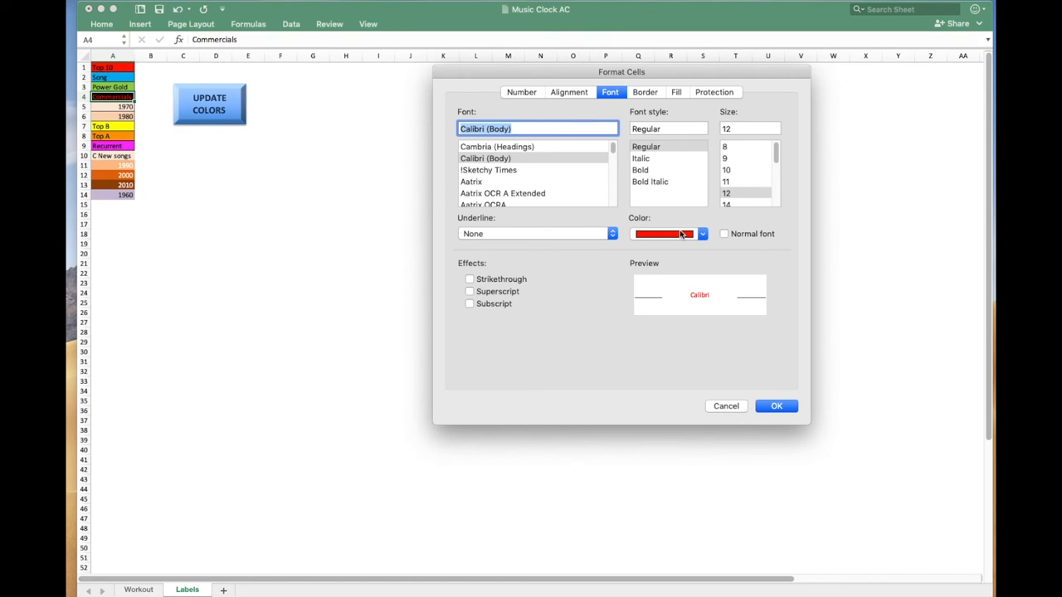
left_click(701, 233)
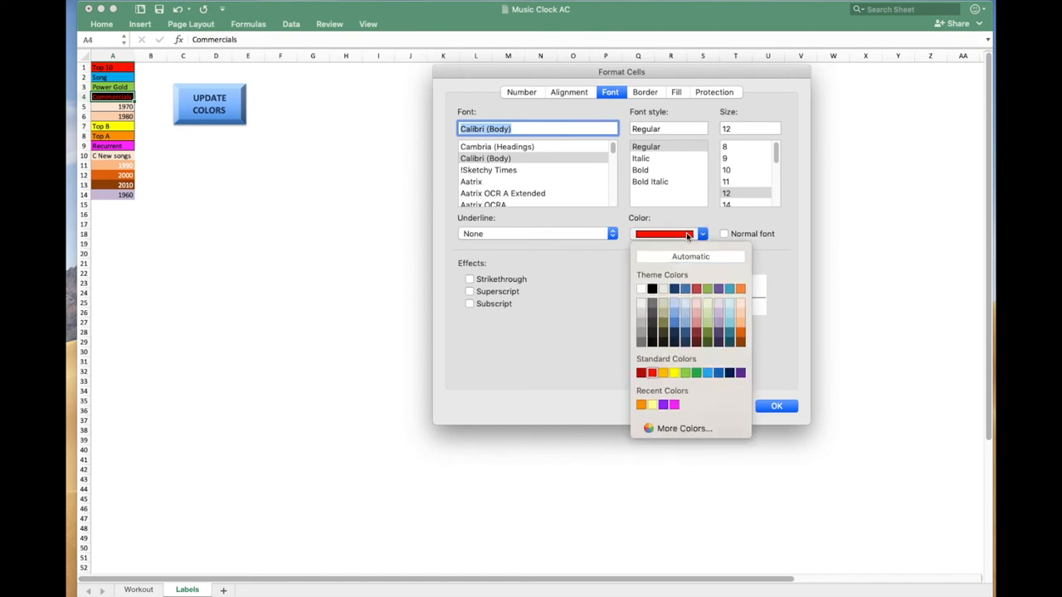
left_click(640, 302)
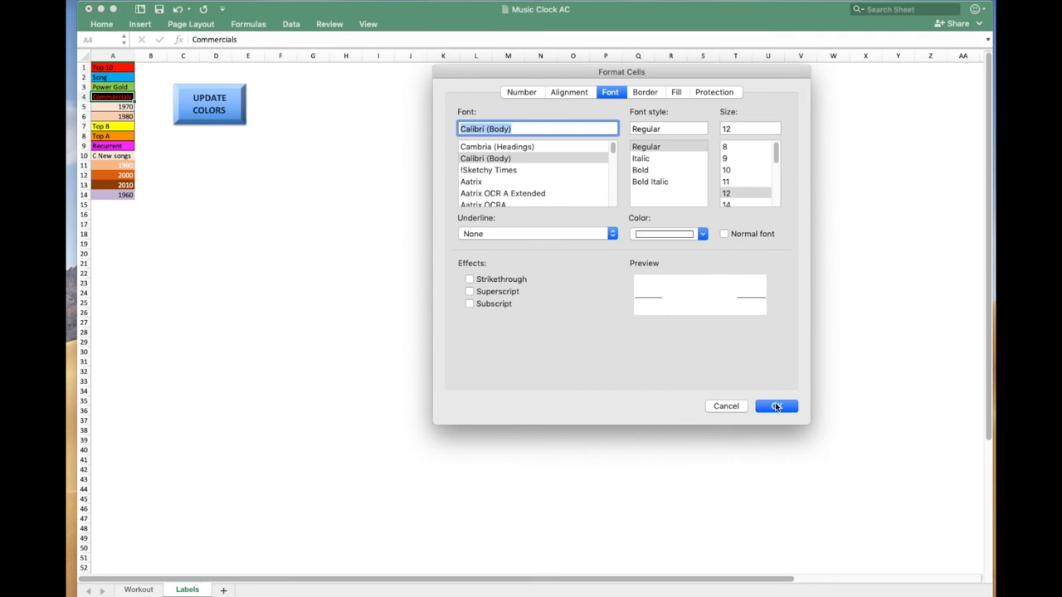
left_click(775, 406)
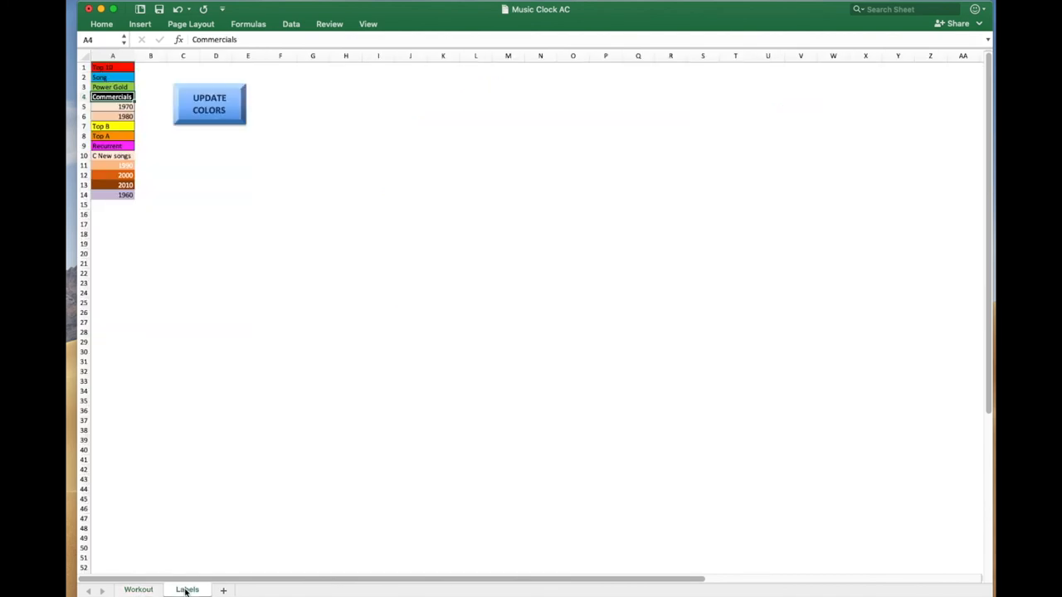
mouse_move(420, 392)
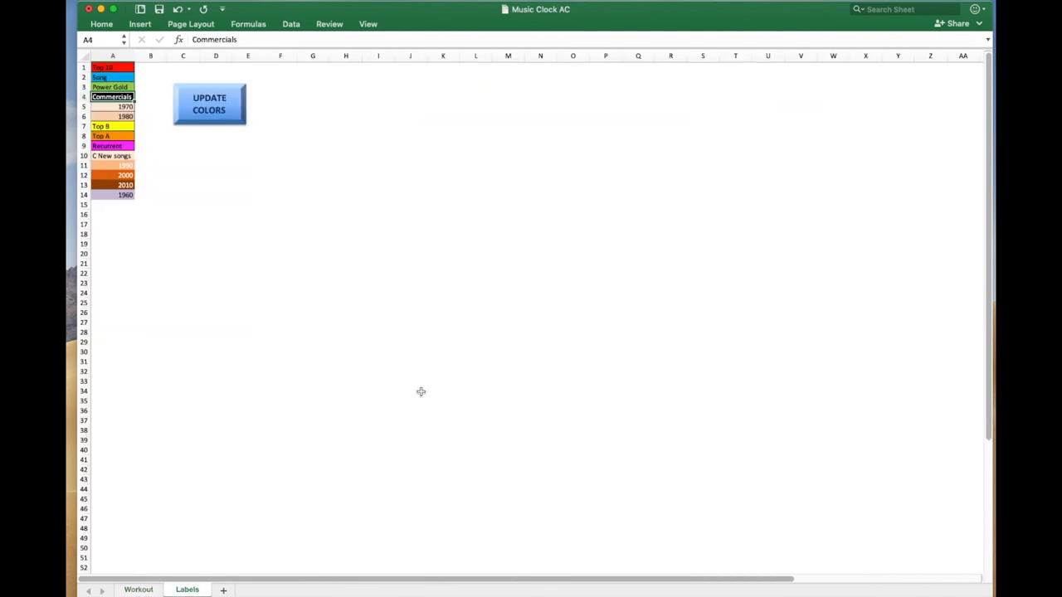
mouse_move(548, 363)
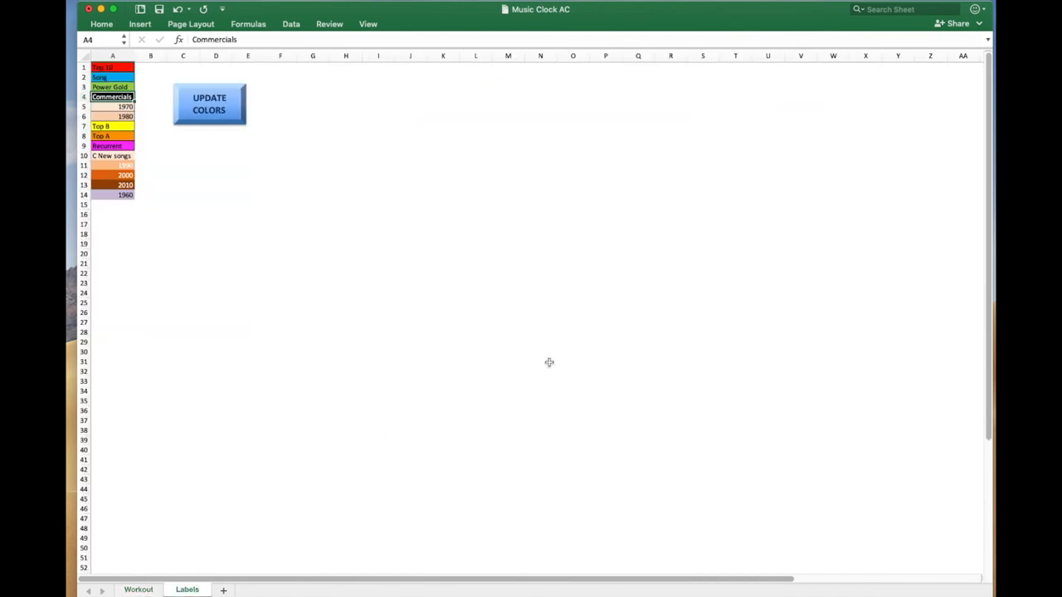
mouse_move(434, 411)
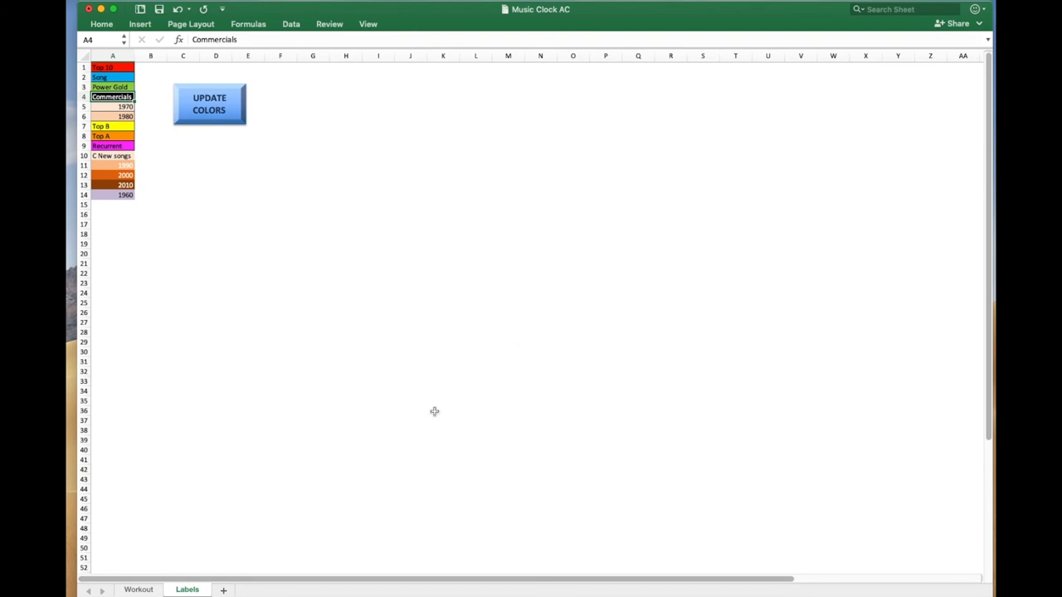
left_click(139, 589)
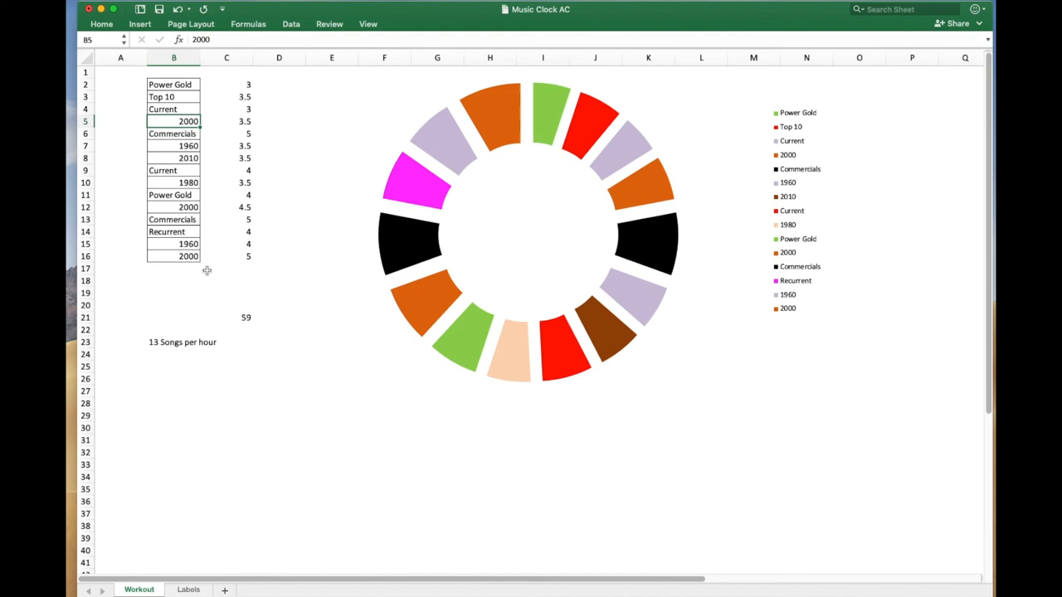
mouse_move(183, 78)
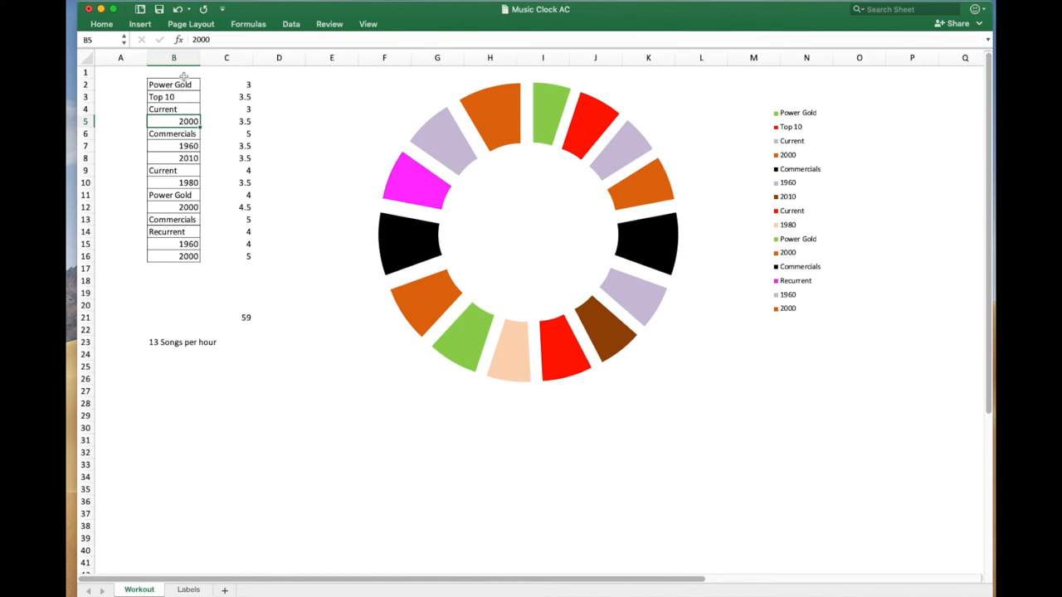
mouse_move(211, 272)
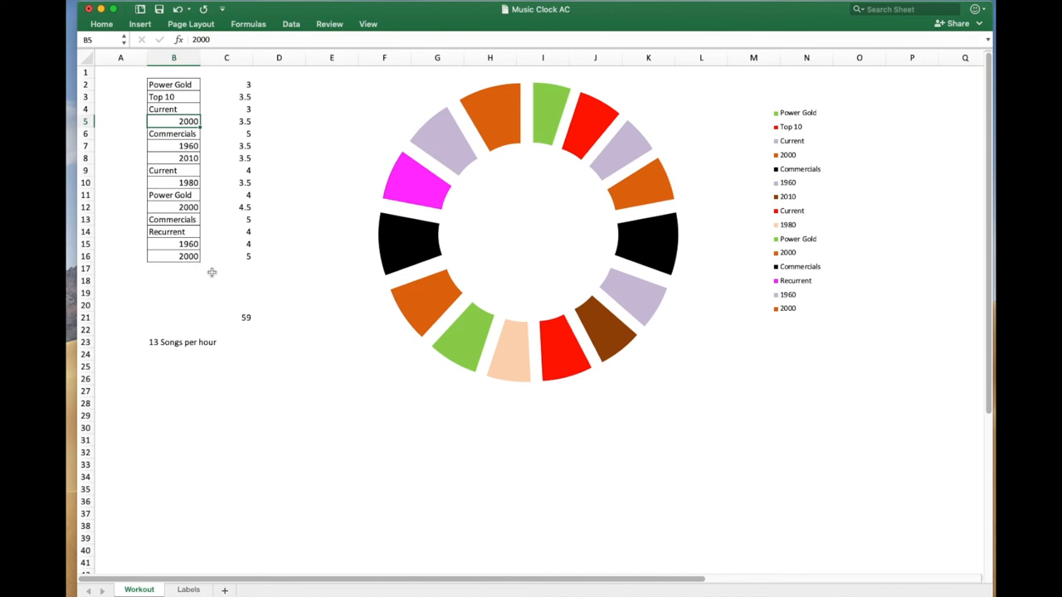
mouse_move(208, 346)
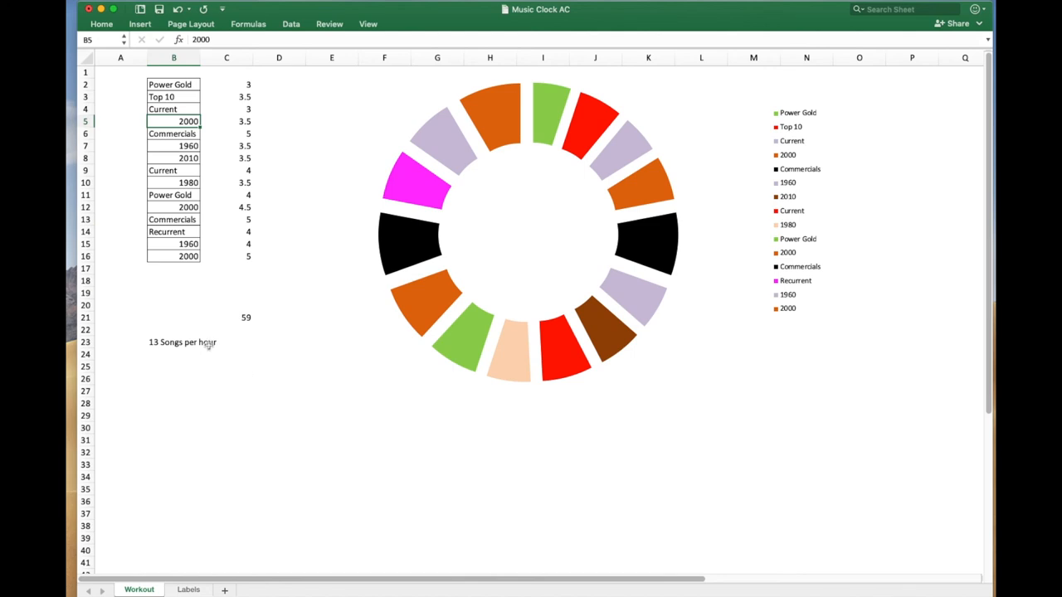
Step: Enter a song length of 3 in C17, then check the donut chart's data range
left_click(173, 268)
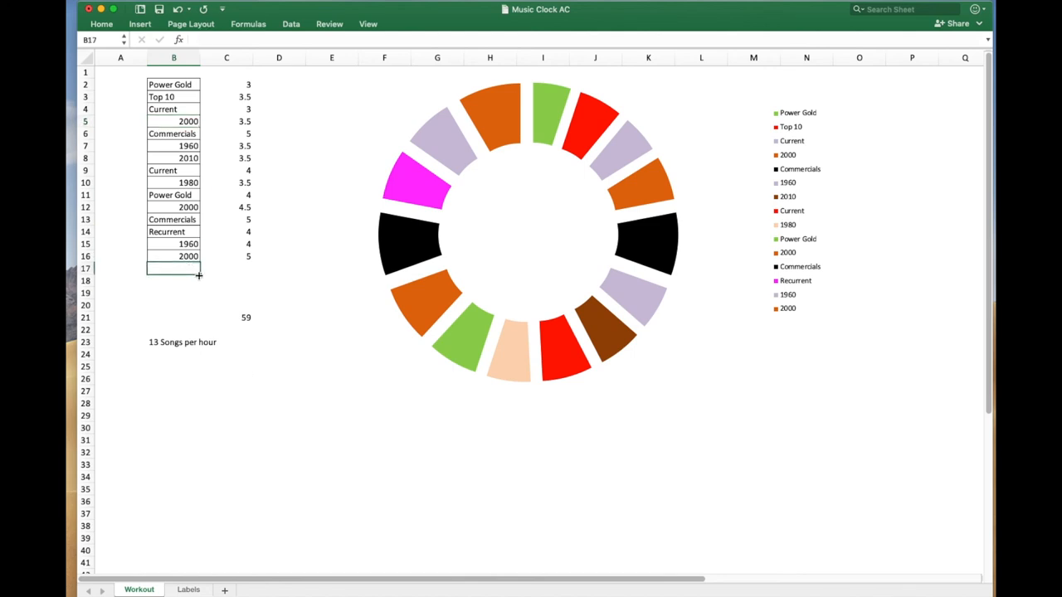
left_click(227, 268)
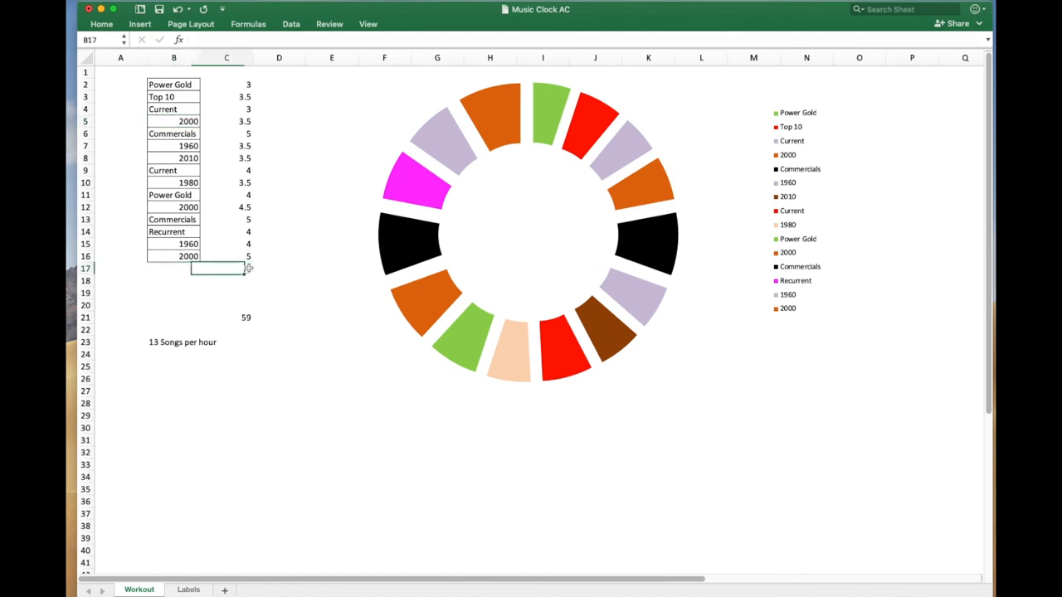
left_click(227, 267)
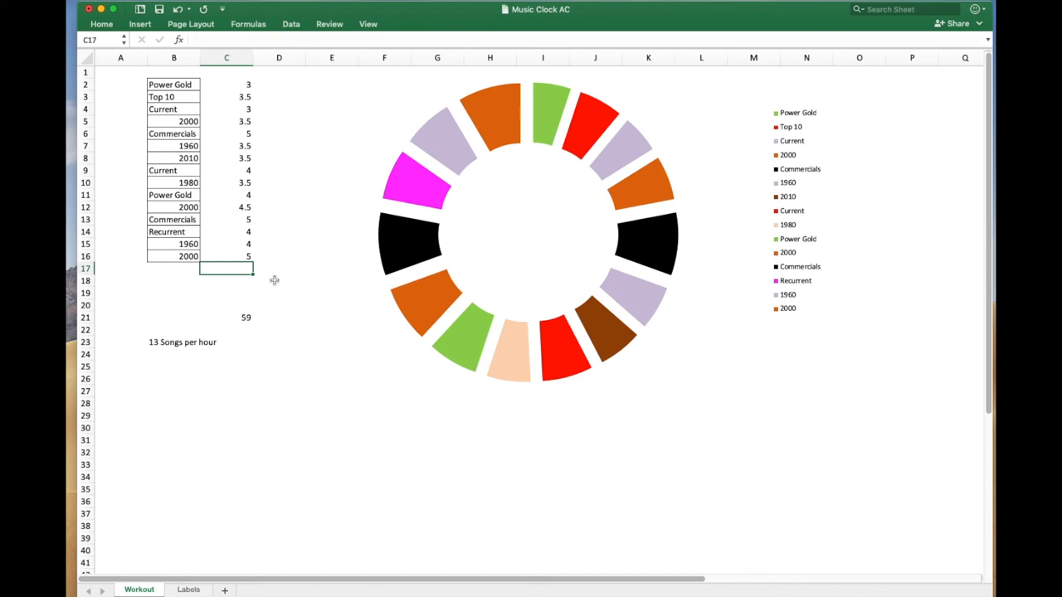
left_click(556, 233)
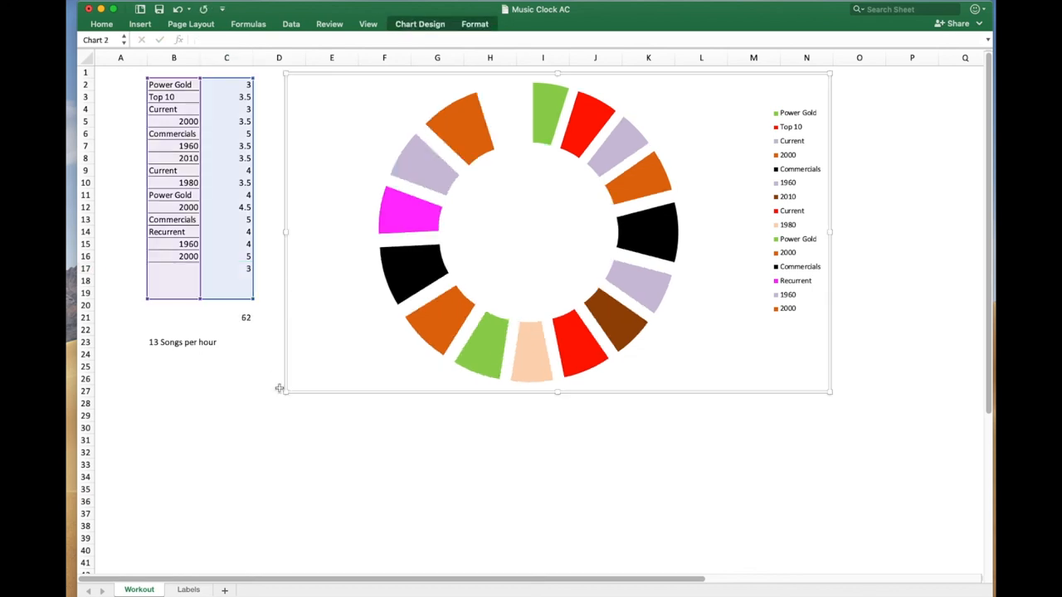
Step: Change the last 2000 song length in C16 from 5 to 2, restoring the total of 59
left_click(226, 255)
type("2")
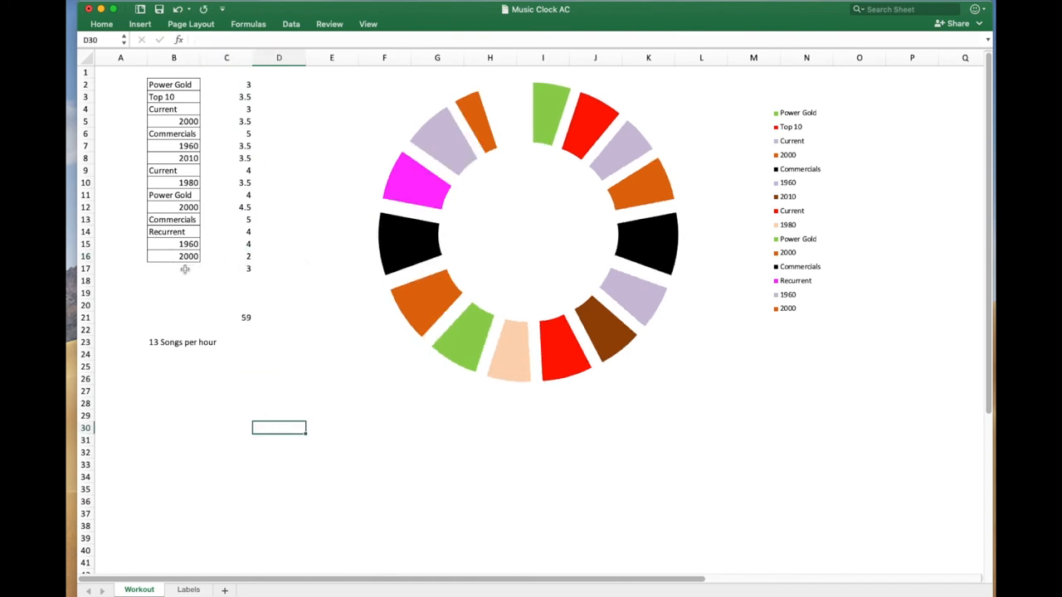
mouse_move(477, 116)
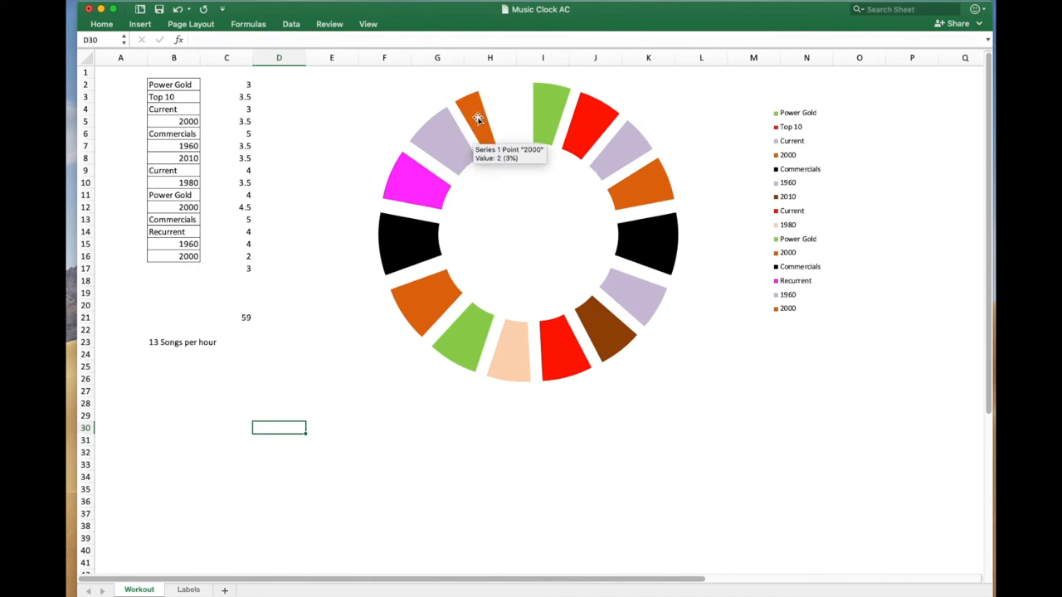
mouse_move(455, 134)
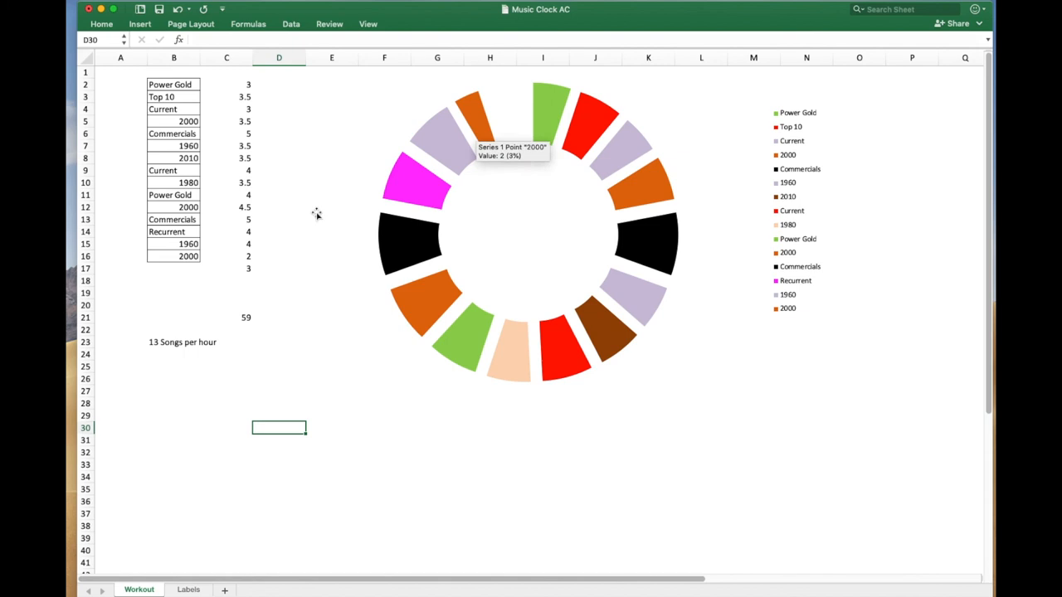
left_click(173, 268)
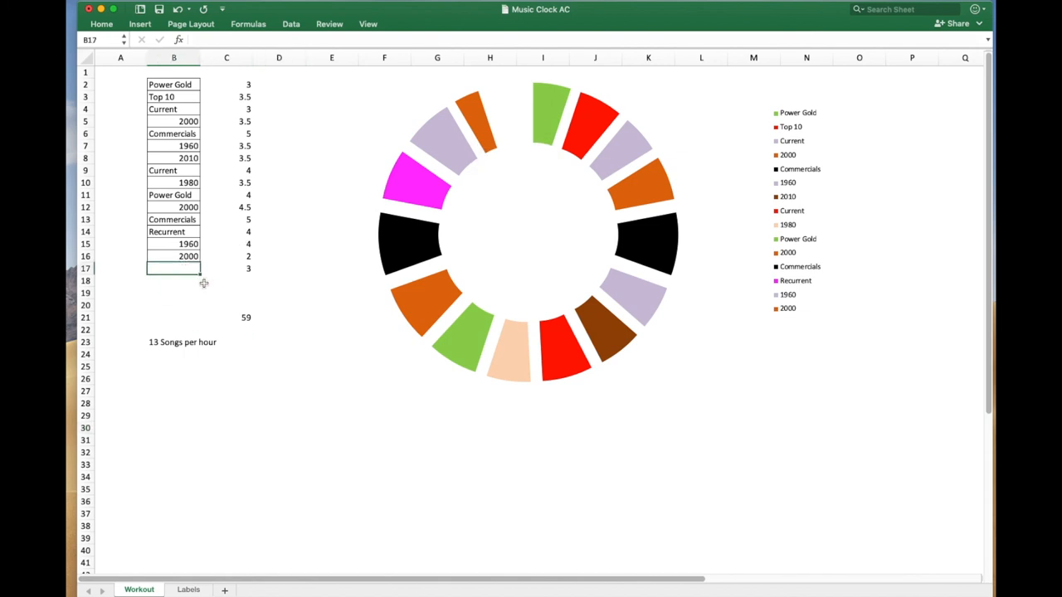
Step: Enter Power Gold in B17, turning the blank gap into a green wedge
type("Power Gold")
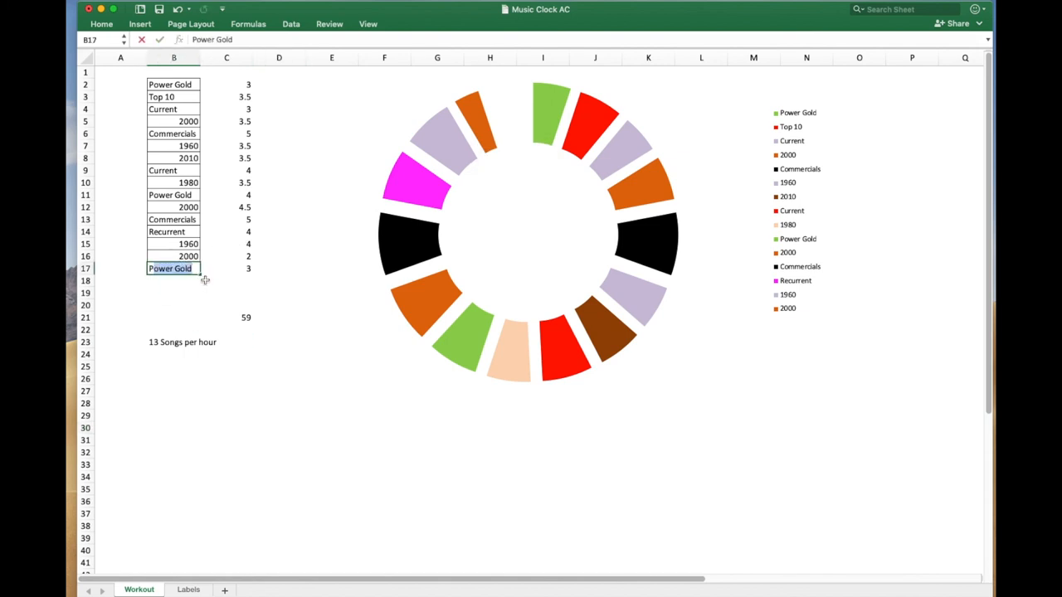
key("Return")
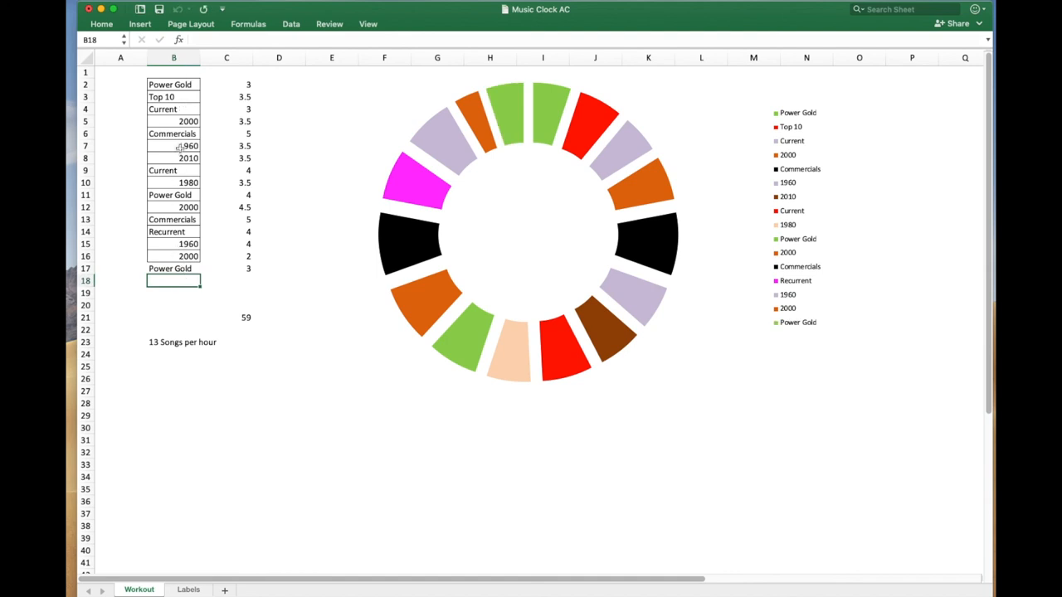
mouse_move(235, 272)
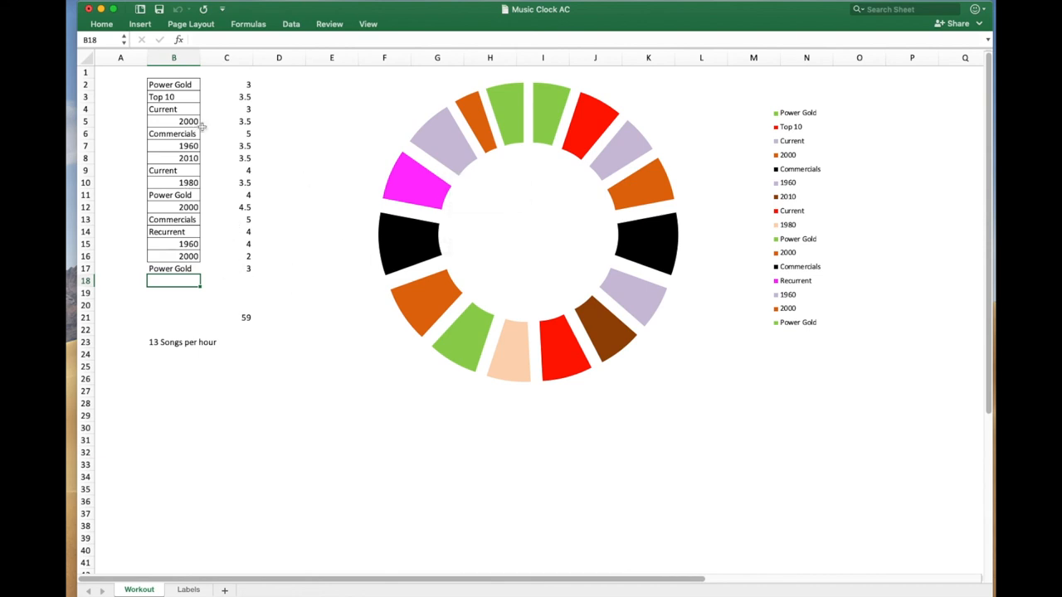
mouse_move(243, 266)
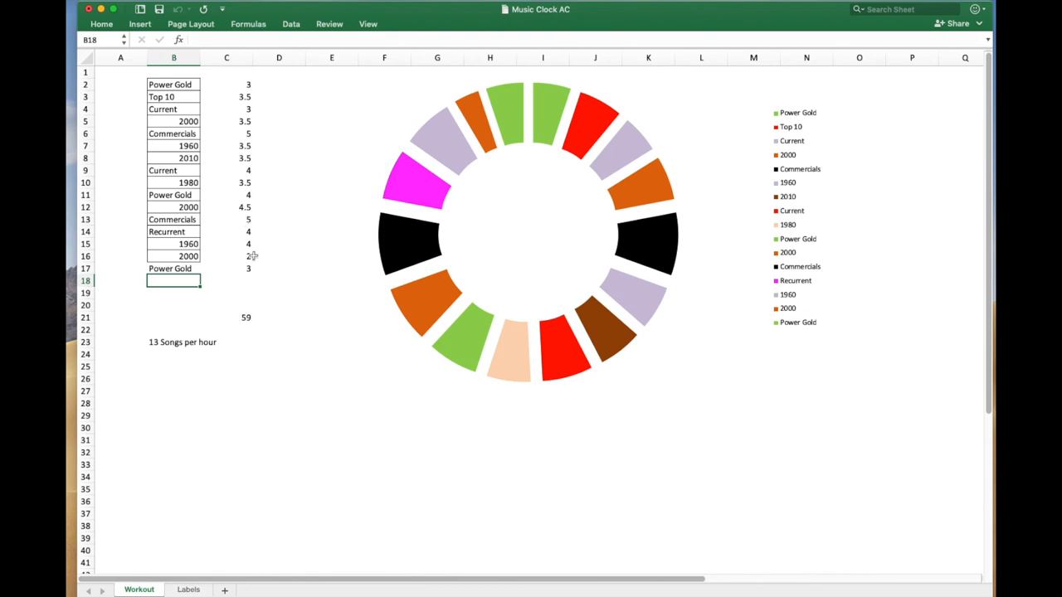
mouse_move(247, 211)
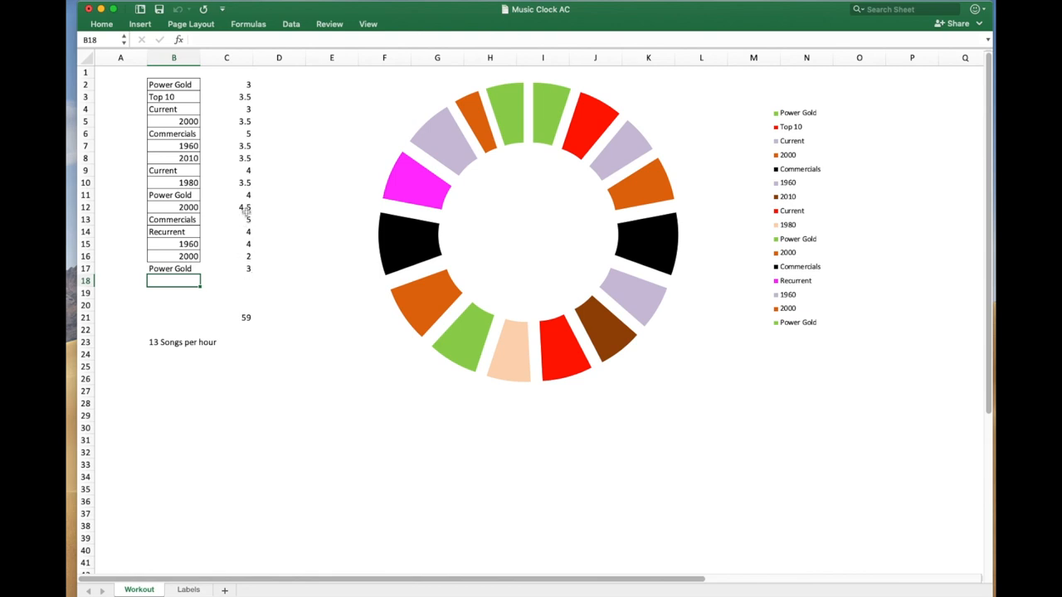
mouse_move(259, 294)
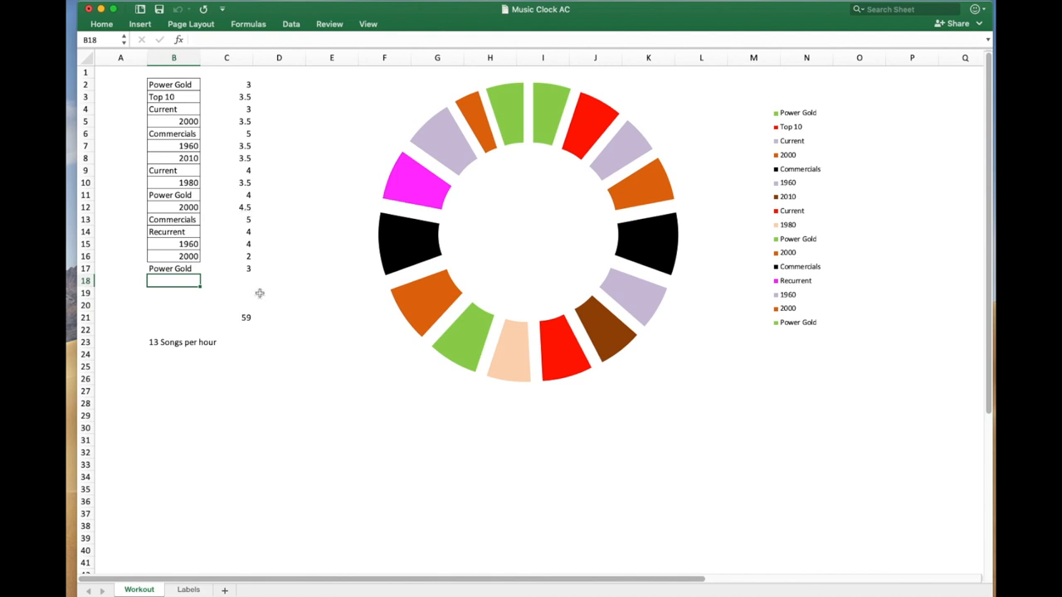
mouse_move(203, 271)
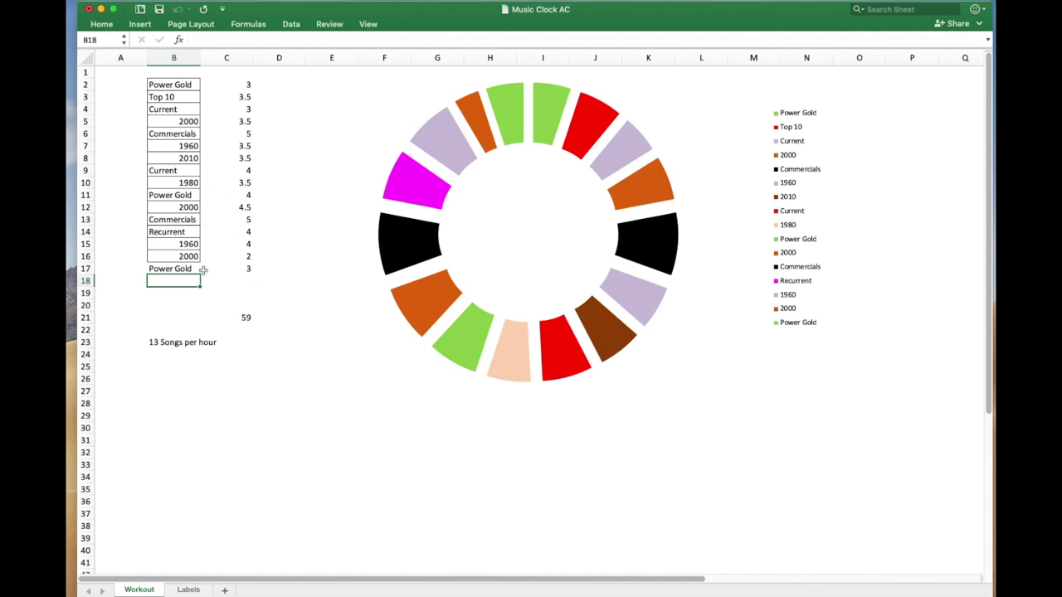
mouse_move(208, 519)
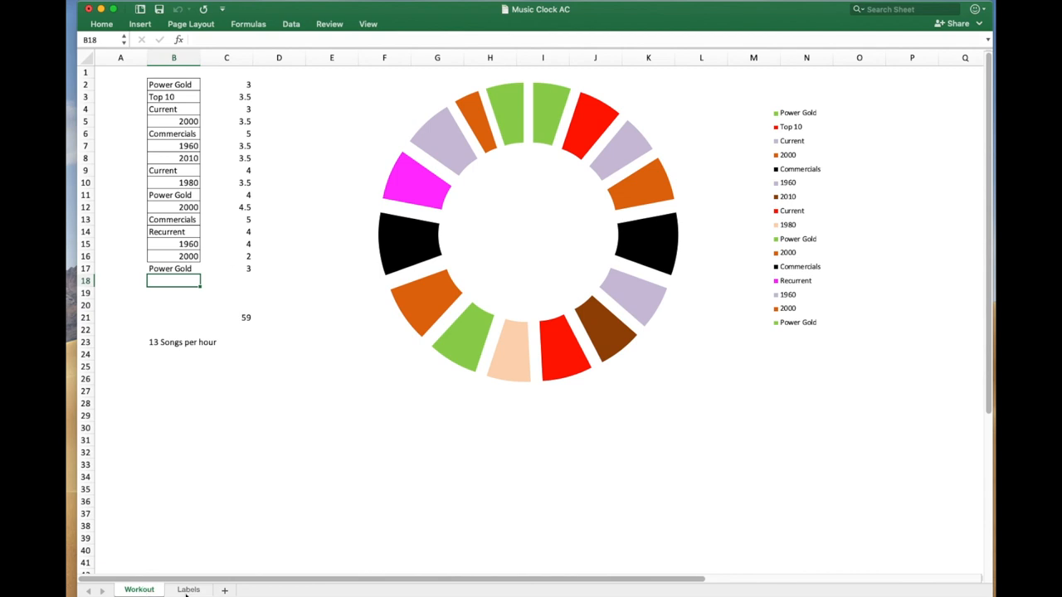
left_click(187, 589)
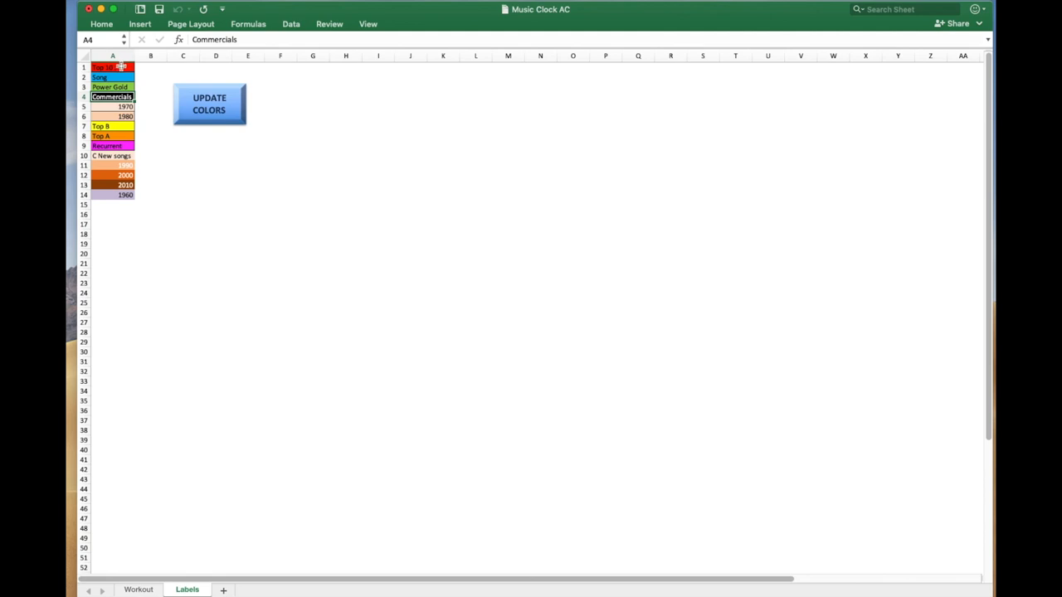
mouse_move(125, 207)
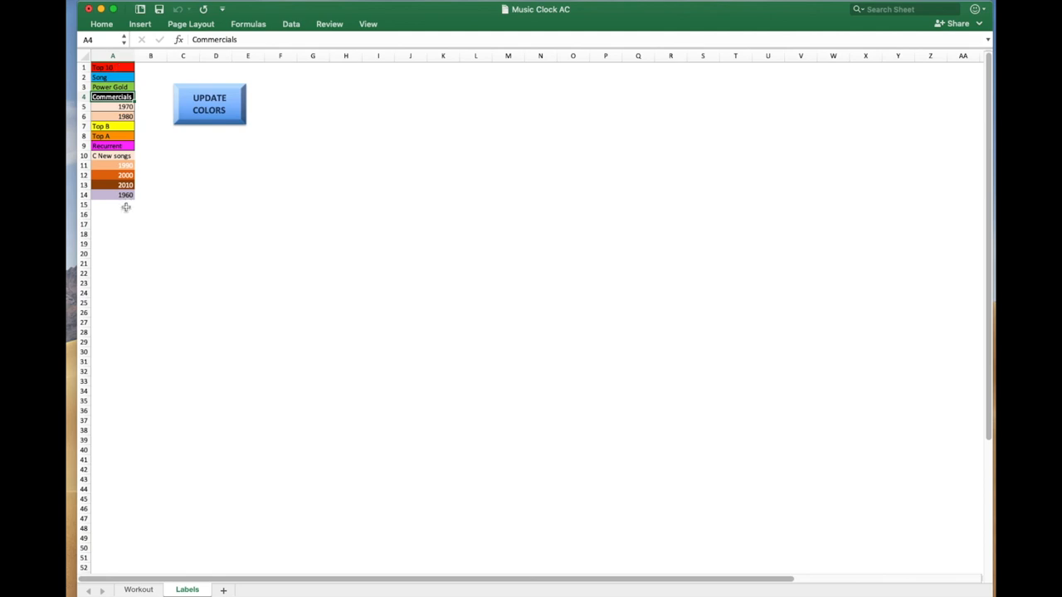
Step: Enter the label 'Dog' in cell A15 below the 1960 entry and reselect it
left_click(112, 204)
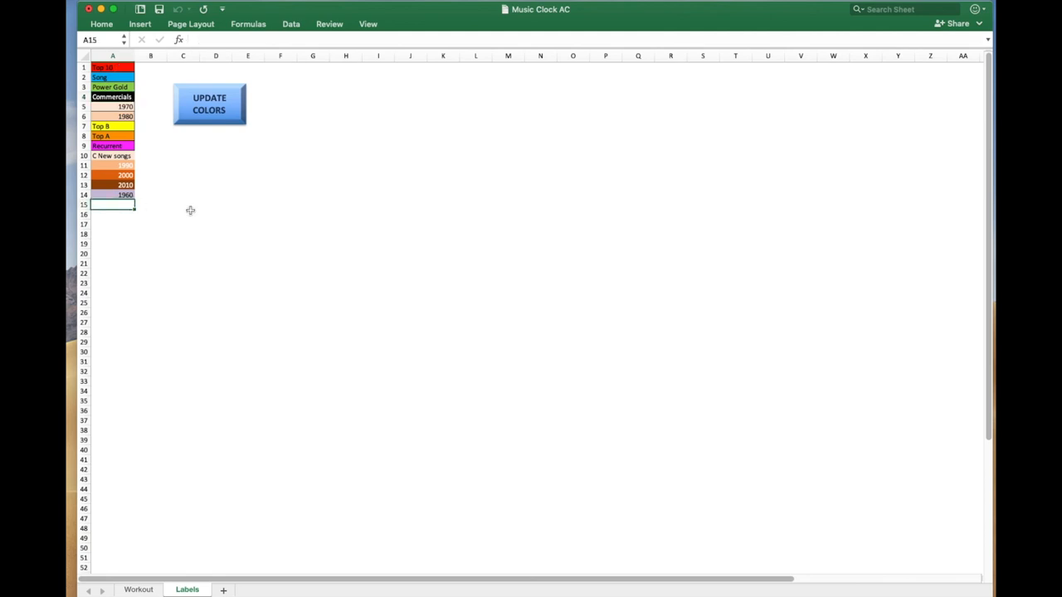
type("Dog")
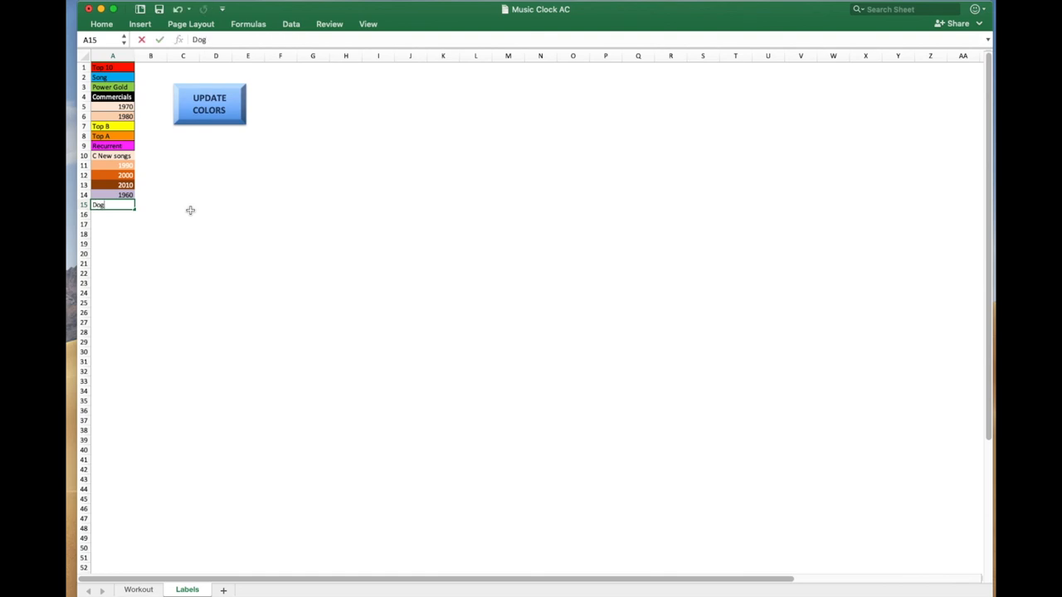
key("Return")
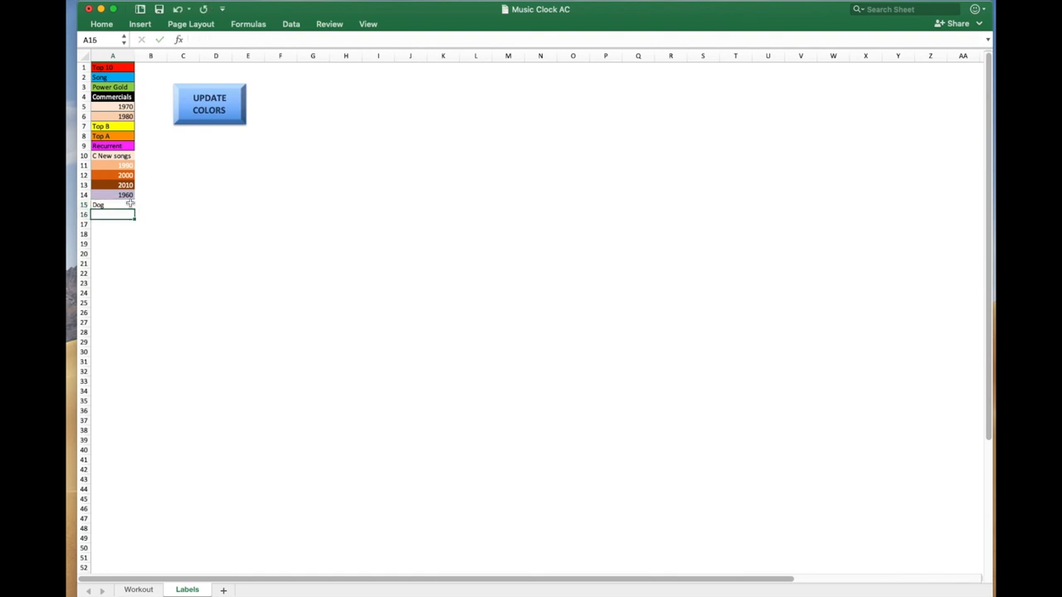
left_click(112, 204)
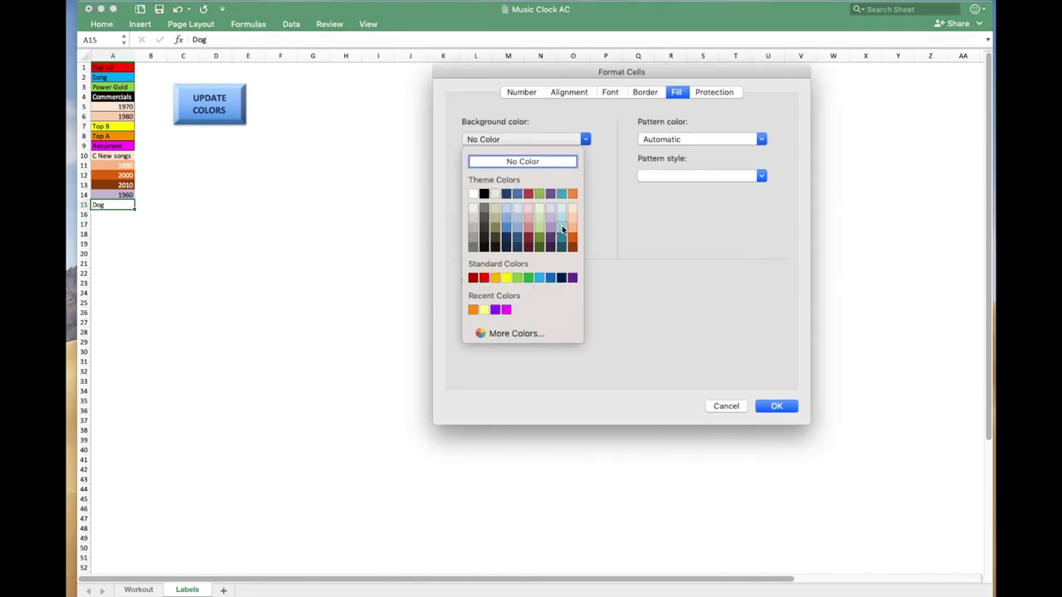
Step: Fill the Dog label cell light blue and go back to the Workout sheet
left_click(562, 230)
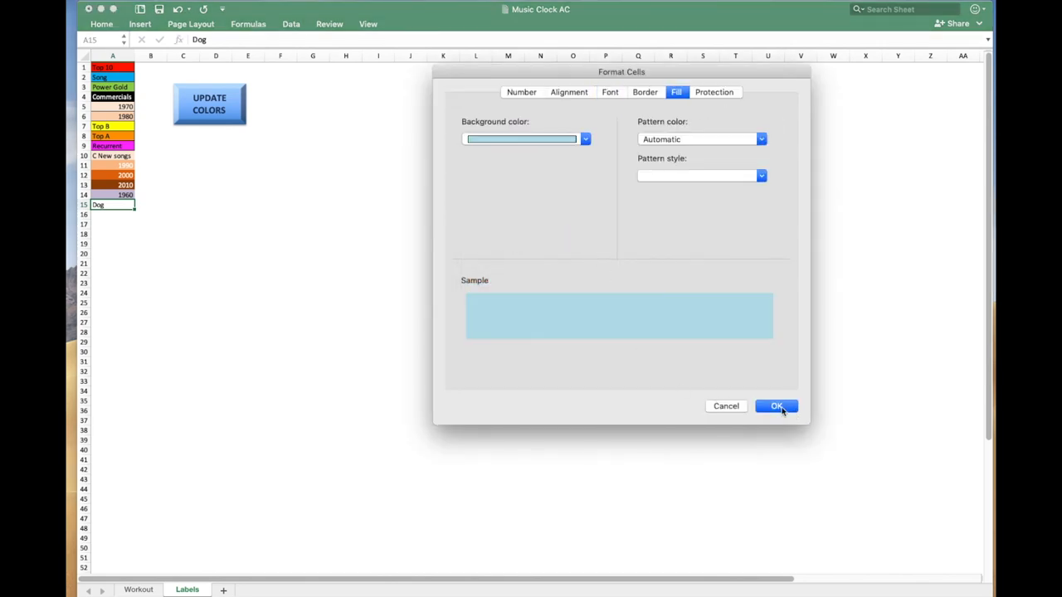
left_click(776, 406)
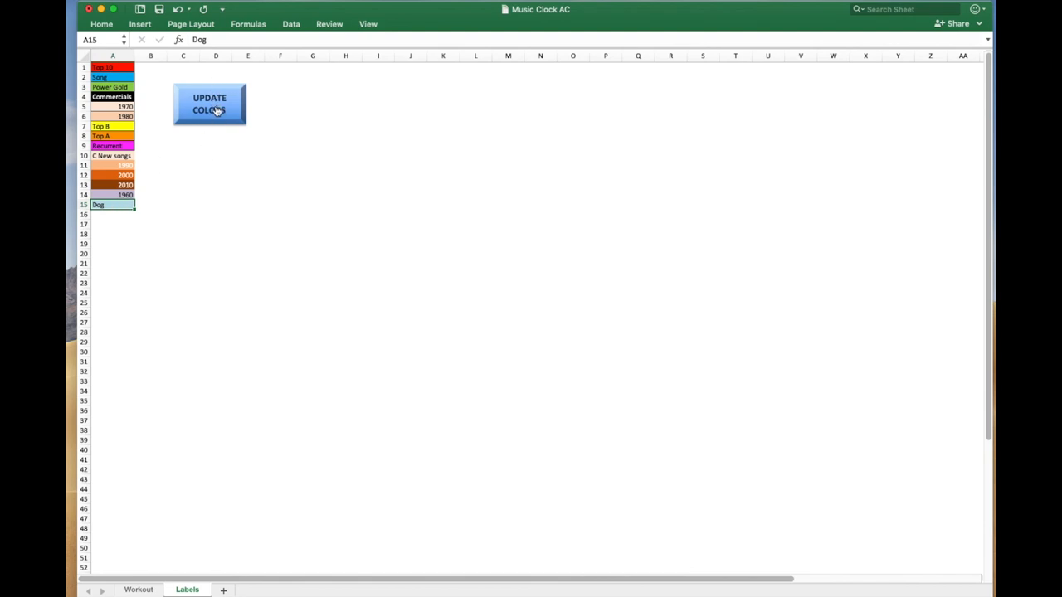
mouse_move(174, 435)
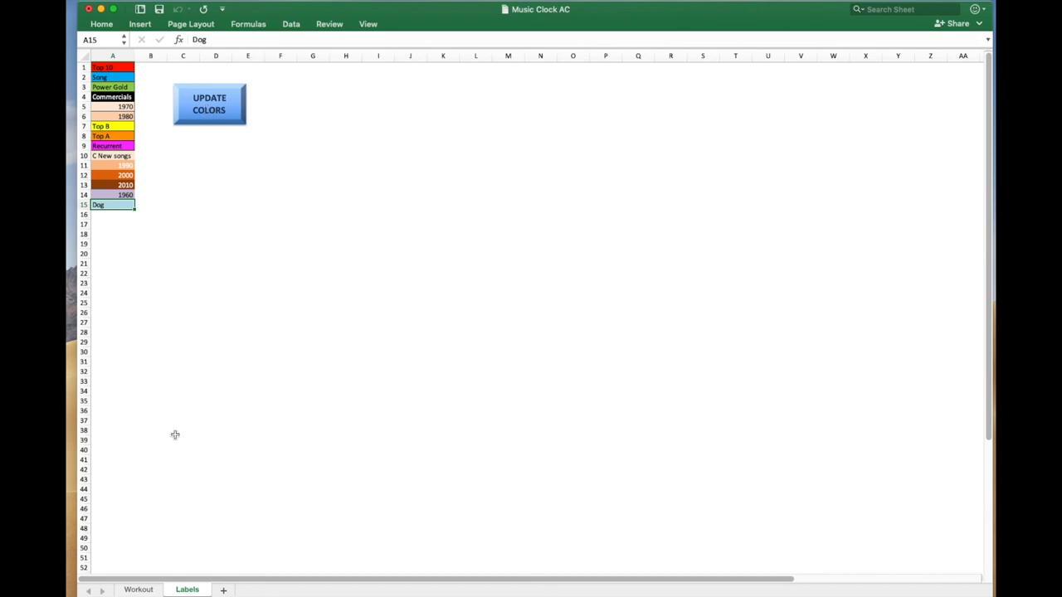
left_click(138, 589)
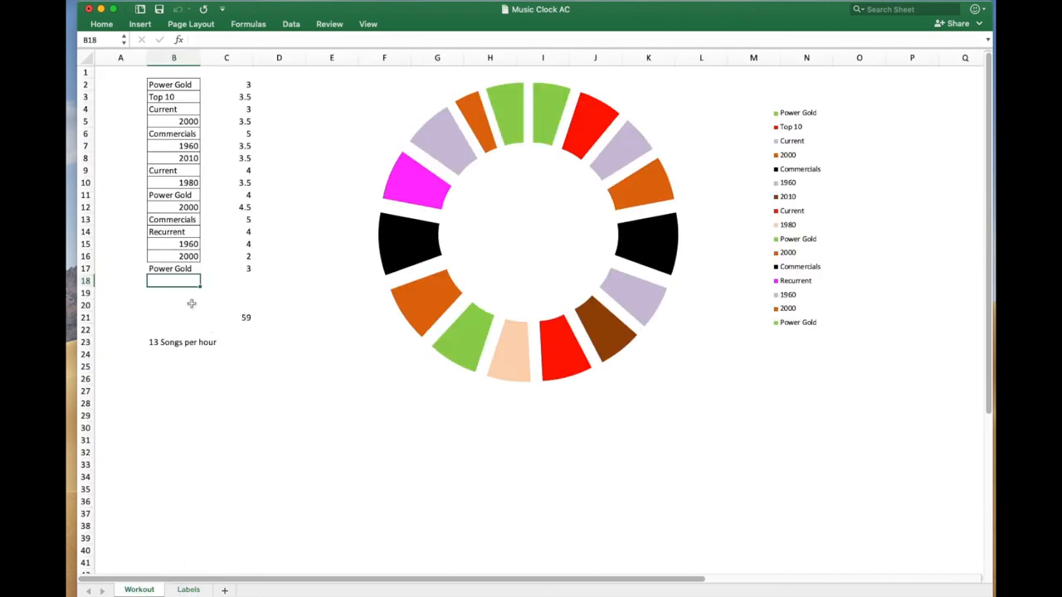
Step: Select the row 17 Power Gold label in B17 for renaming to Dog
left_click(173, 268)
type("Dog")
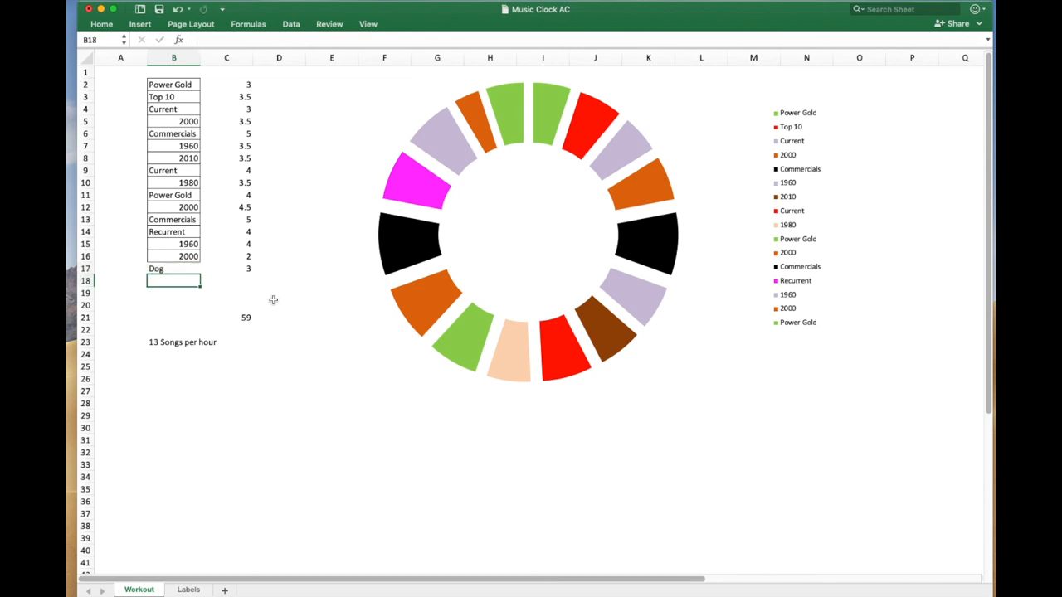
mouse_move(518, 108)
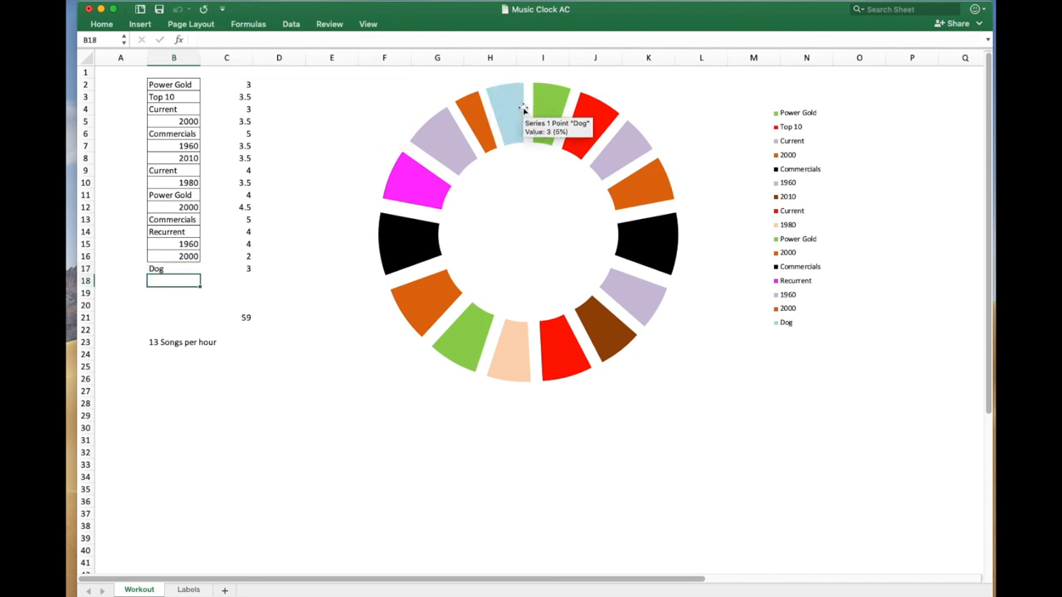
mouse_move(634, 456)
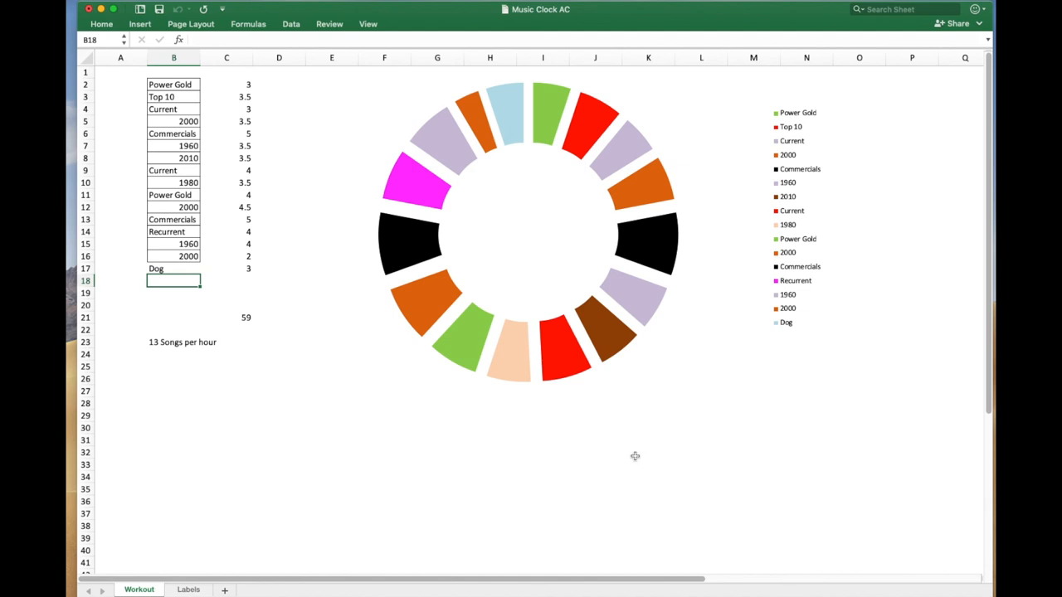